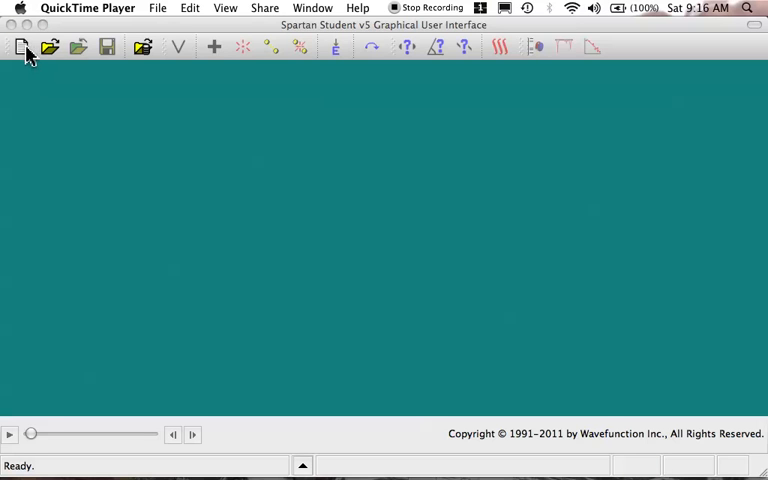
Start a new molecule, add a chlorine to a hydrogen site on each carbon, and minimize the structure
click(212, 48)
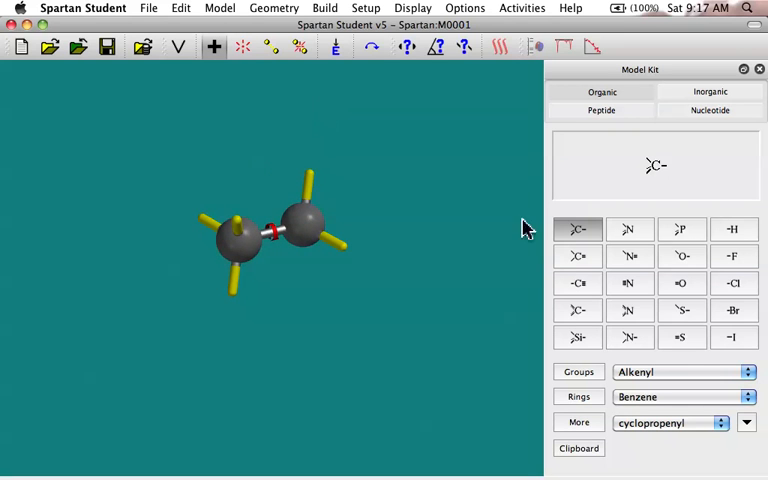
click(736, 284)
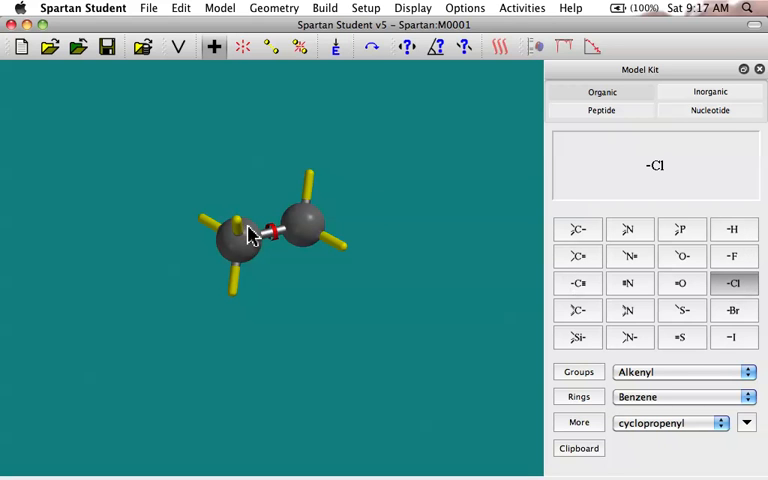
click(230, 230)
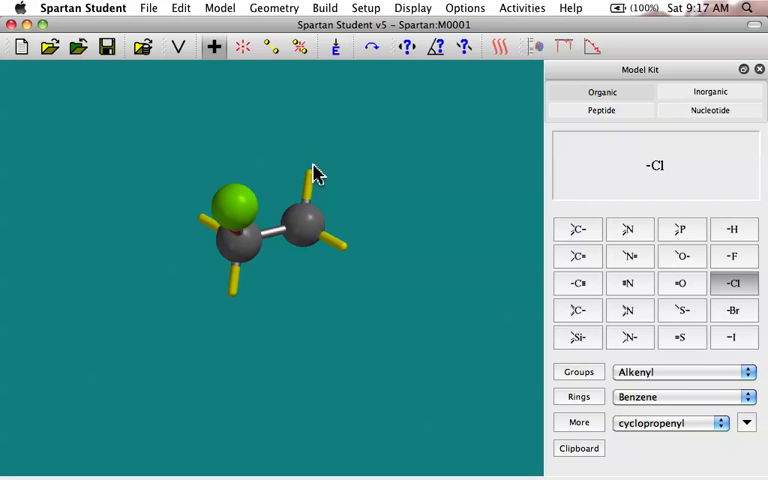
drag(316, 176, 264, 244)
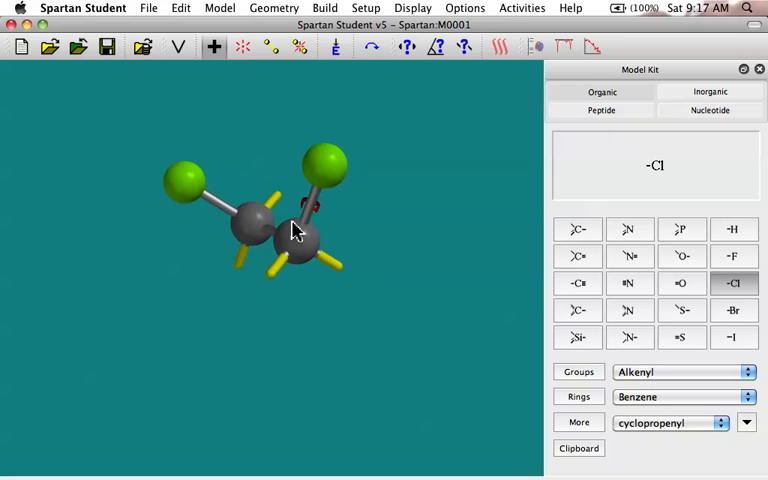
drag(296, 230, 296, 210)
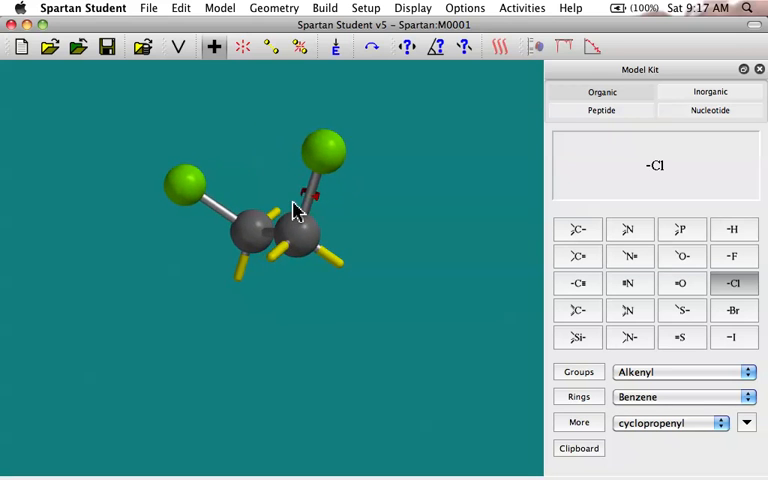
drag(290, 210, 260, 230)
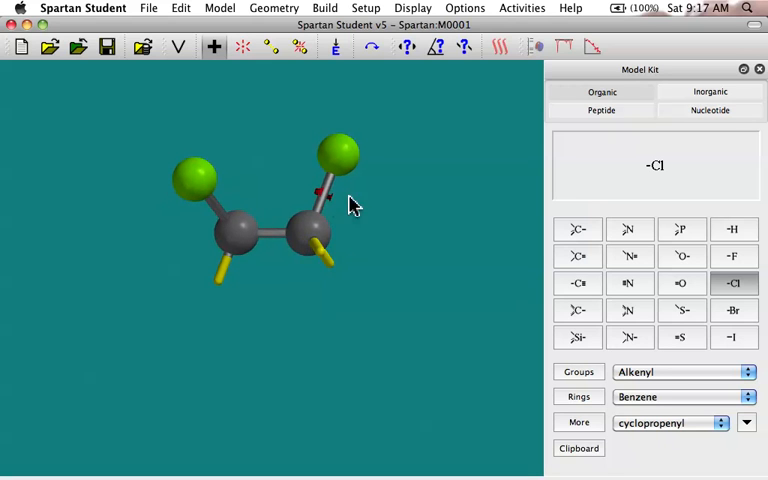
mouse_move(278, 244)
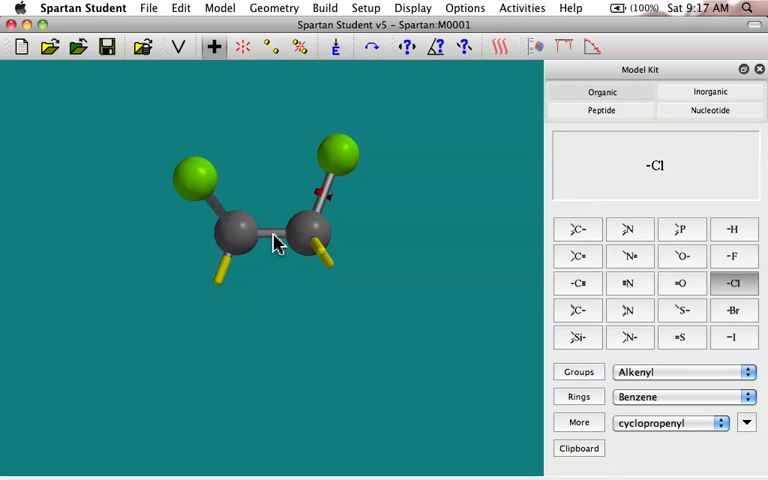
click(272, 232)
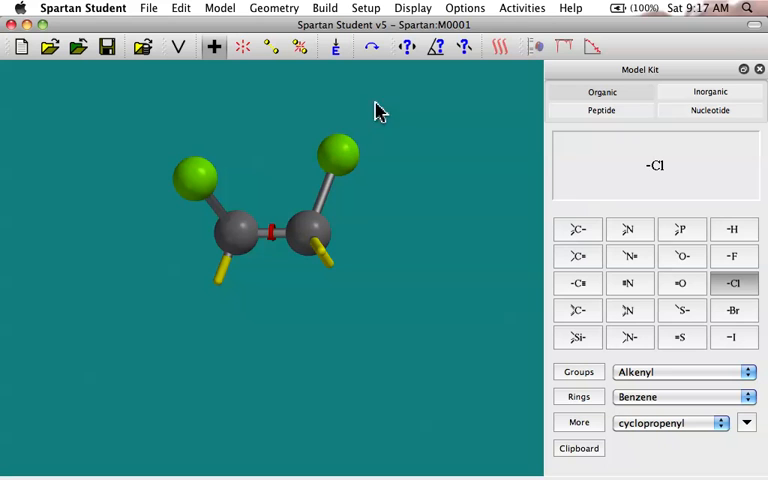
mouse_move(392, 116)
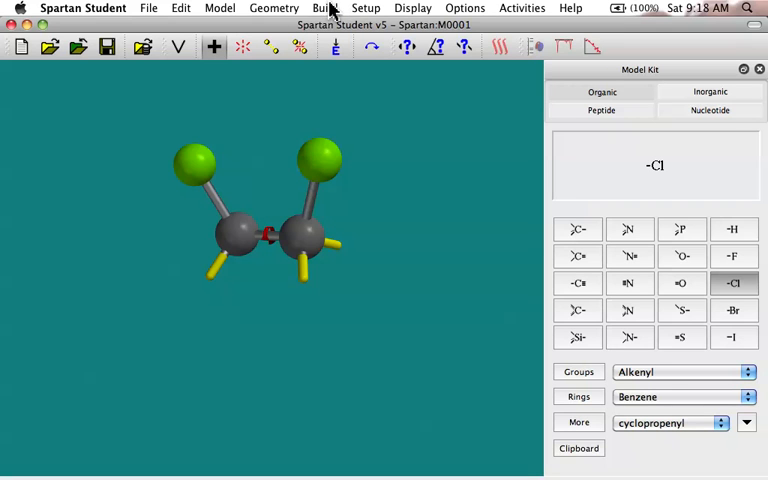
In Setup Calculations, change Calculate from Equilibrium Geometry to Energy at Hartree-Fock 3-21G
click(366, 8)
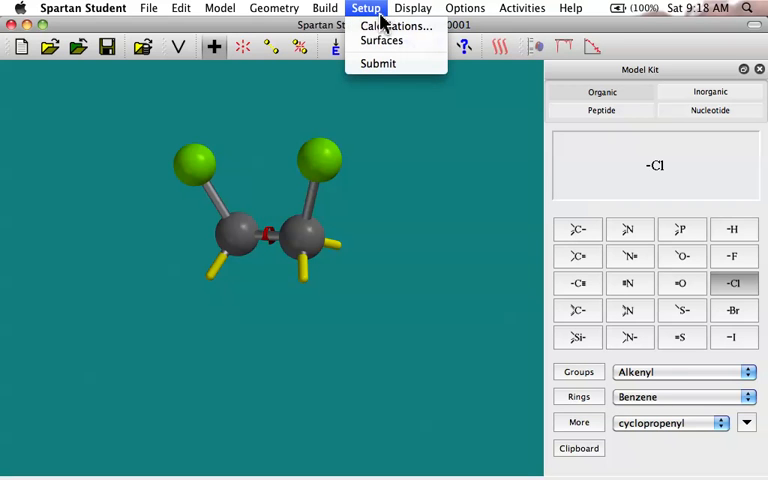
click(396, 26)
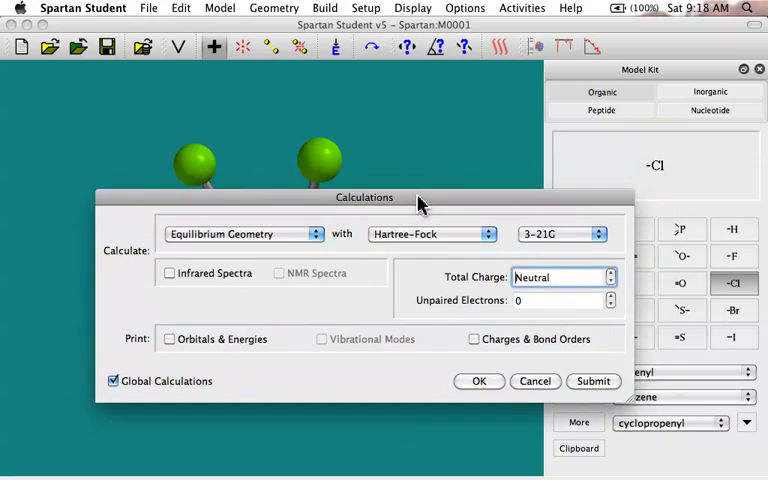
drag(364, 196, 332, 260)
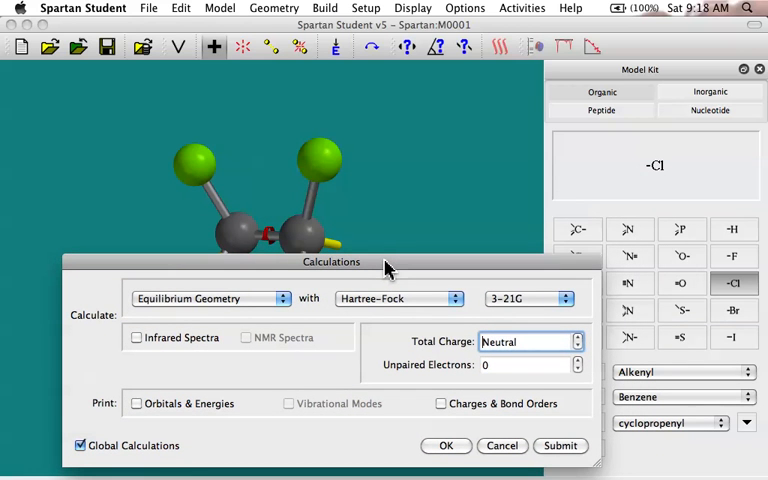
mouse_move(372, 288)
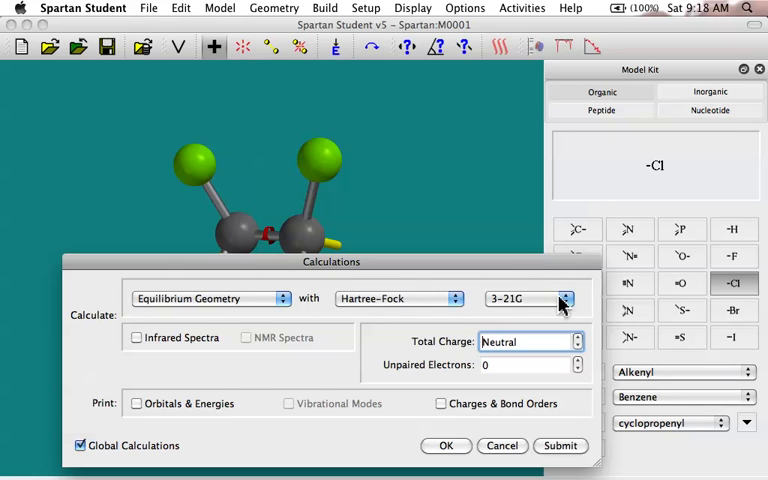
mouse_move(436, 300)
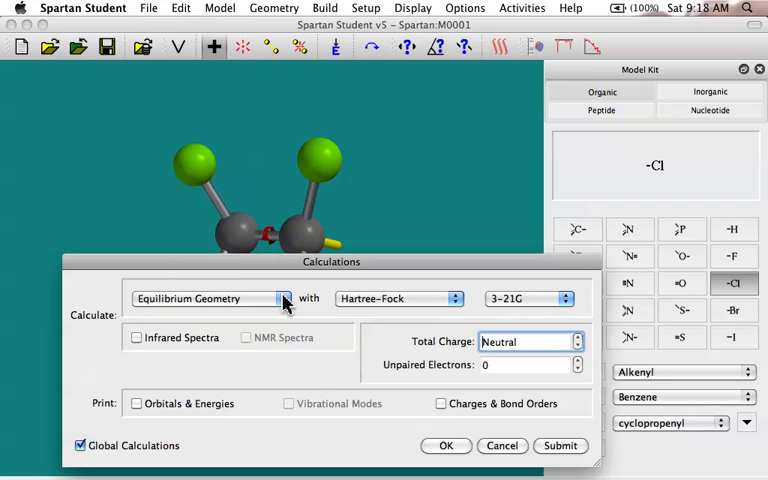
click(284, 298)
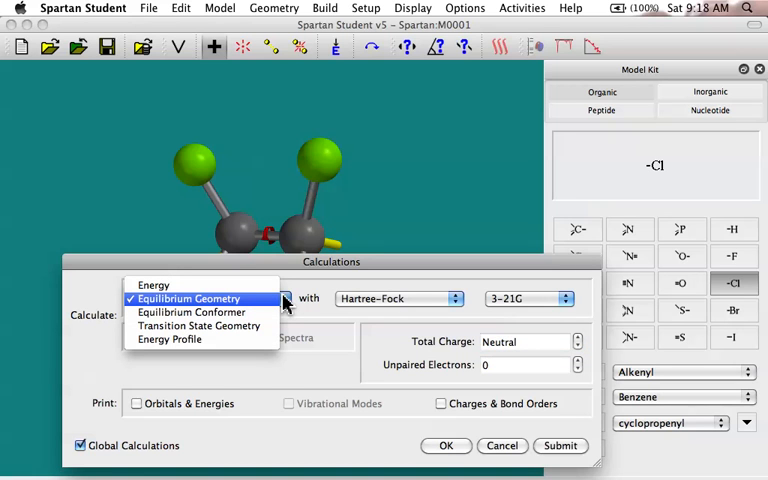
mouse_move(192, 312)
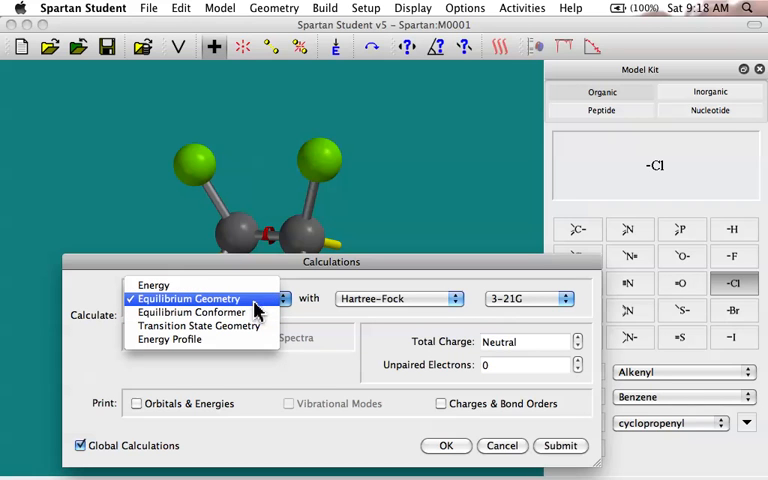
mouse_move(152, 284)
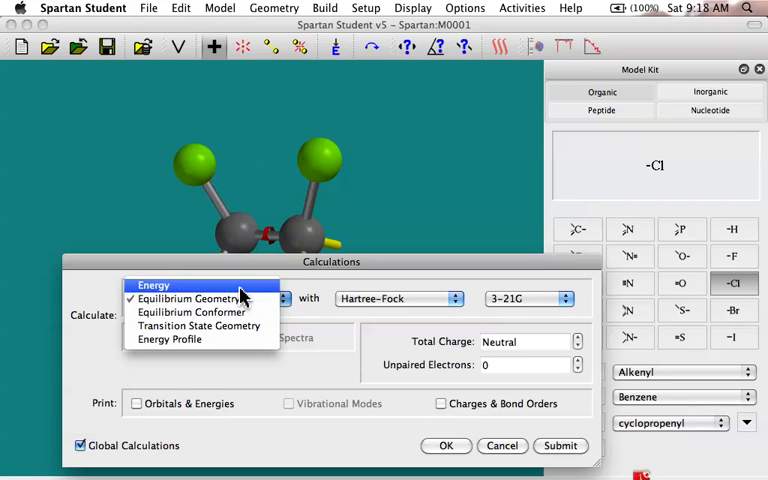
click(152, 284)
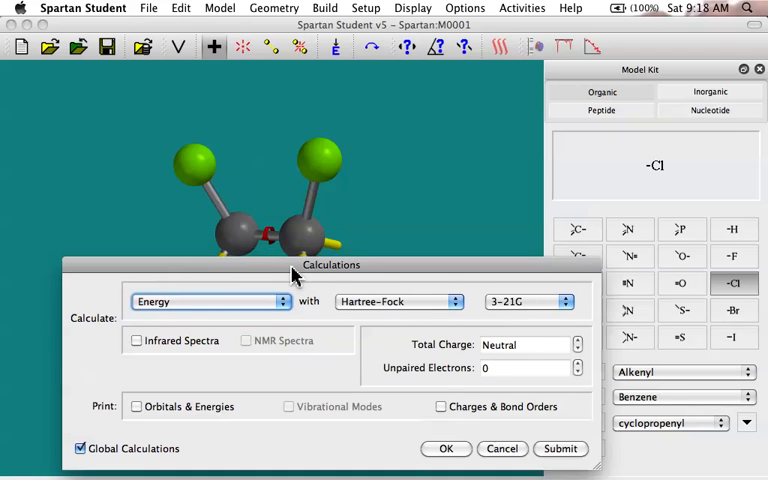
drag(330, 264, 324, 292)
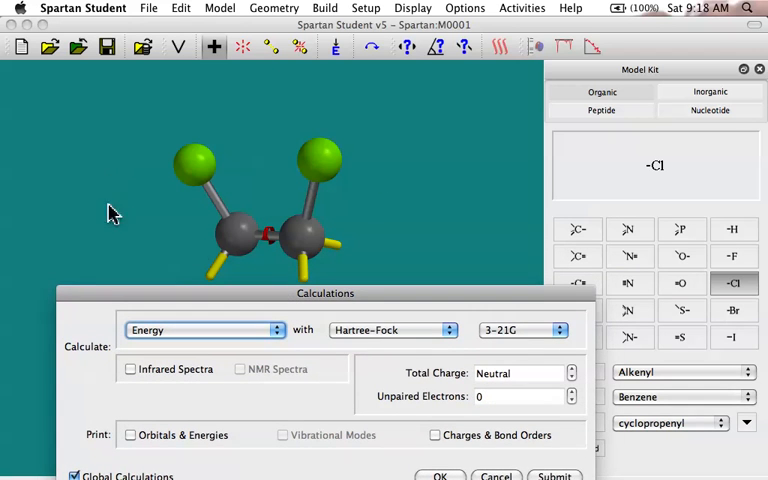
mouse_move(330, 230)
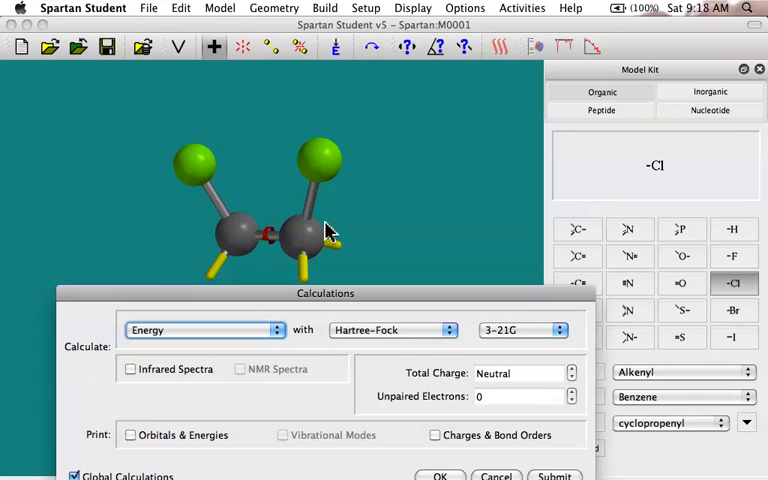
mouse_move(344, 224)
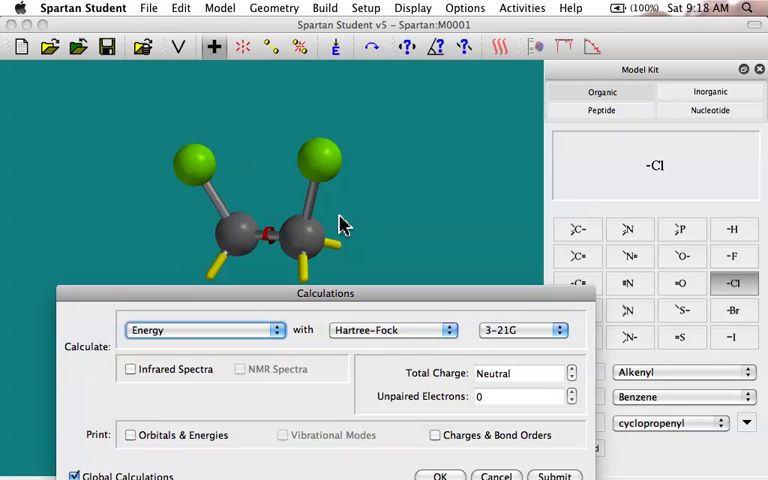
mouse_move(416, 334)
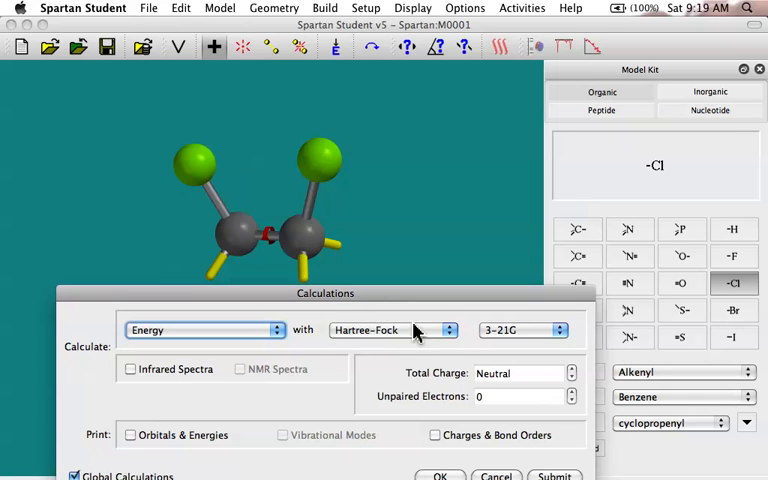
mouse_move(500, 324)
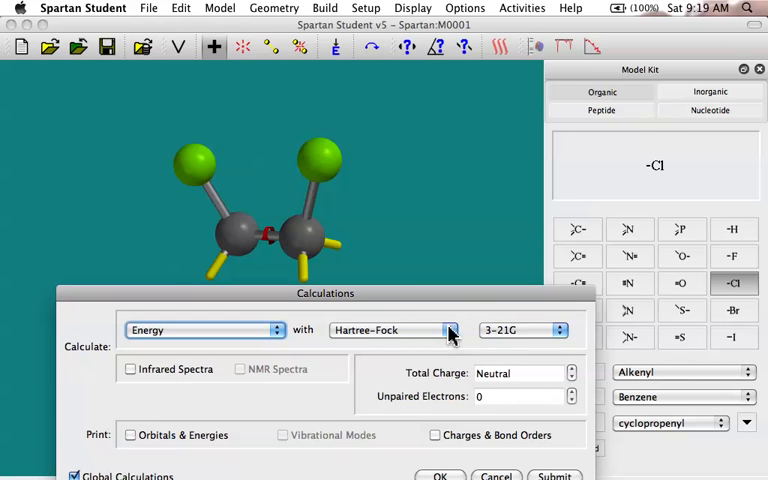
mouse_move(480, 330)
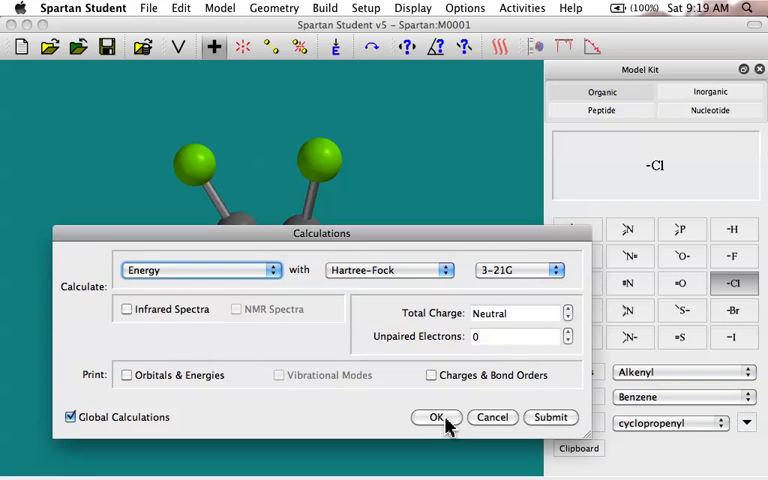
mouse_move(544, 422)
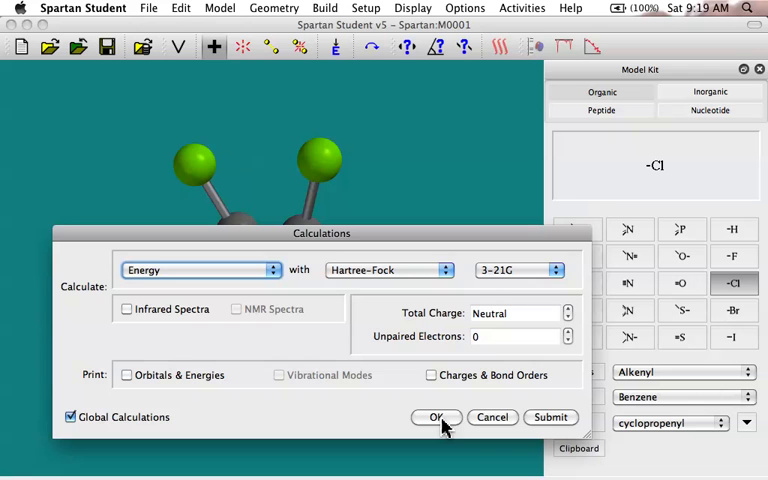
mouse_move(512, 420)
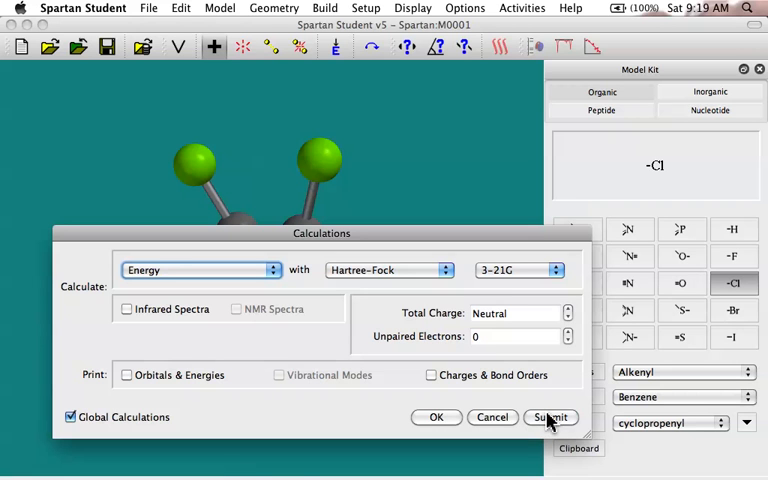
Submit the Energy job as 1,2-dichloroethane, replacing the existing saved file
click(550, 416)
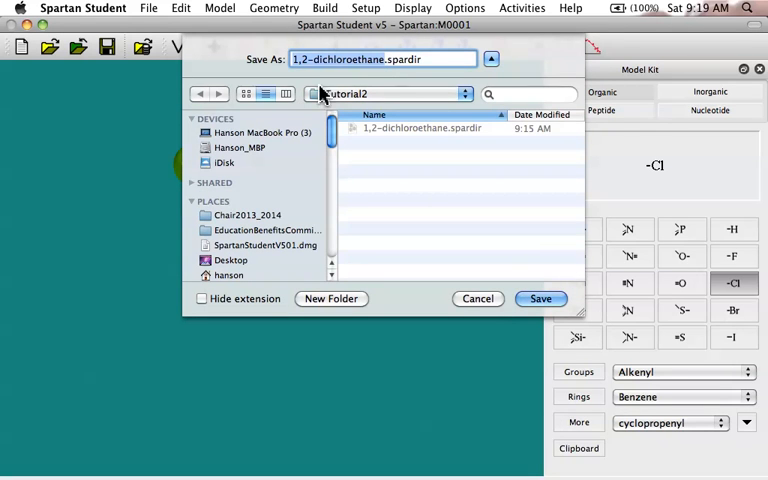
mouse_move(330, 78)
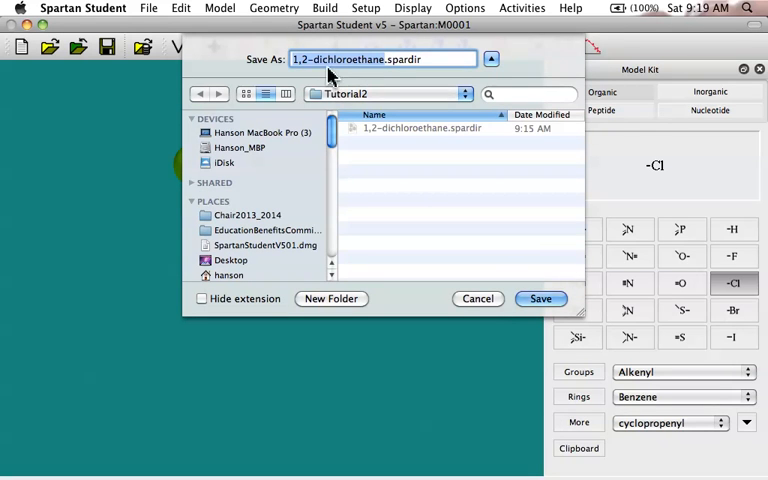
mouse_move(388, 84)
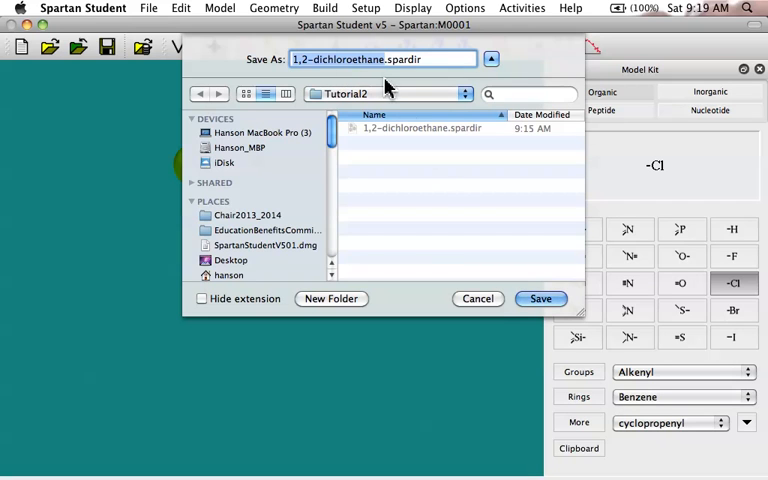
mouse_move(544, 284)
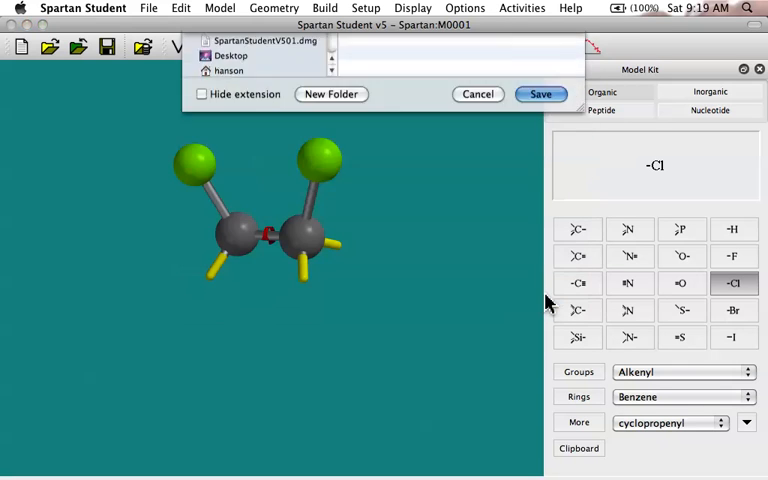
click(540, 92)
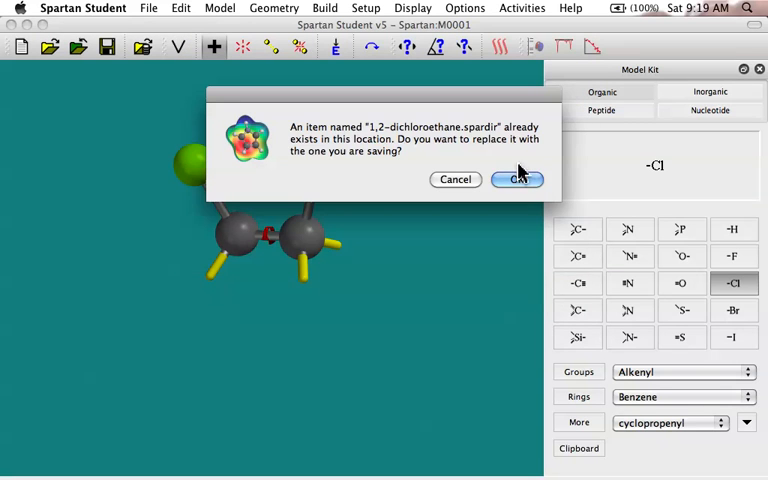
click(516, 180)
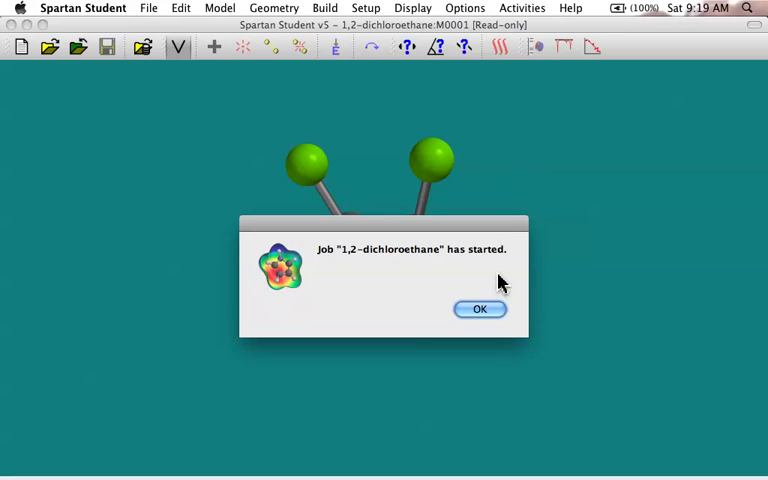
Acknowledge the job started and completed notices and rotate the molecule to inspect it
click(480, 308)
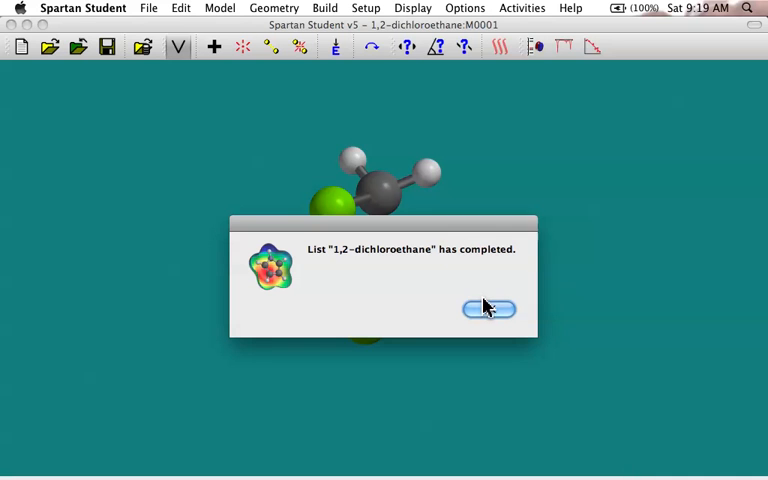
click(488, 308)
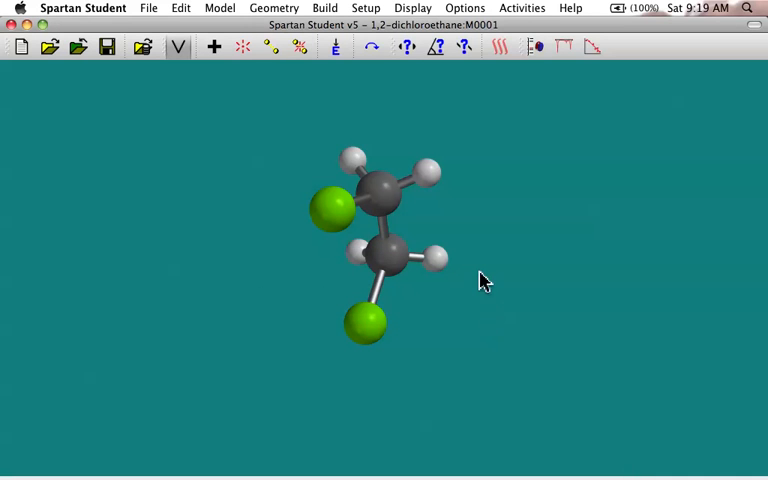
drag(484, 280, 456, 190)
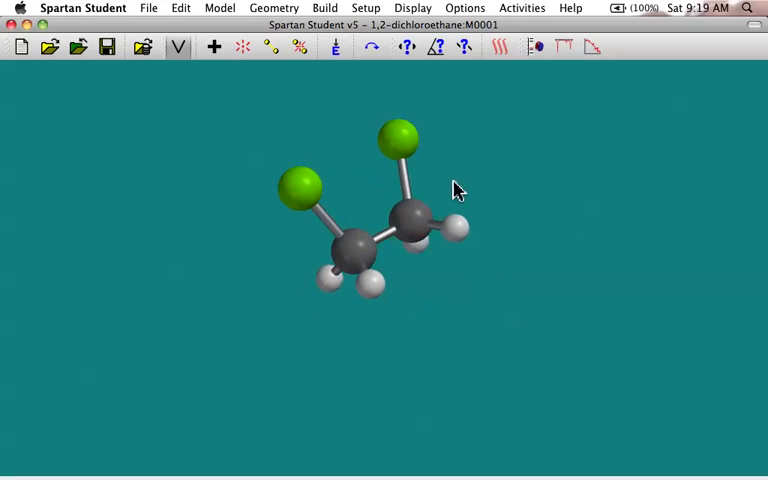
drag(456, 190, 400, 276)
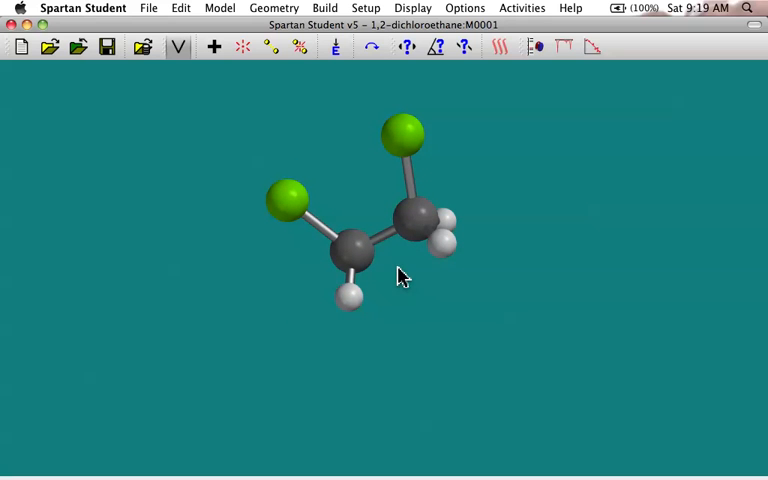
mouse_move(368, 8)
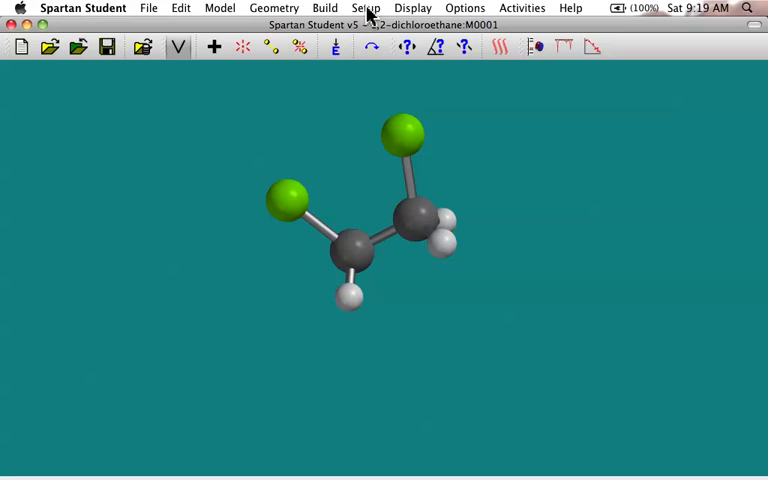
click(412, 8)
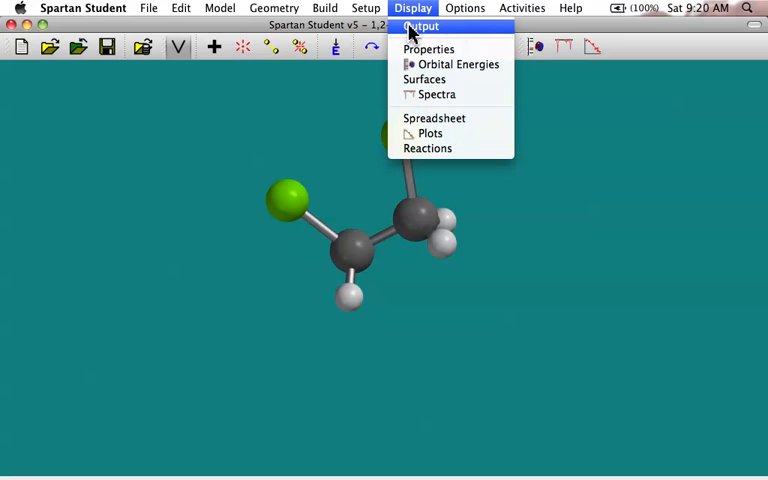
Show the Output listing with the single-point RHF/3-21G SCF energy near -992.07 hartrees
click(420, 24)
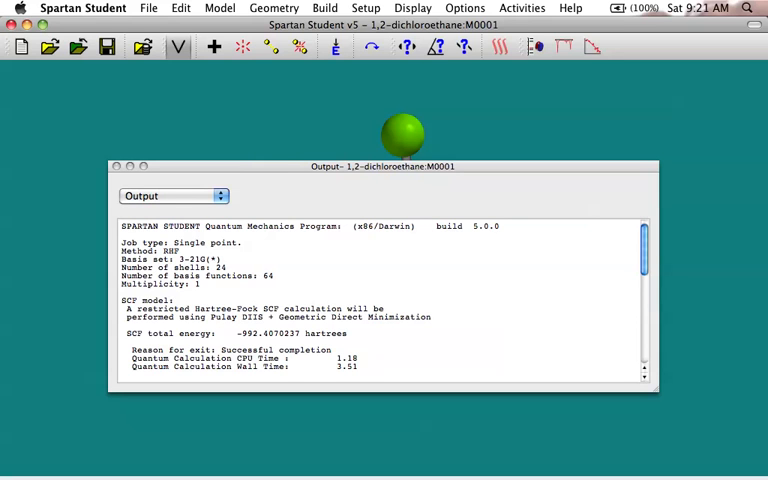
Close the Output window and rotate the model to compare the chlorine positions
click(116, 166)
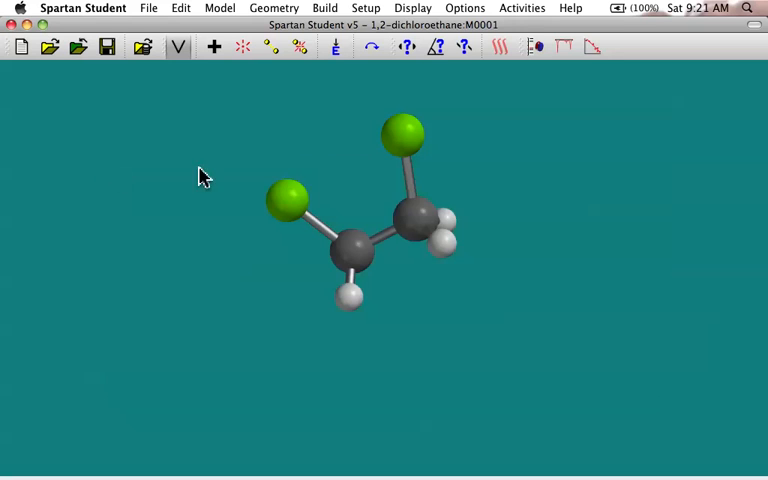
drag(204, 178, 490, 160)
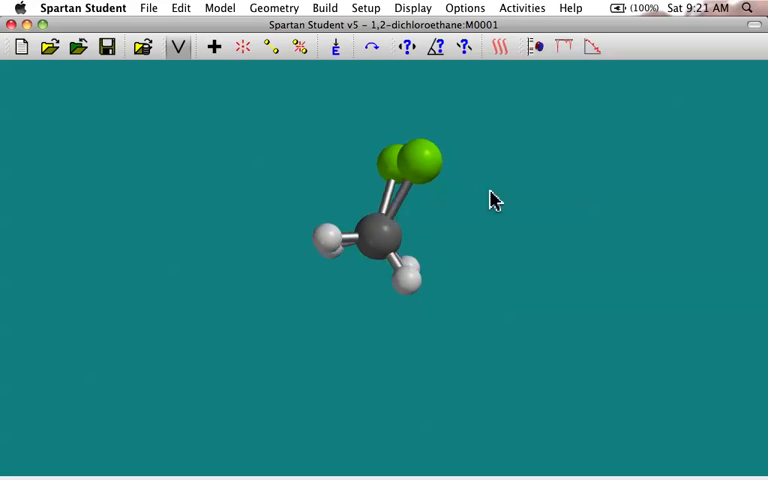
drag(490, 200, 390, 190)
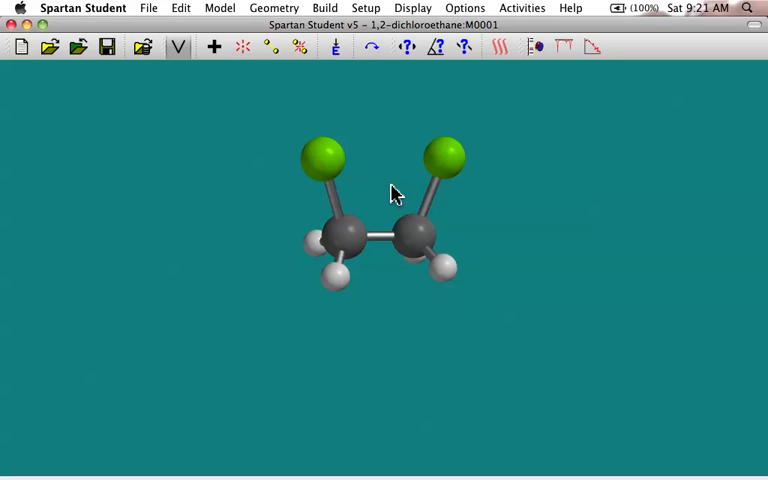
mouse_move(516, 112)
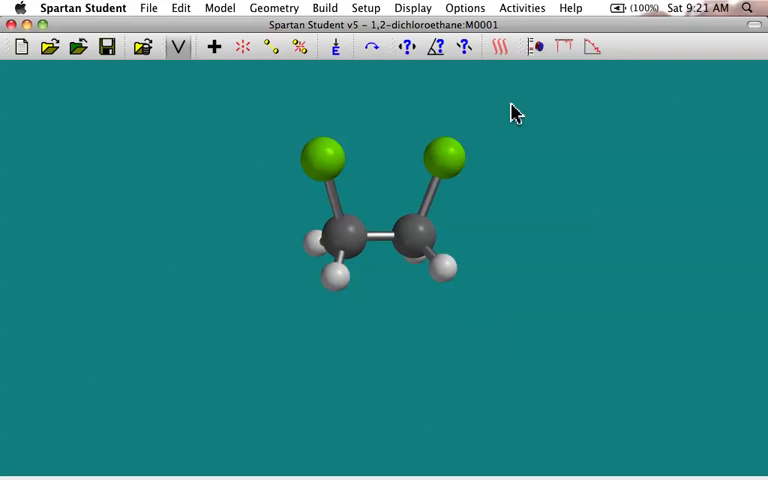
mouse_move(344, 148)
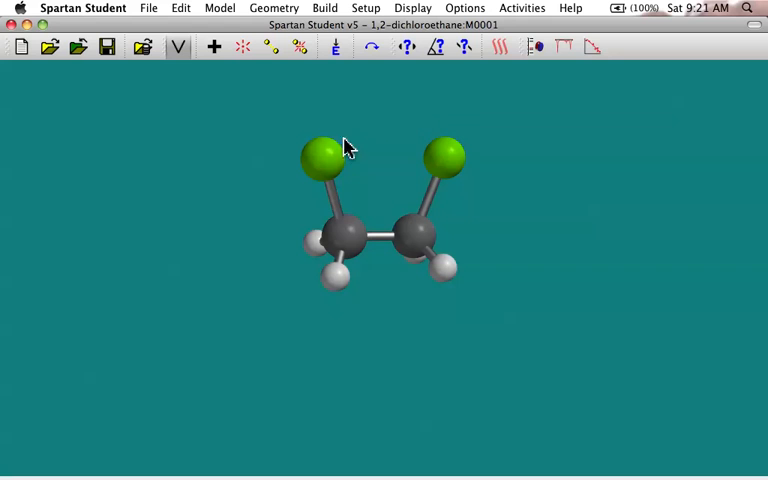
mouse_move(436, 136)
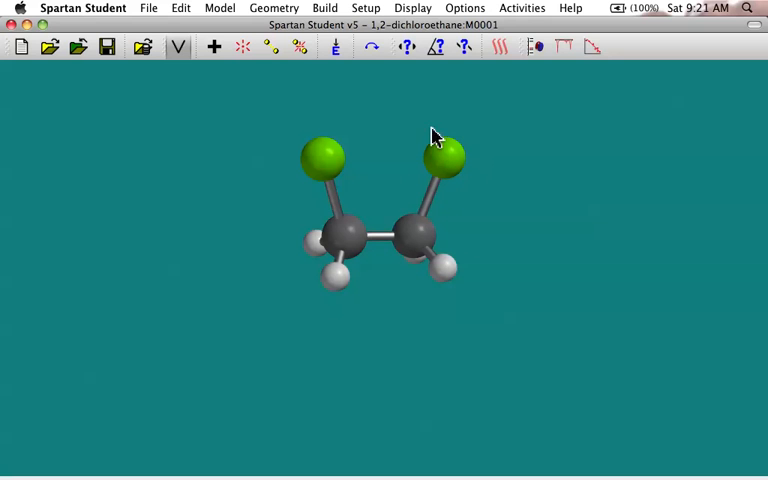
mouse_move(400, 150)
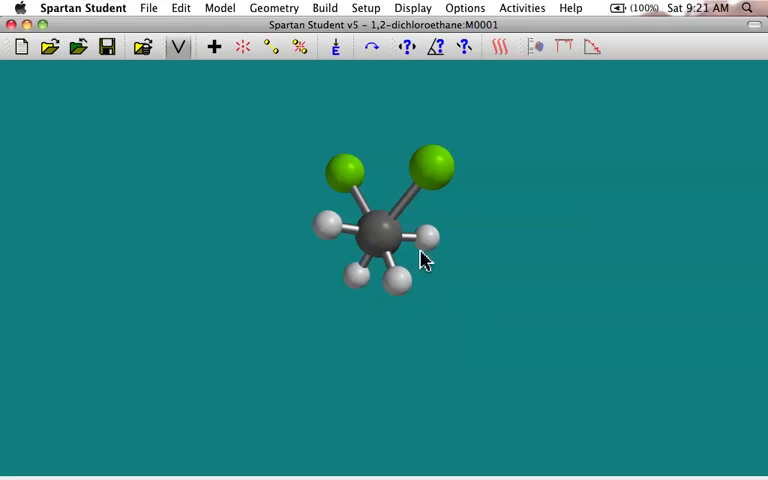
mouse_move(428, 160)
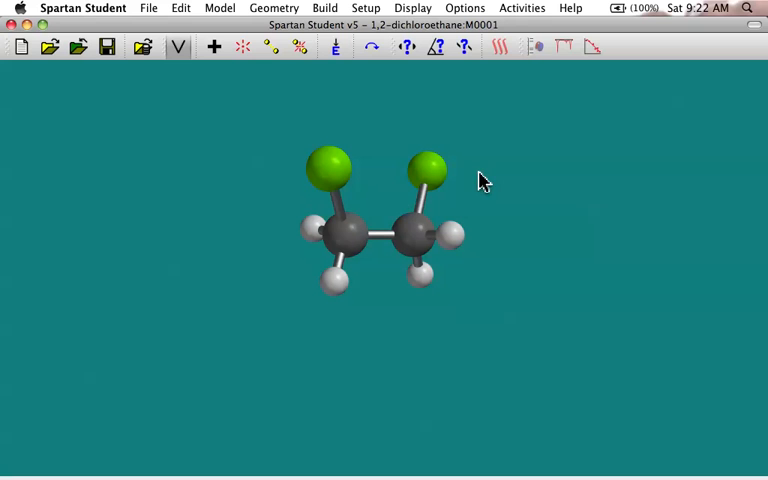
Set Calculate to Equilibrium Geometry with Hartree-Fock 3-21G and submit the job
click(366, 8)
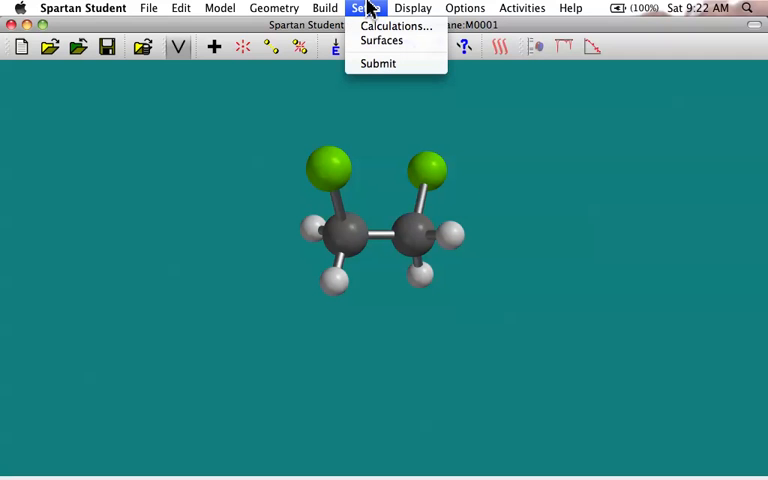
click(394, 24)
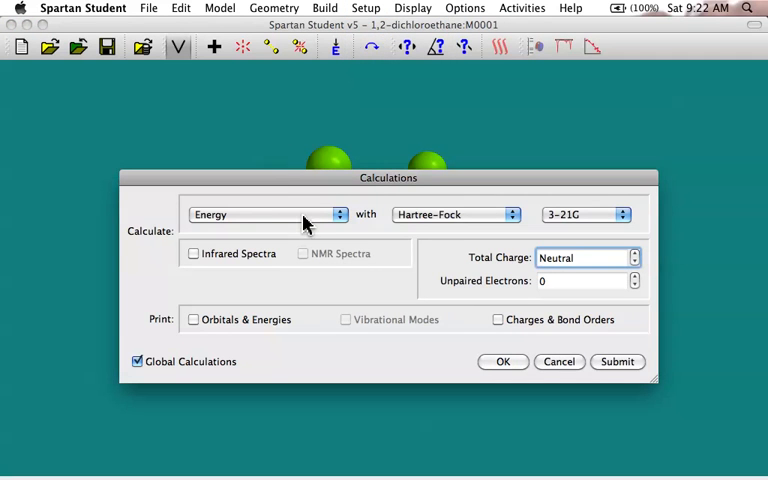
click(268, 214)
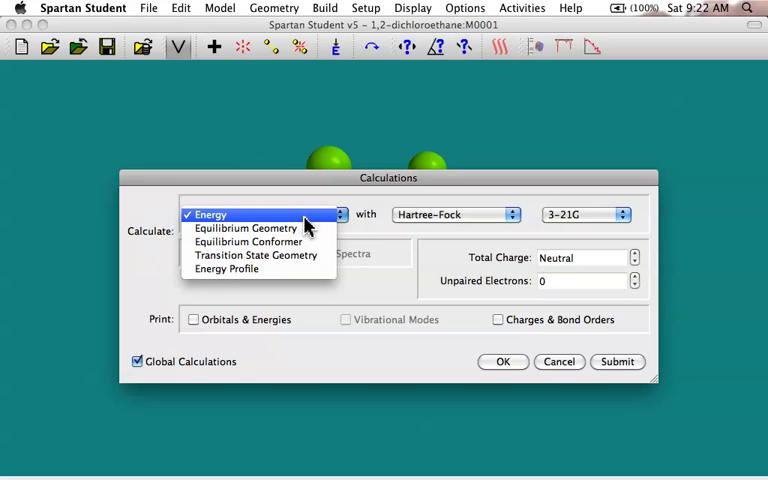
mouse_move(248, 228)
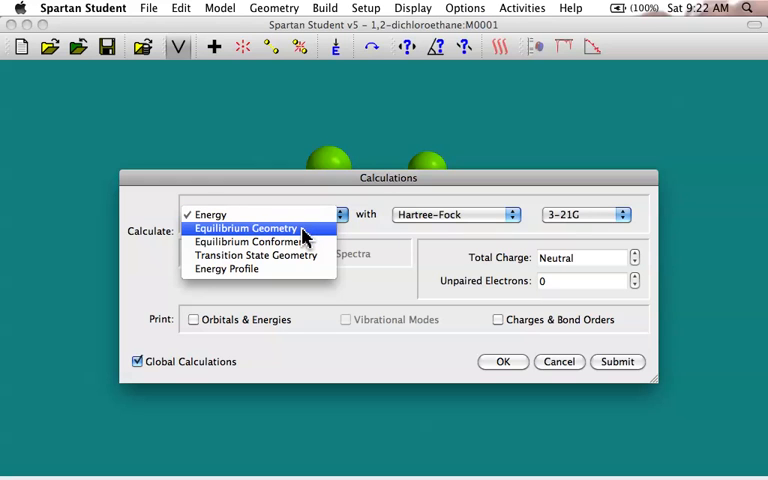
click(246, 228)
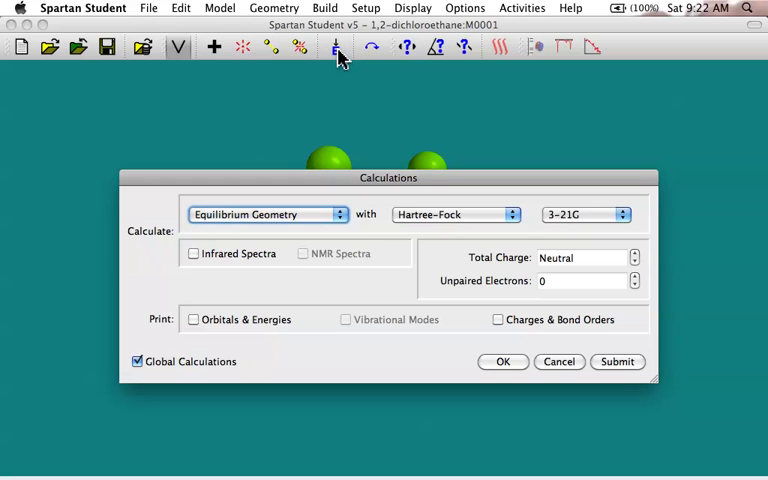
mouse_move(344, 156)
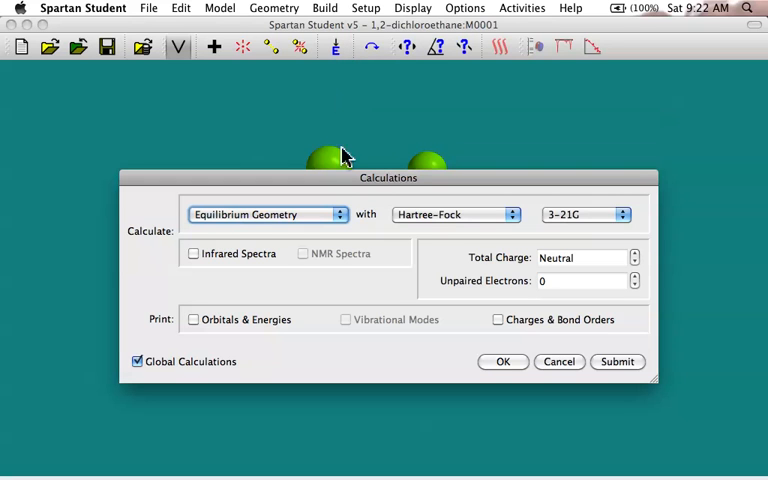
mouse_move(336, 218)
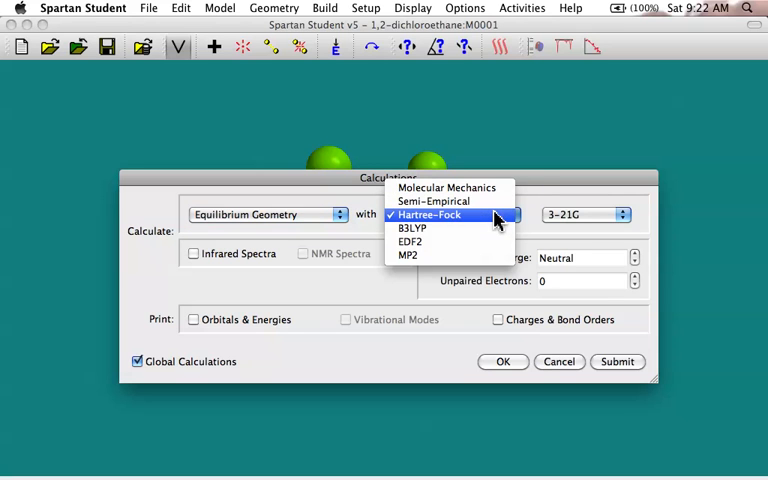
click(430, 214)
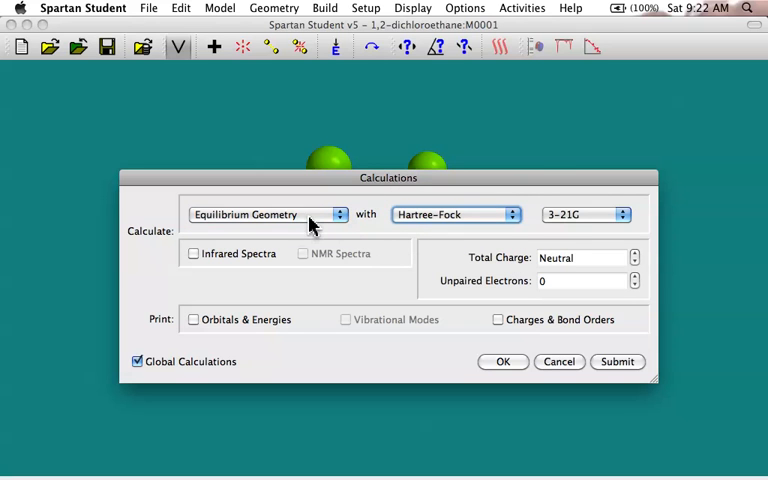
mouse_move(380, 224)
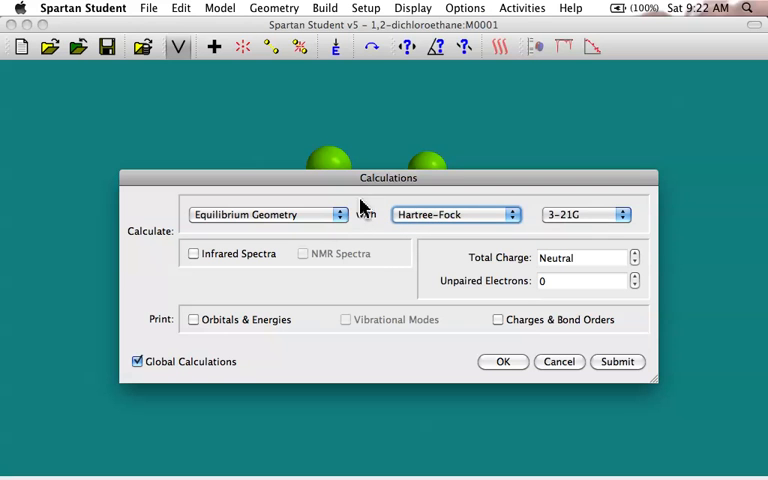
drag(388, 176, 388, 236)
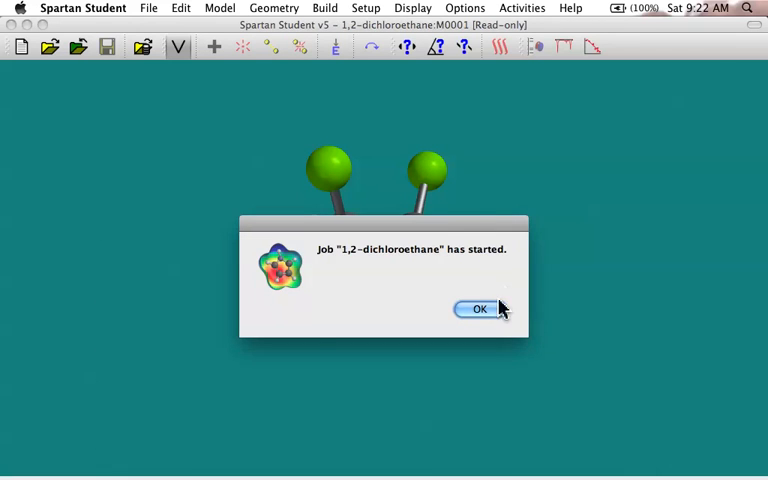
Acknowledge the job notices and rotate the optimized molecule to inspect the chlorines
click(480, 308)
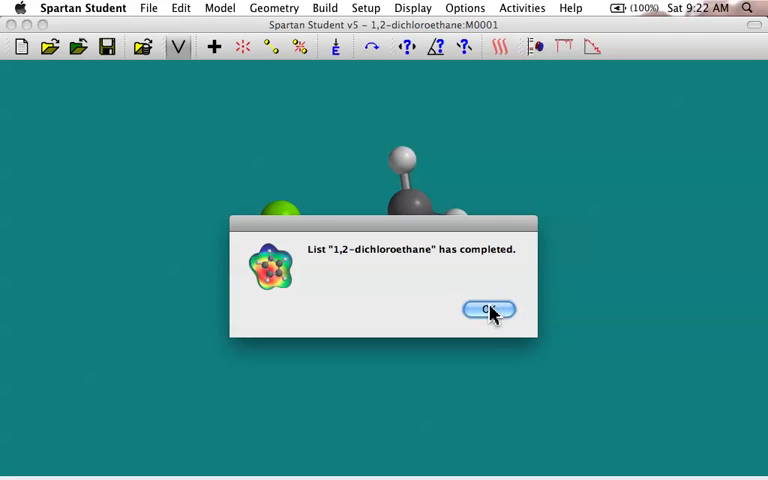
click(488, 308)
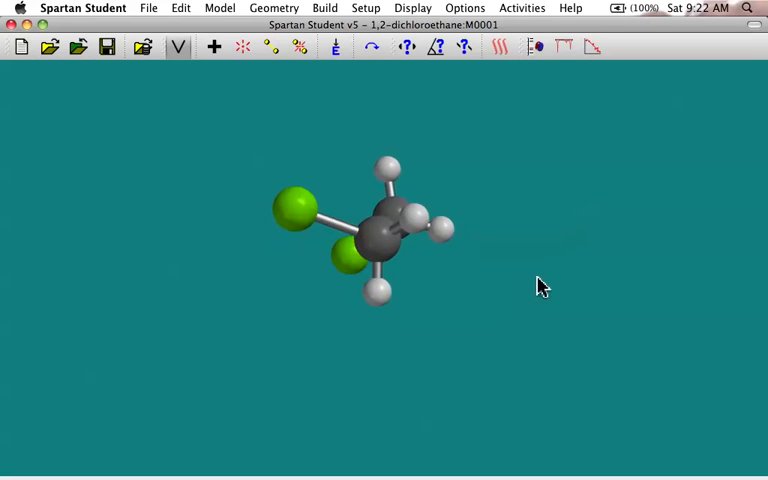
drag(540, 288, 340, 204)
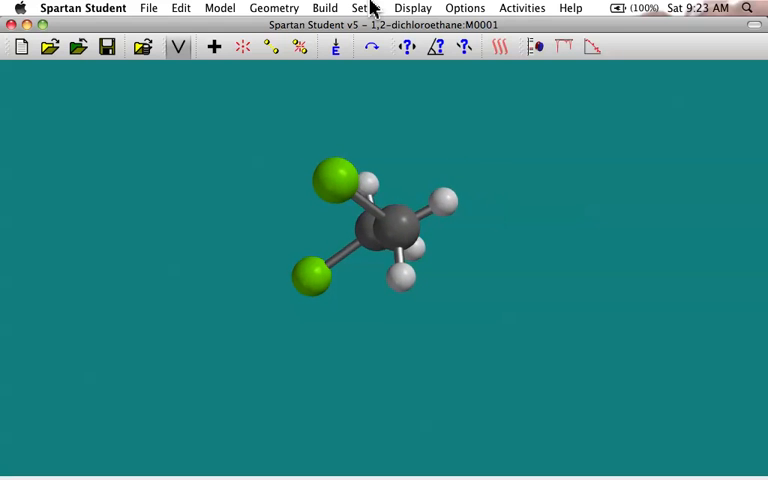
Show the Output and scroll through the five optimization steps to 'Successful completion' near -992.43 hartrees
click(412, 8)
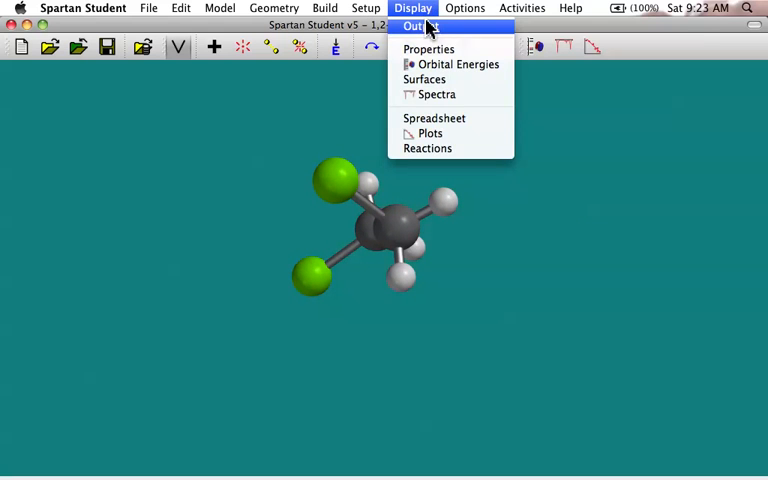
click(416, 24)
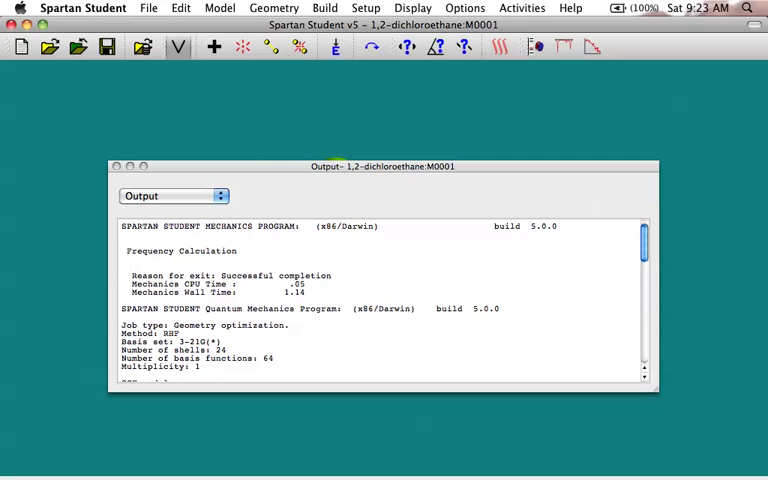
scroll(down, 3)
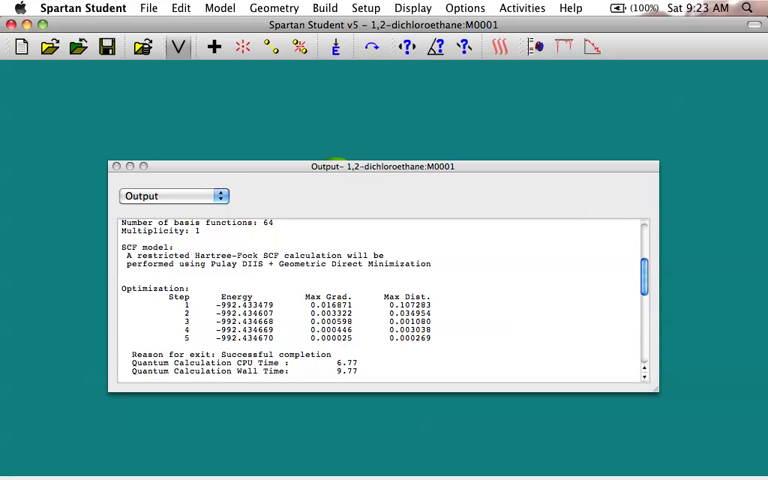
scroll(down, 3)
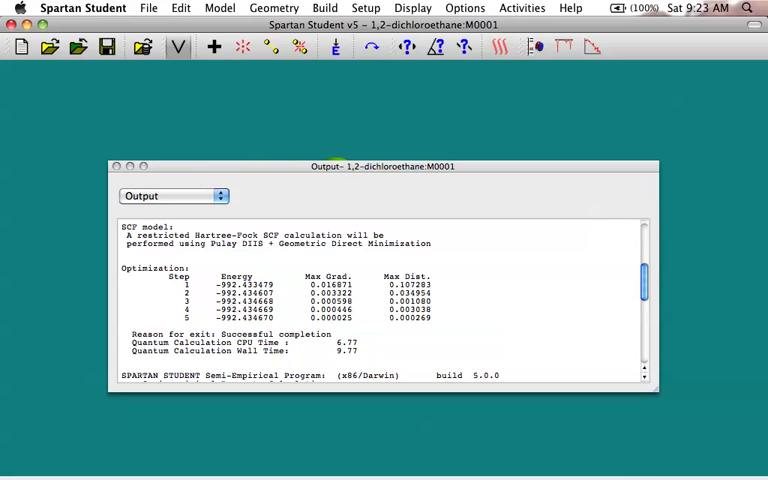
mouse_move(170, 182)
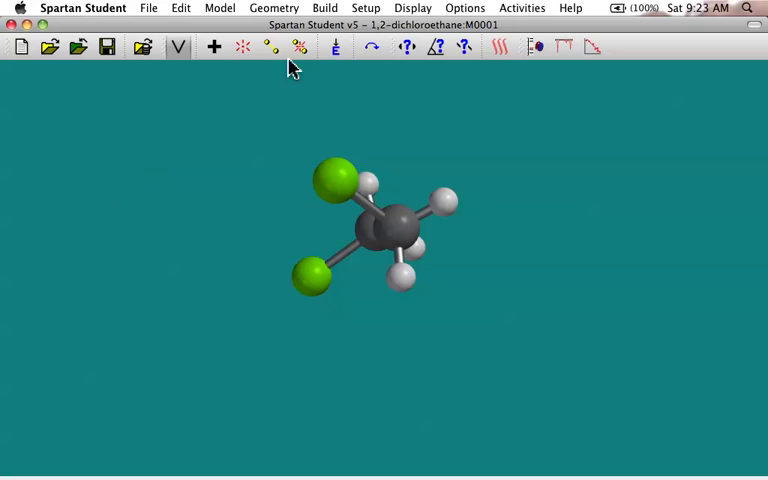
Set Calculate to Equilibrium Conformer, with Molecular Mechanics MMFF selected automatically
click(414, 8)
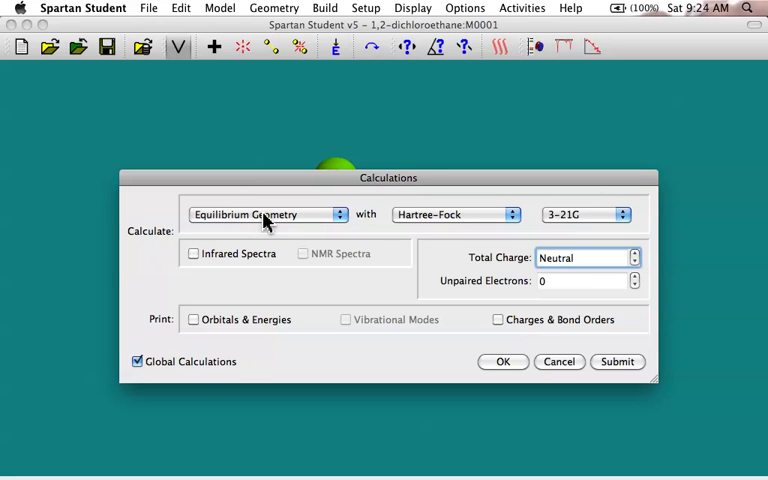
click(264, 214)
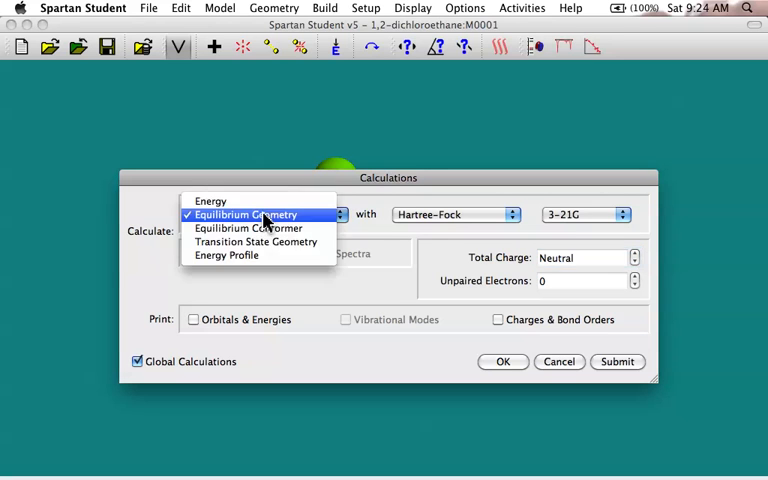
mouse_move(248, 228)
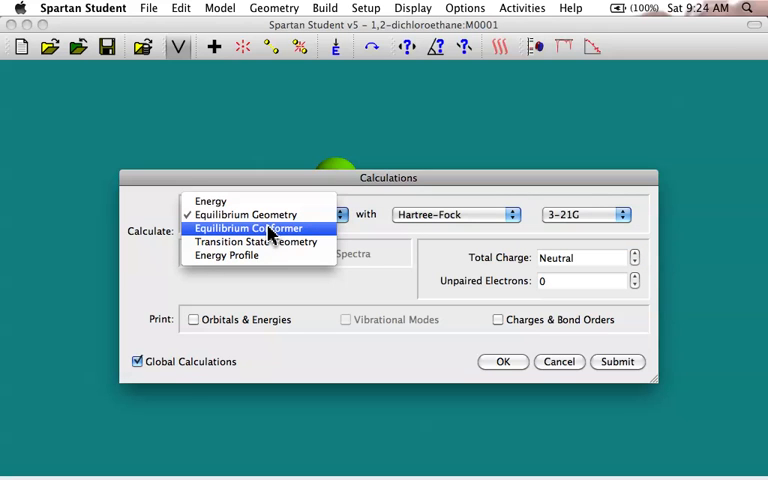
click(248, 228)
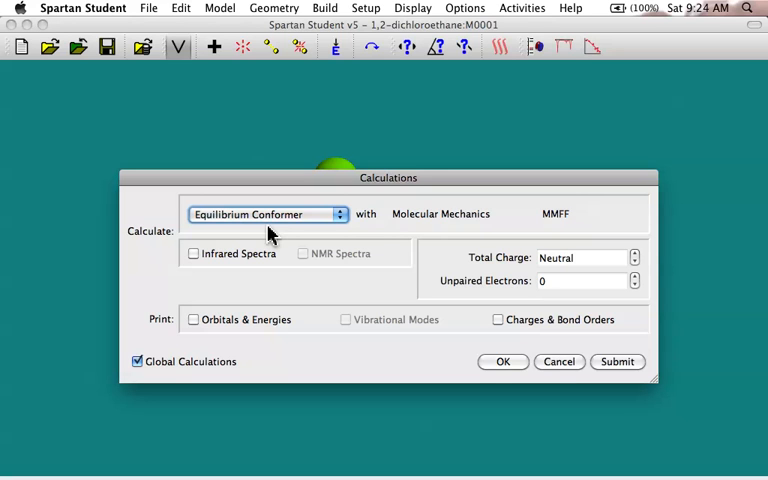
mouse_move(416, 220)
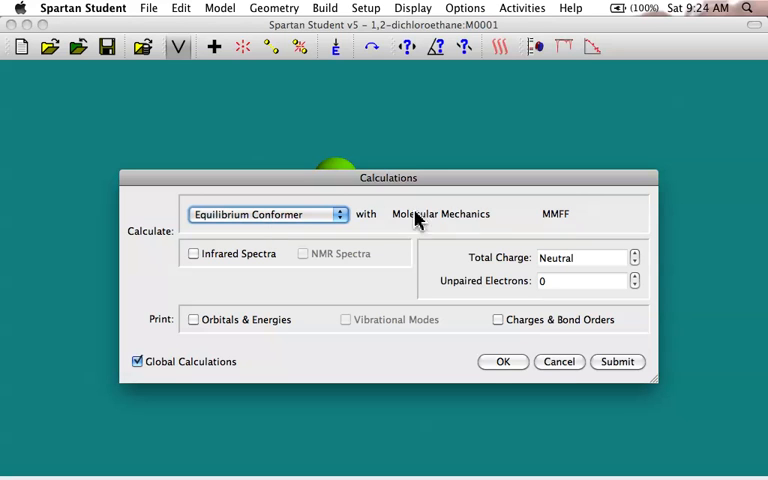
mouse_move(568, 204)
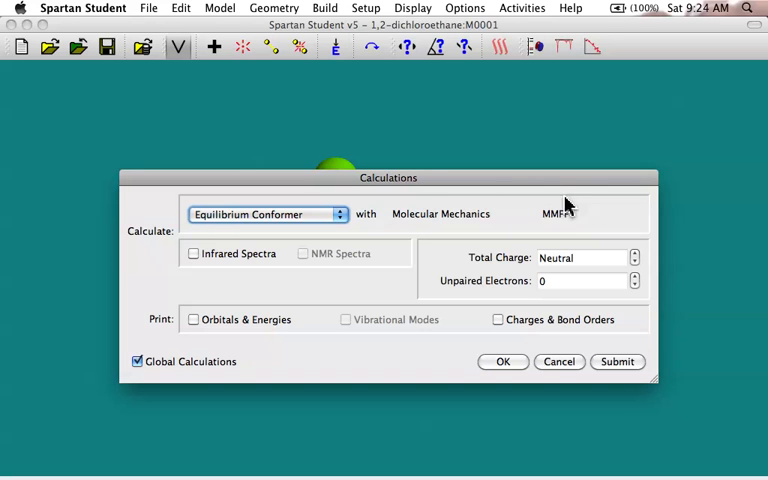
mouse_move(556, 222)
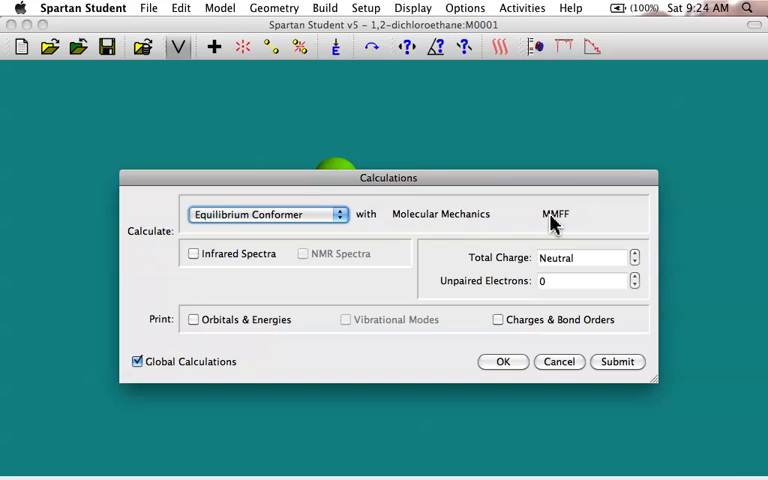
mouse_move(436, 216)
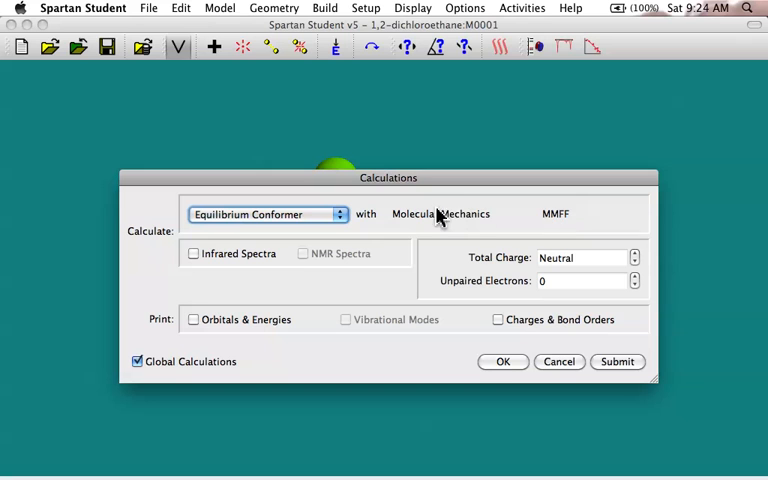
mouse_move(316, 220)
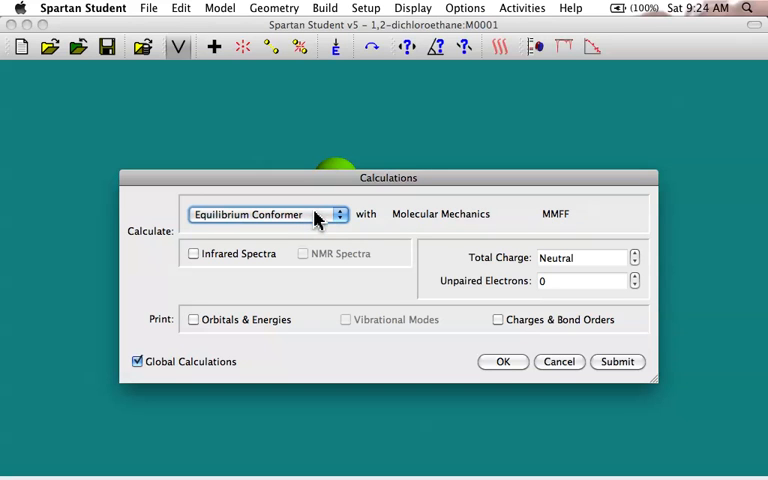
mouse_move(476, 228)
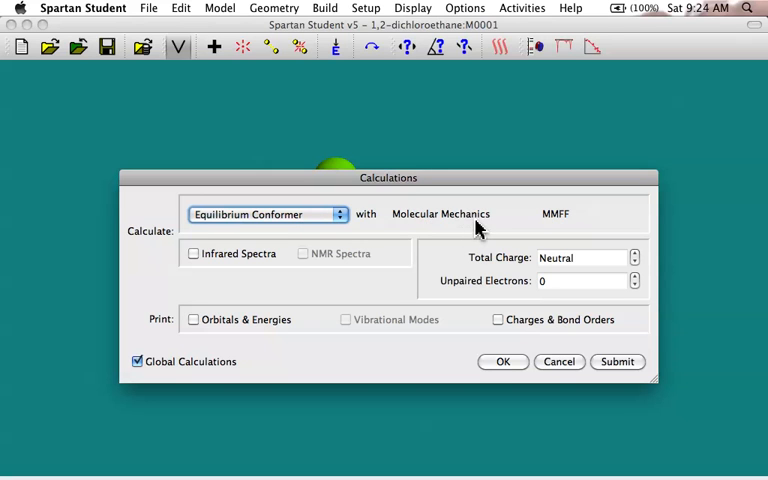
mouse_move(432, 236)
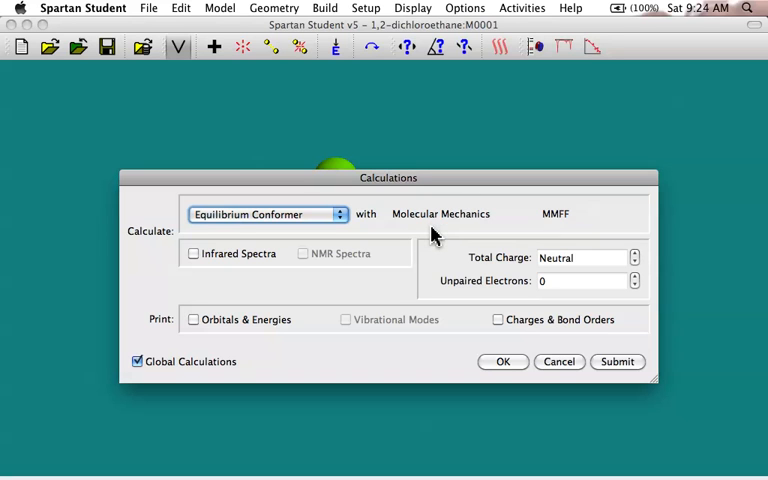
mouse_move(464, 294)
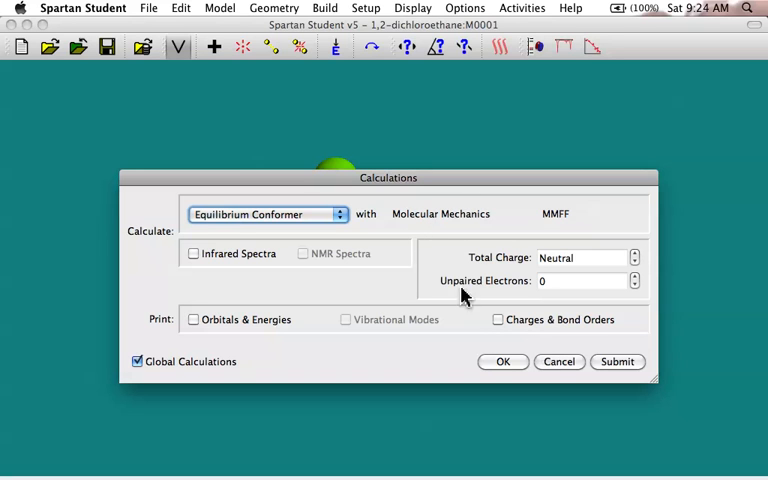
mouse_move(496, 230)
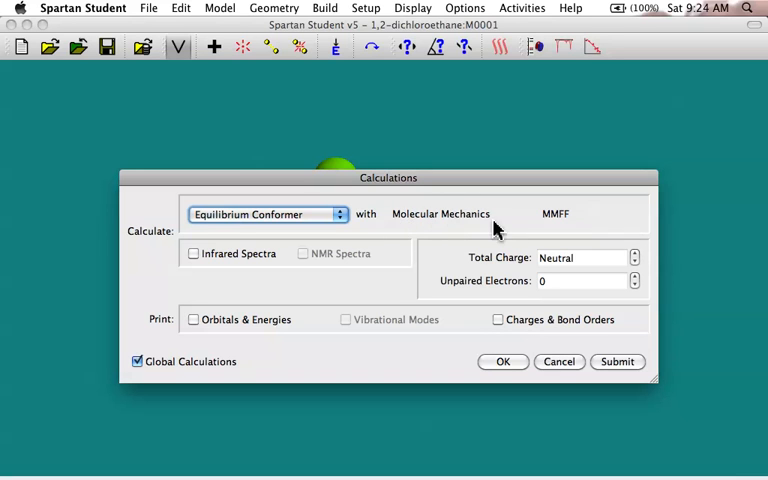
mouse_move(476, 232)
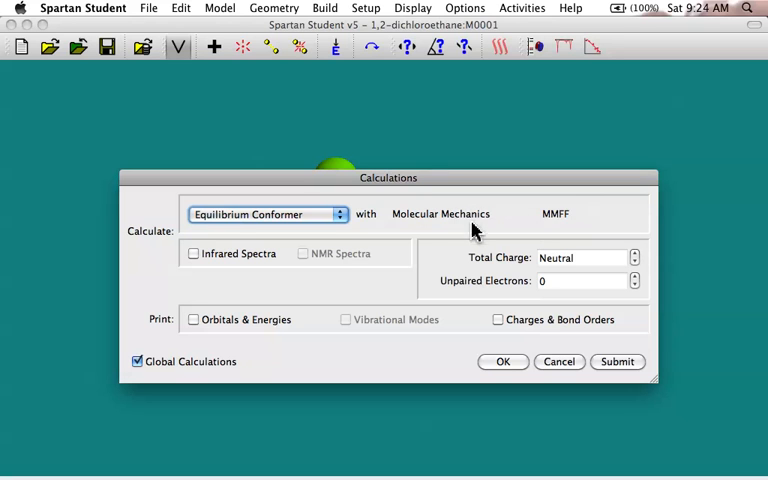
mouse_move(462, 228)
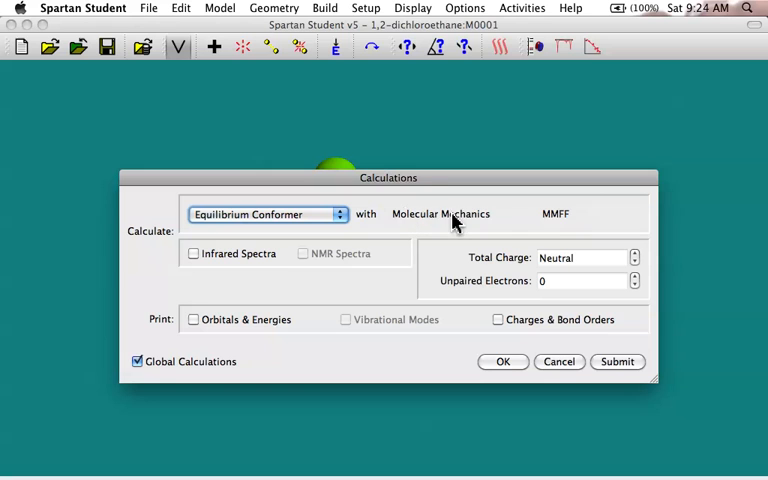
mouse_move(520, 212)
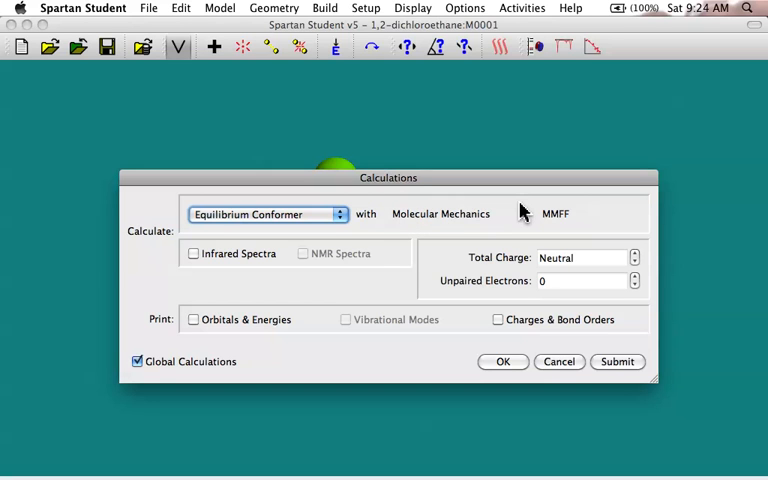
Submit the MMFF conformer search and acknowledge its completion notice
click(616, 360)
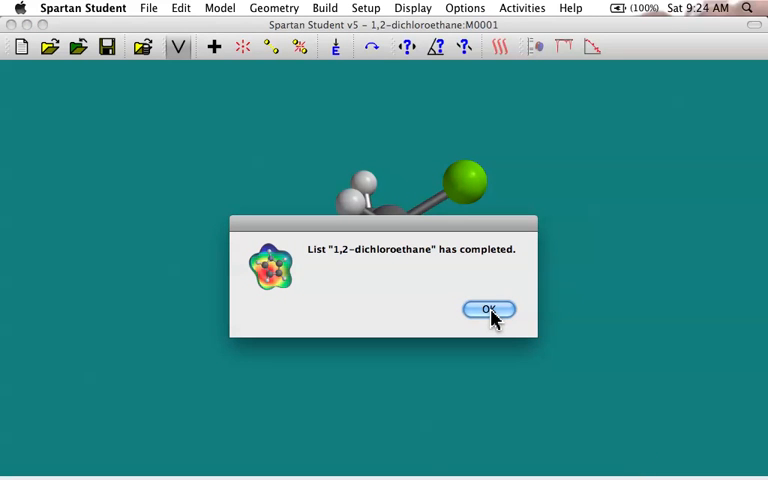
click(488, 308)
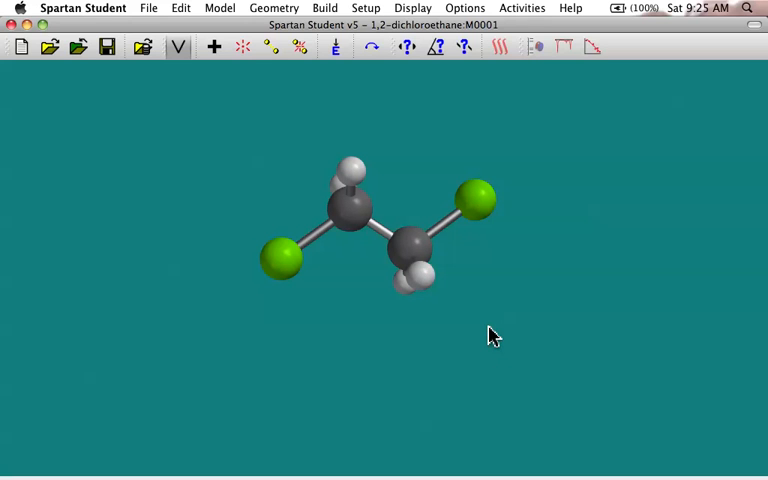
click(366, 8)
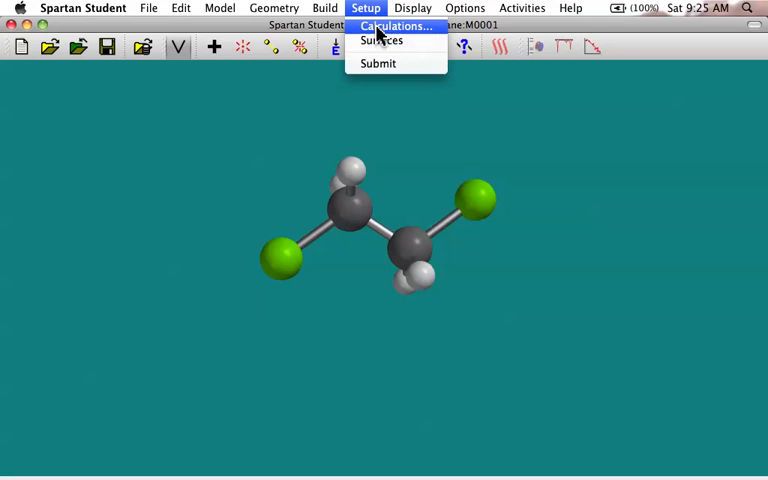
click(396, 26)
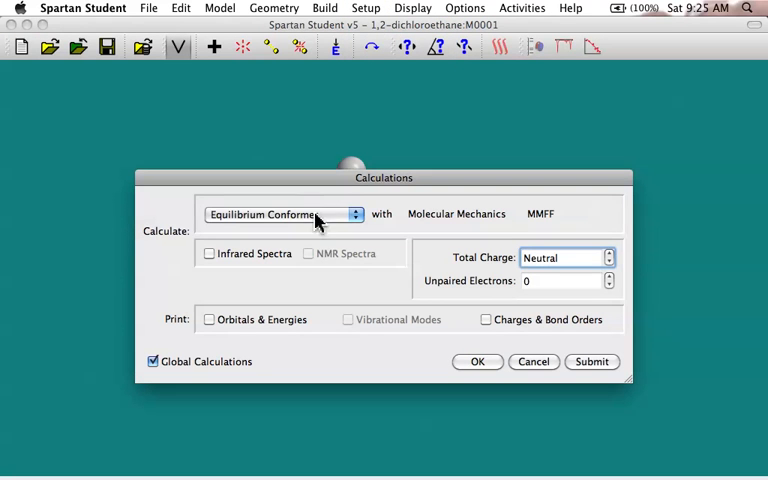
click(284, 214)
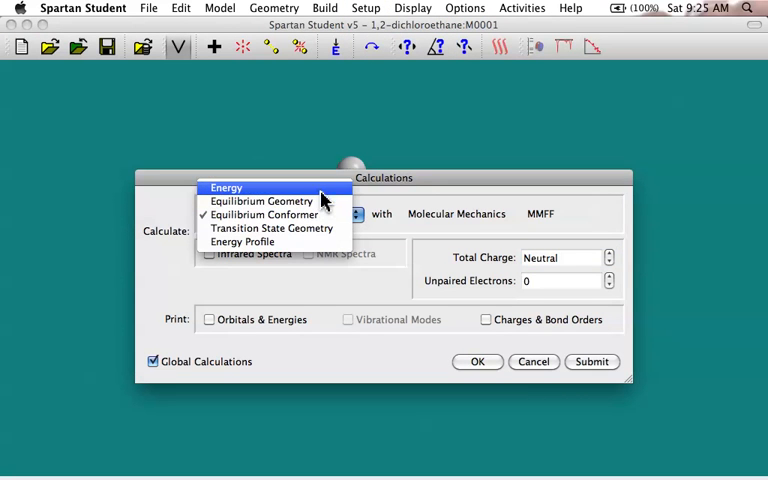
mouse_move(280, 214)
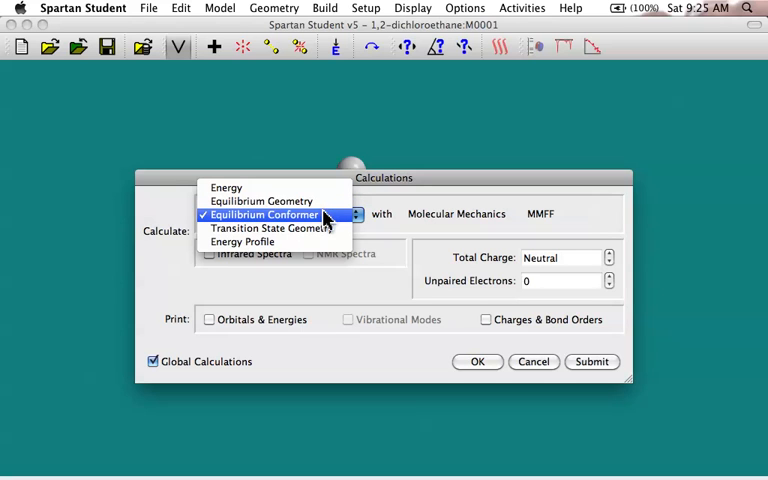
mouse_move(262, 200)
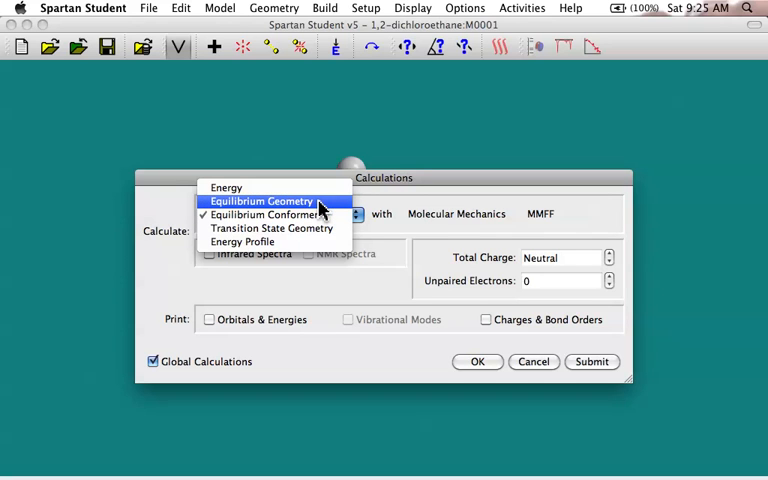
click(262, 200)
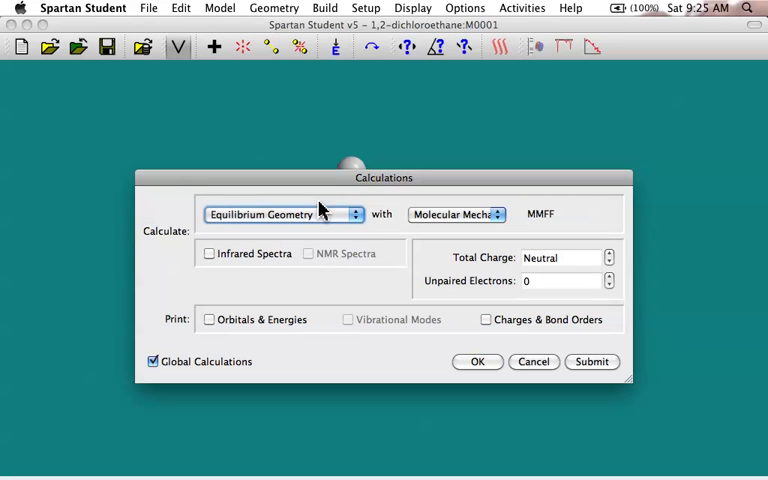
mouse_move(500, 220)
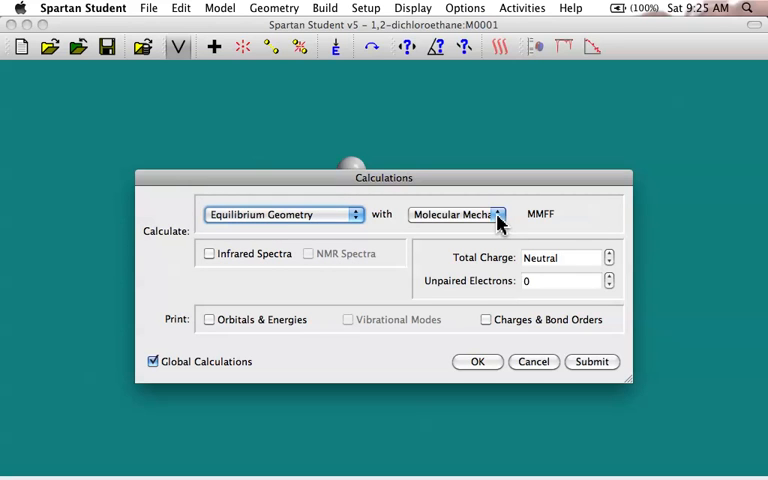
click(456, 214)
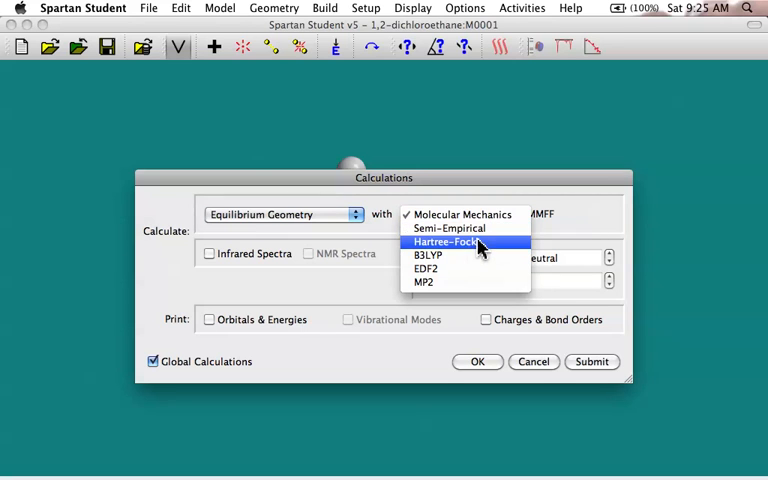
mouse_move(456, 268)
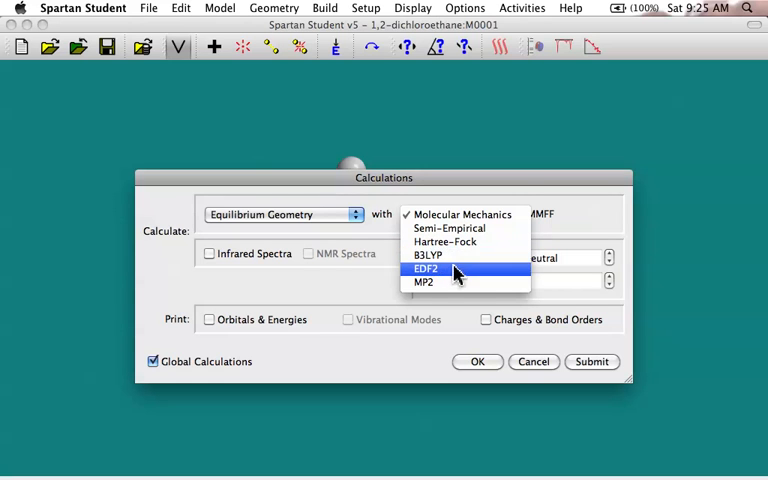
mouse_move(450, 282)
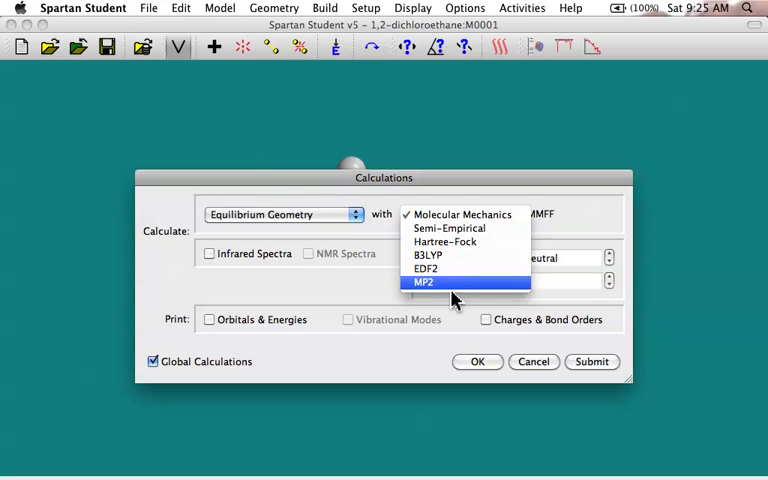
mouse_move(452, 268)
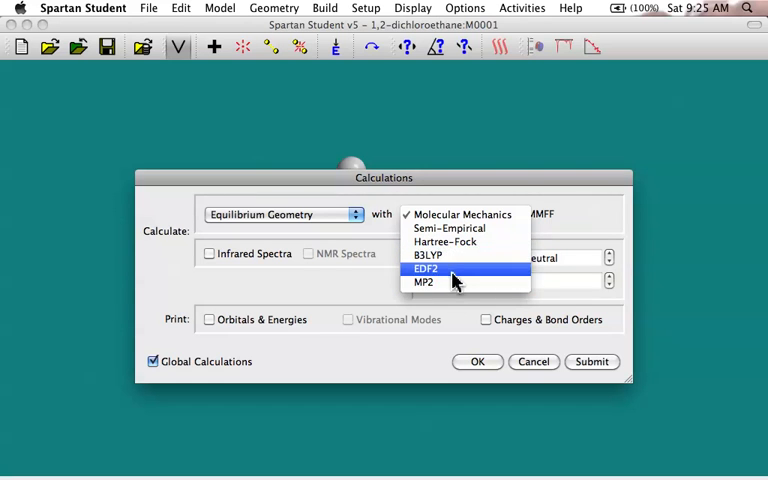
mouse_move(444, 256)
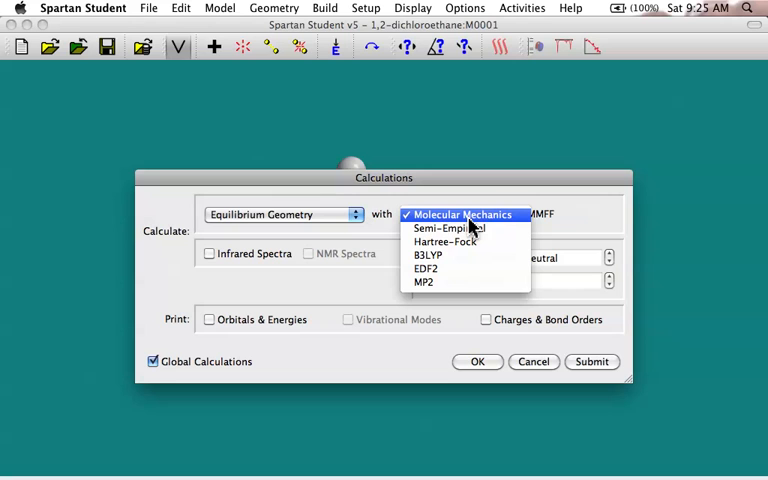
mouse_move(448, 240)
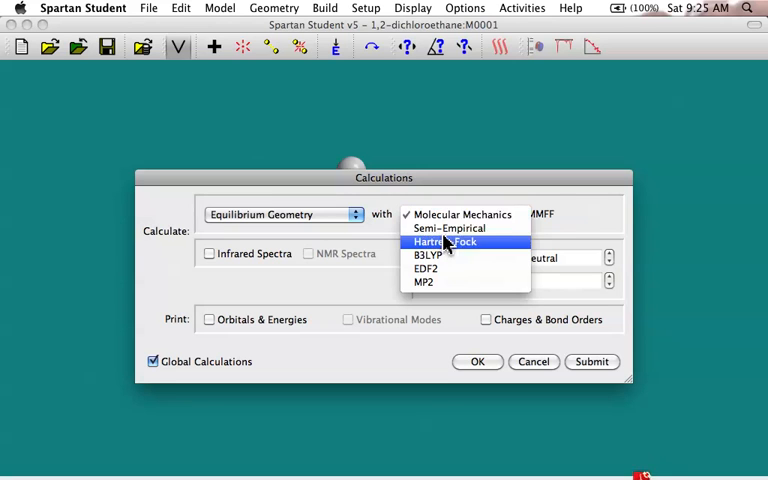
mouse_move(464, 214)
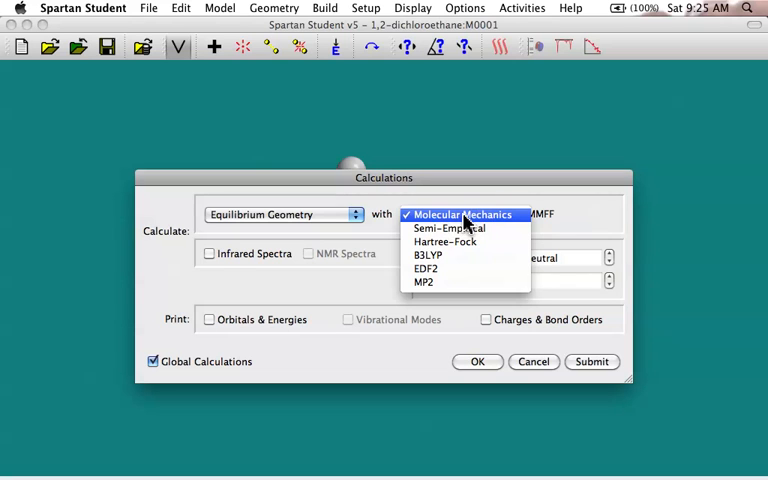
mouse_move(450, 222)
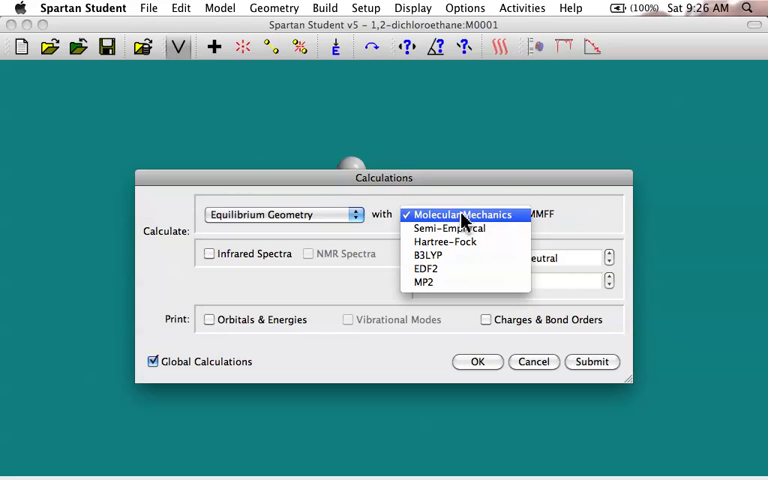
mouse_move(470, 226)
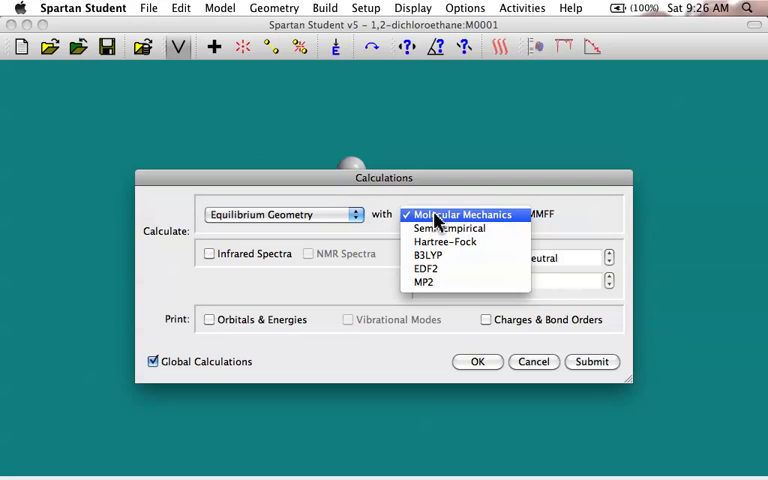
mouse_move(462, 216)
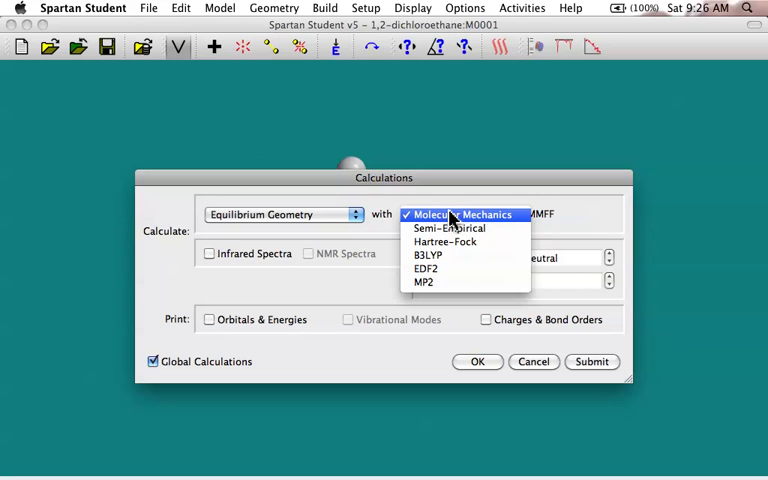
mouse_move(456, 220)
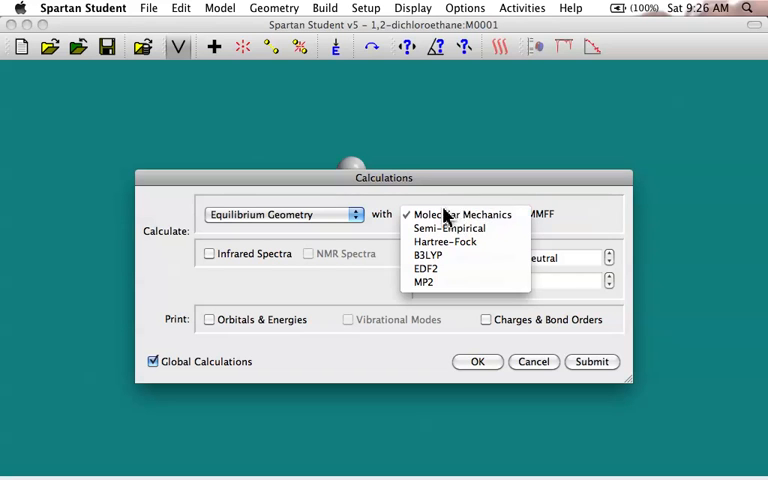
mouse_move(452, 220)
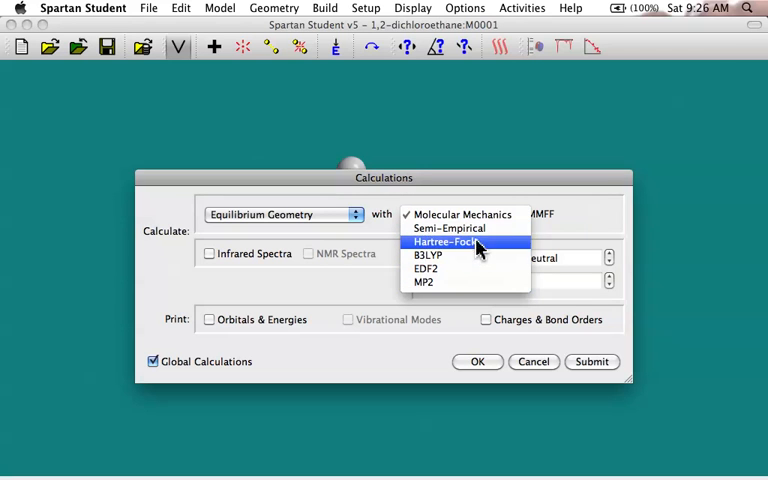
mouse_move(448, 228)
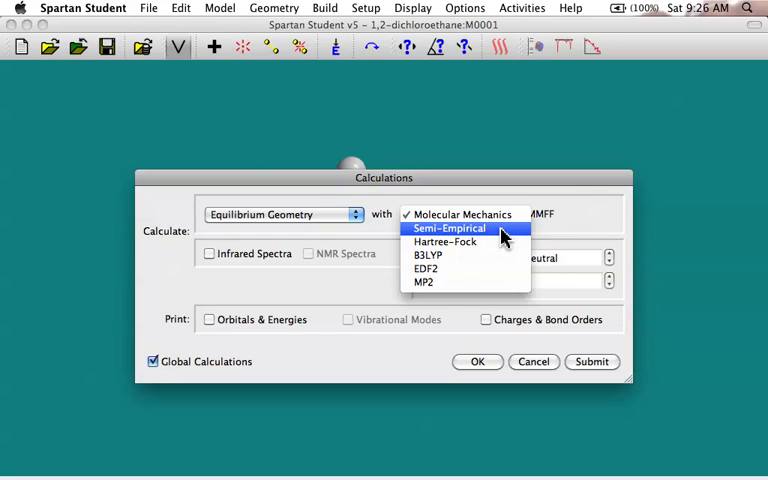
mouse_move(496, 236)
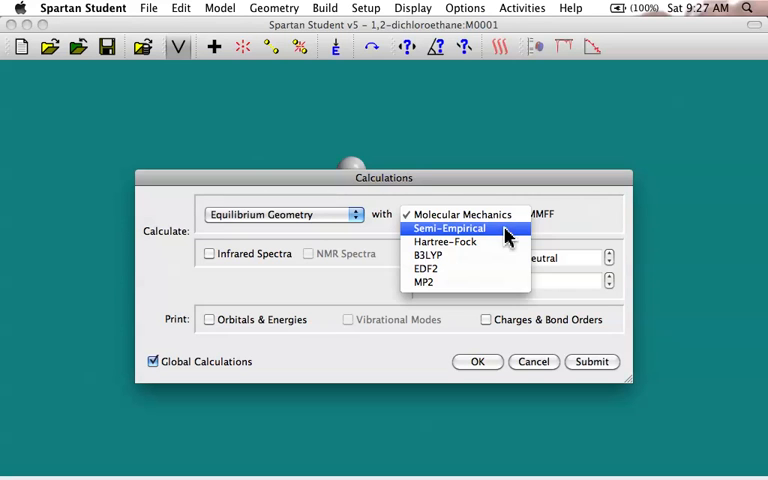
mouse_move(446, 240)
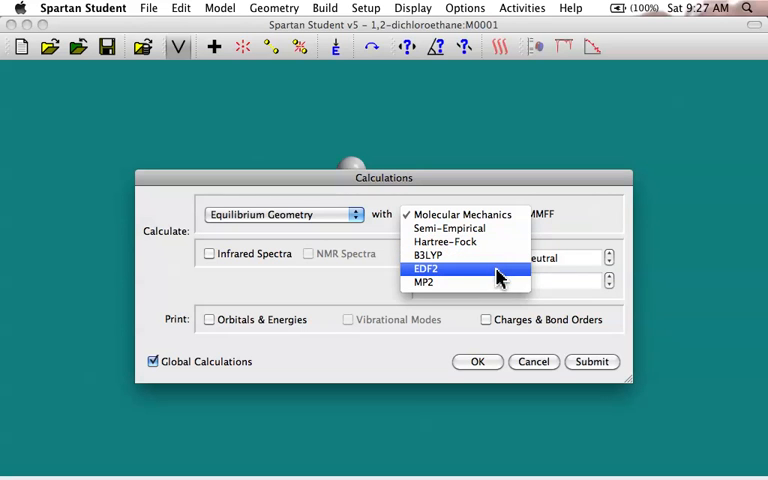
mouse_move(480, 256)
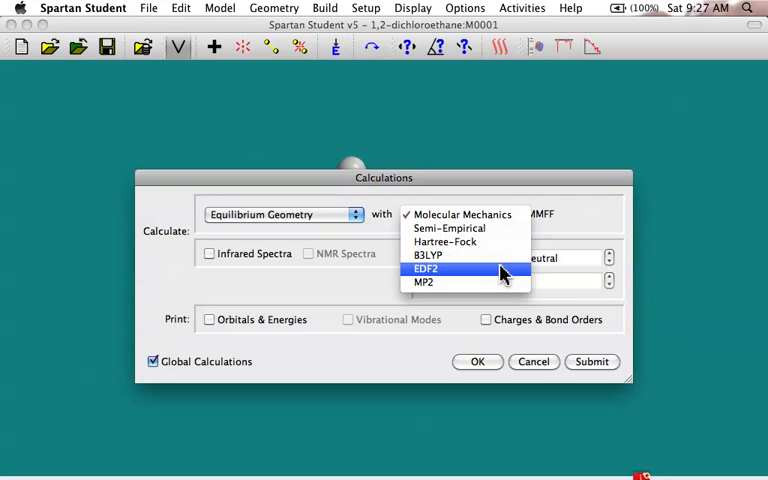
mouse_move(502, 256)
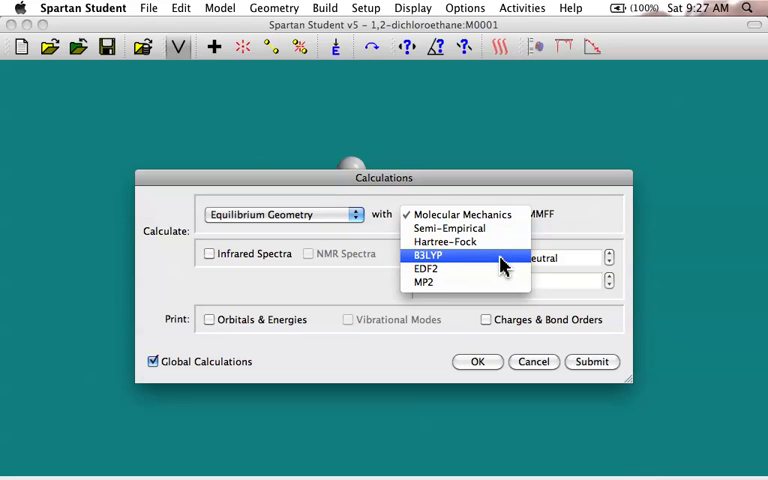
mouse_move(496, 268)
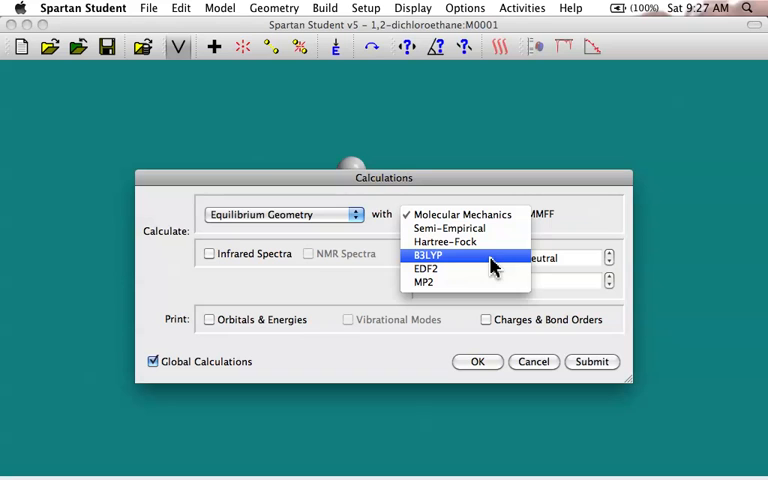
mouse_move(488, 258)
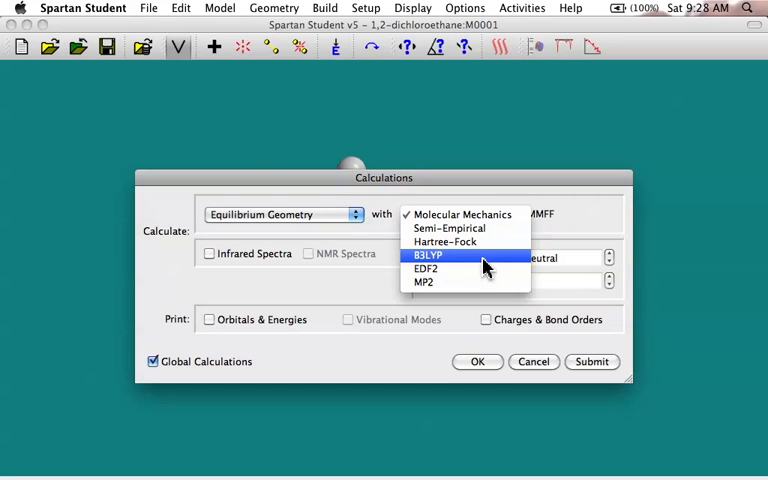
mouse_move(476, 268)
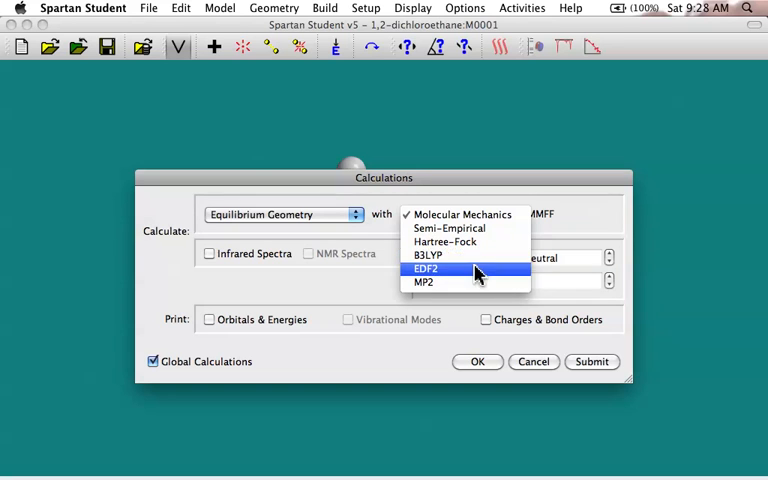
mouse_move(484, 272)
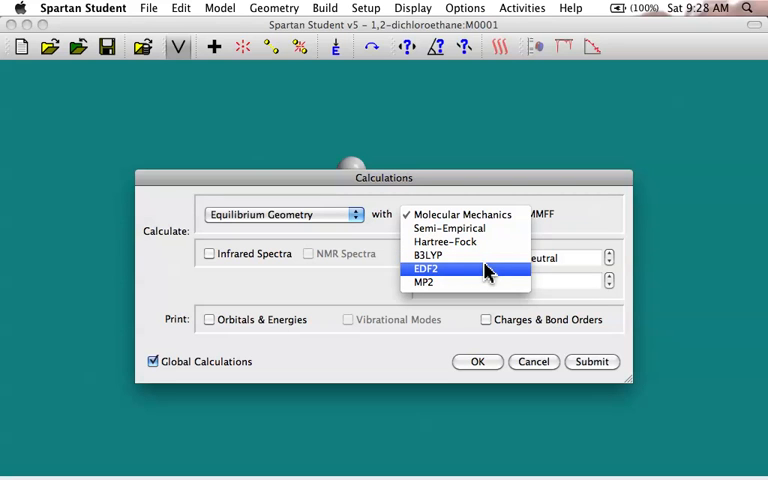
mouse_move(484, 256)
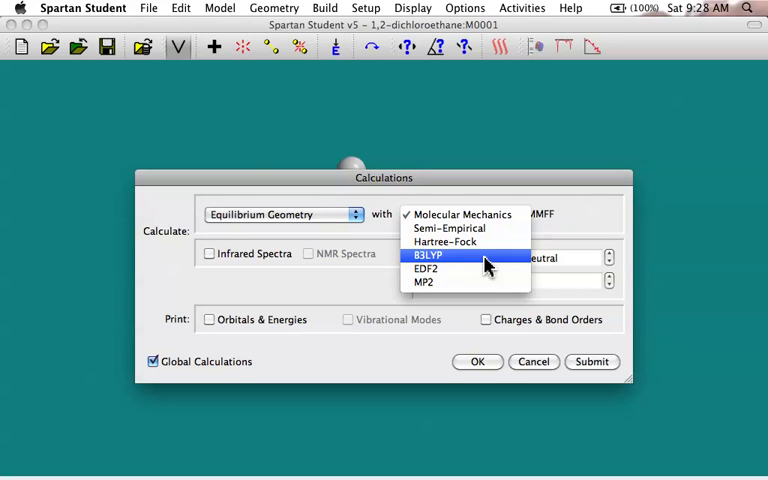
mouse_move(484, 284)
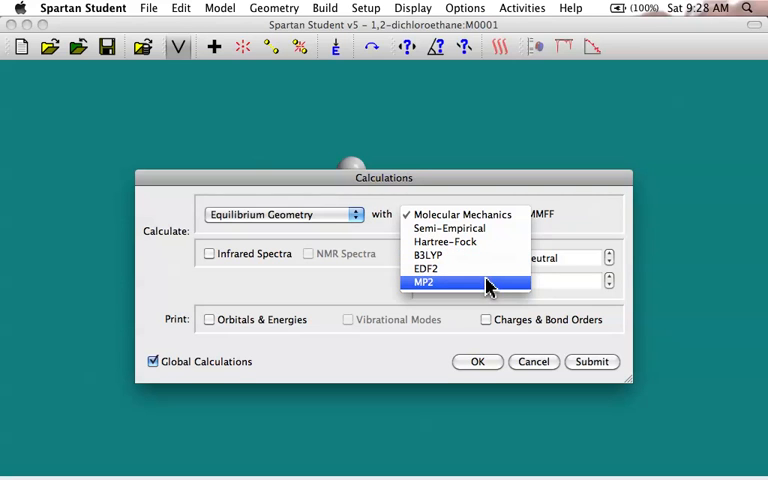
mouse_move(476, 256)
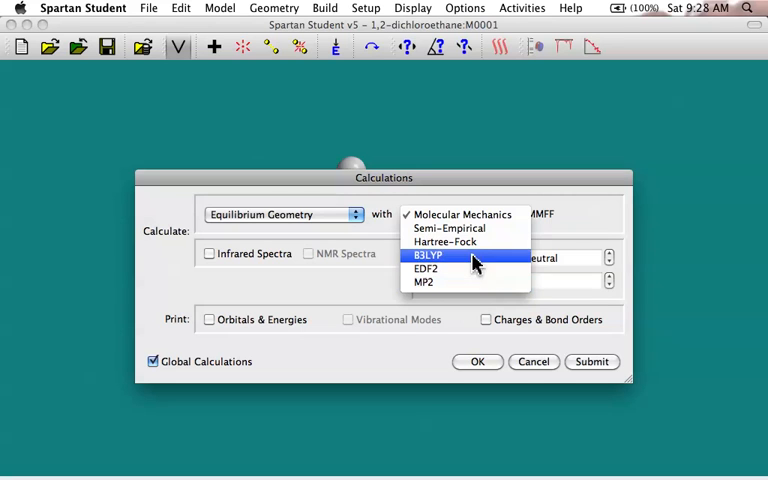
mouse_move(468, 288)
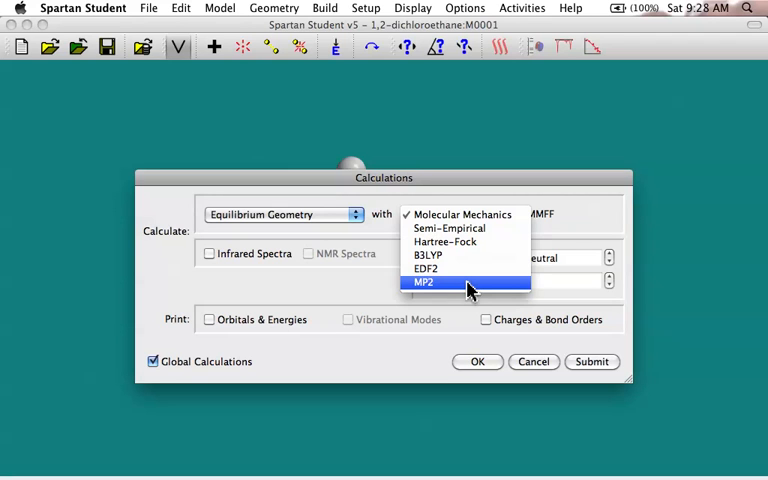
mouse_move(462, 268)
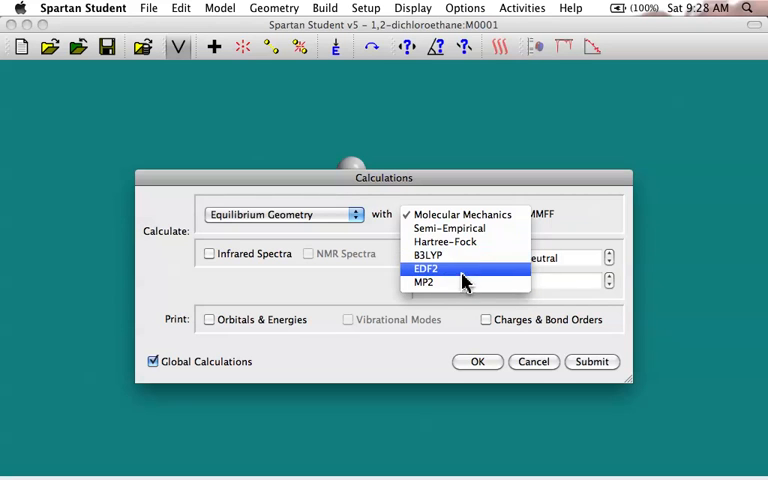
mouse_move(448, 214)
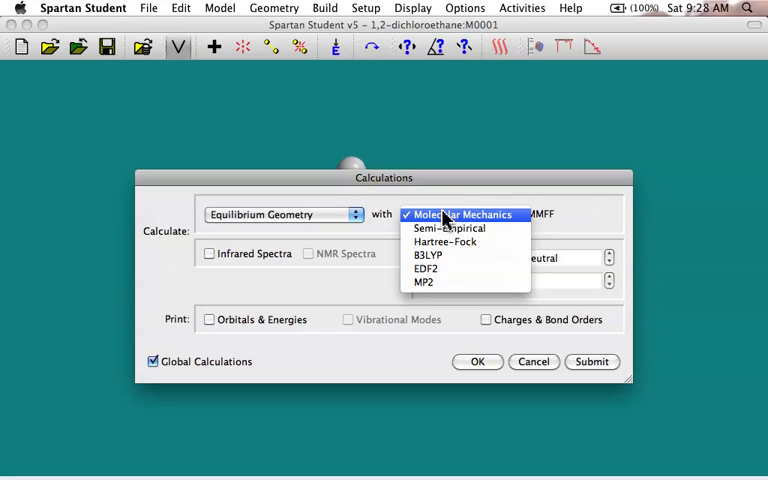
mouse_move(448, 276)
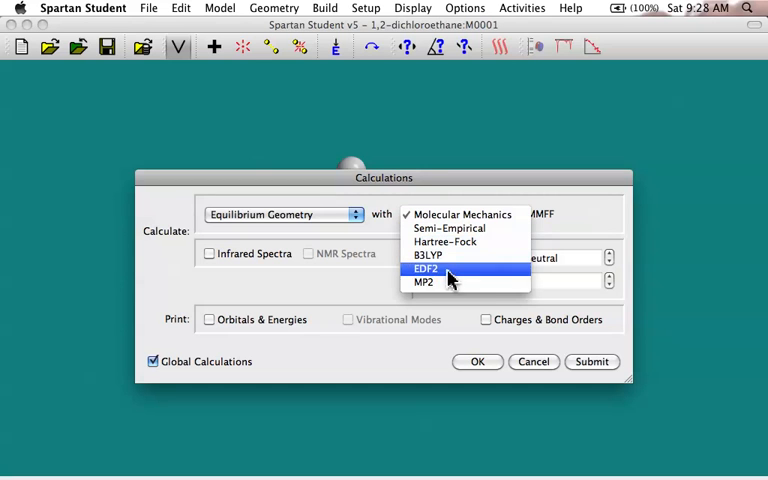
mouse_move(460, 214)
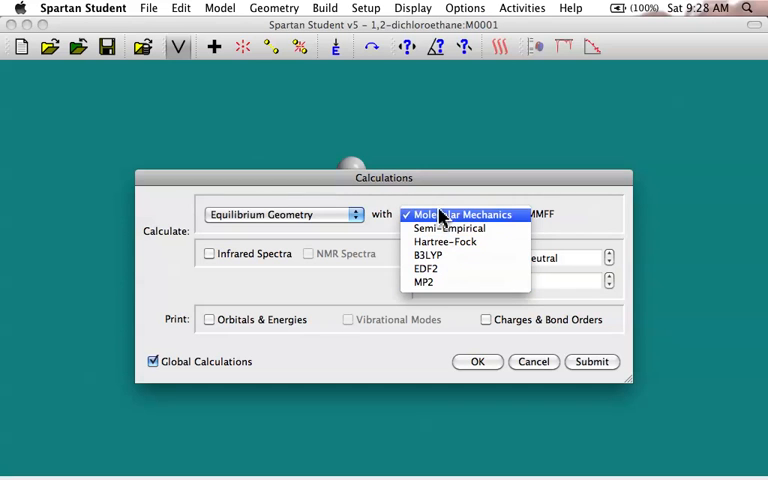
mouse_move(448, 228)
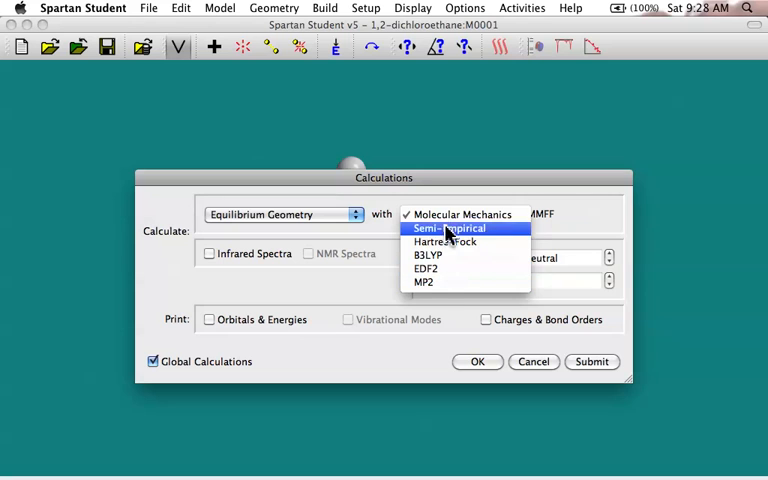
mouse_move(448, 280)
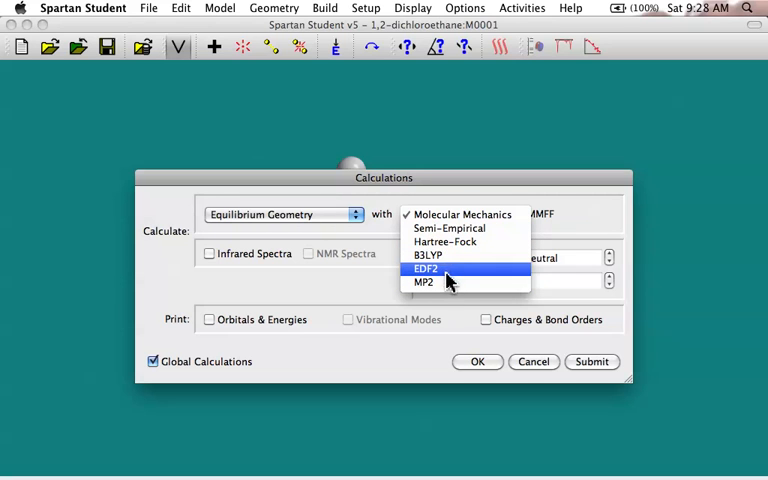
mouse_move(448, 256)
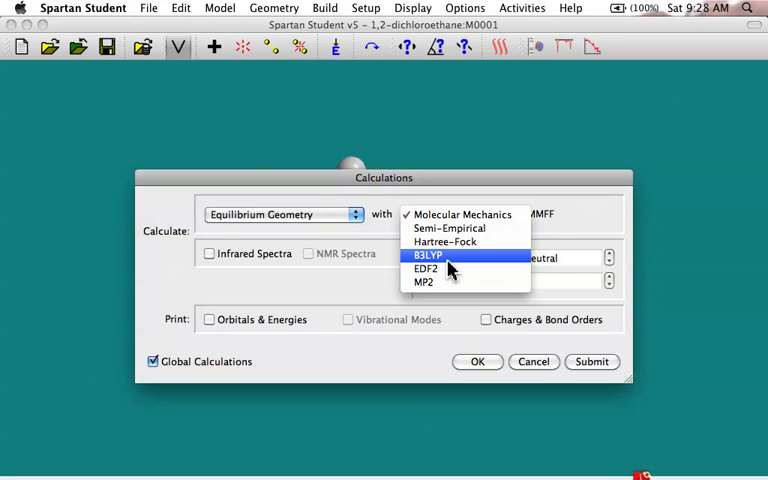
mouse_move(448, 268)
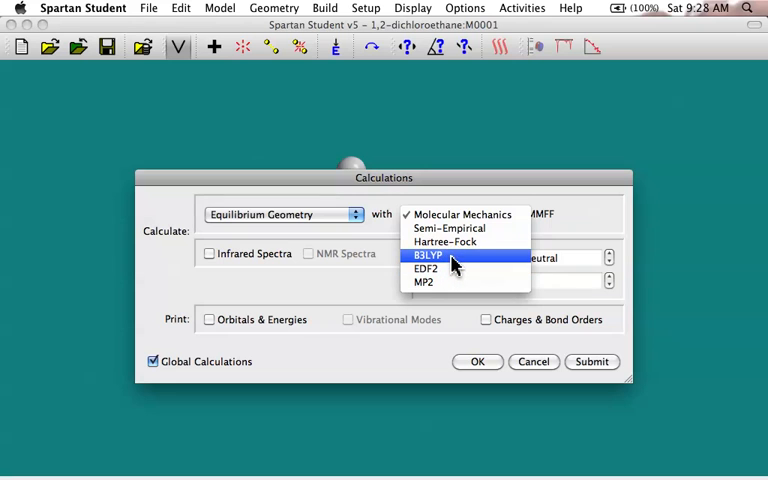
mouse_move(448, 228)
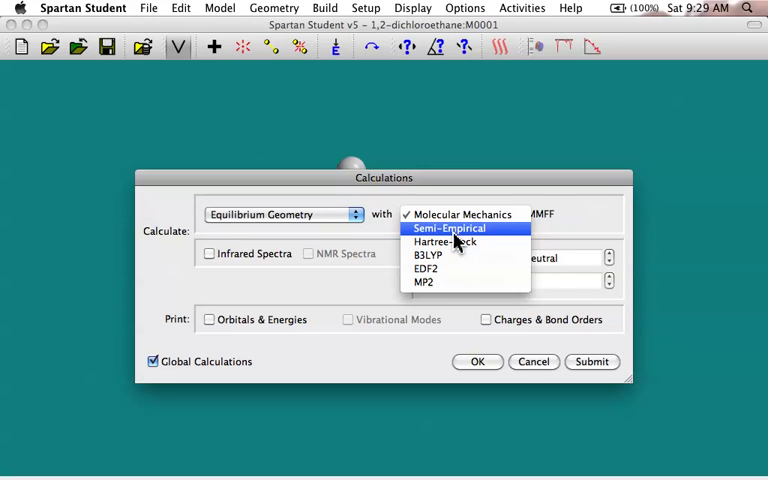
mouse_move(458, 240)
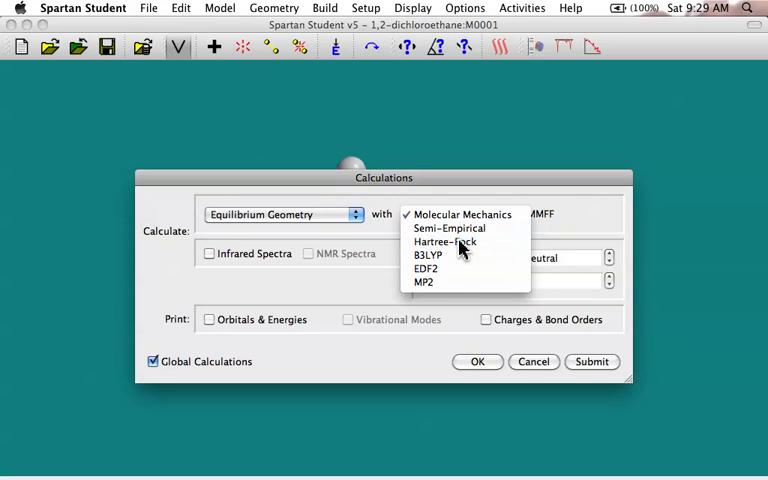
Choose the 6-31G* basis set and switch the method from Hartree-Fock to B3LYP
click(446, 240)
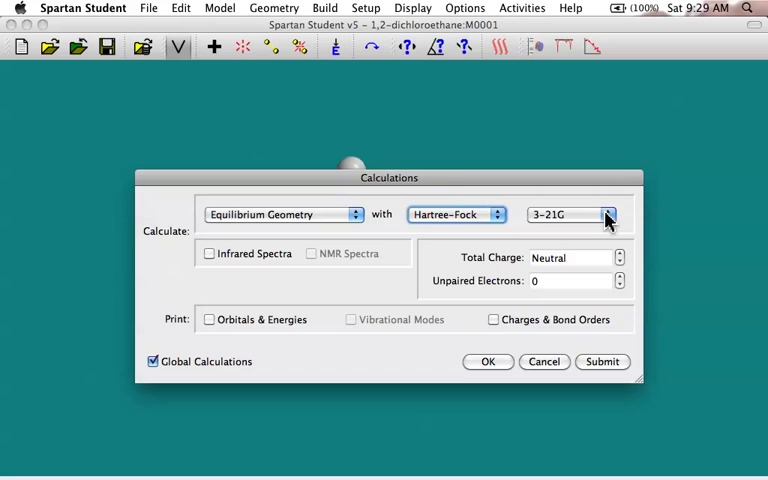
mouse_move(500, 230)
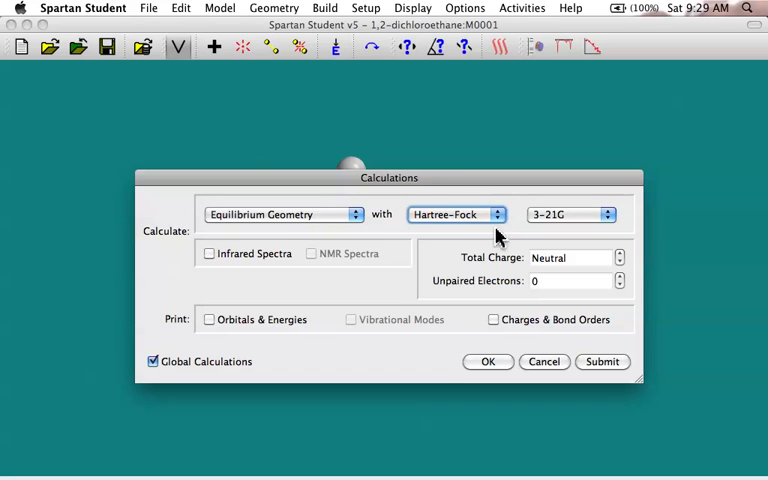
mouse_move(604, 222)
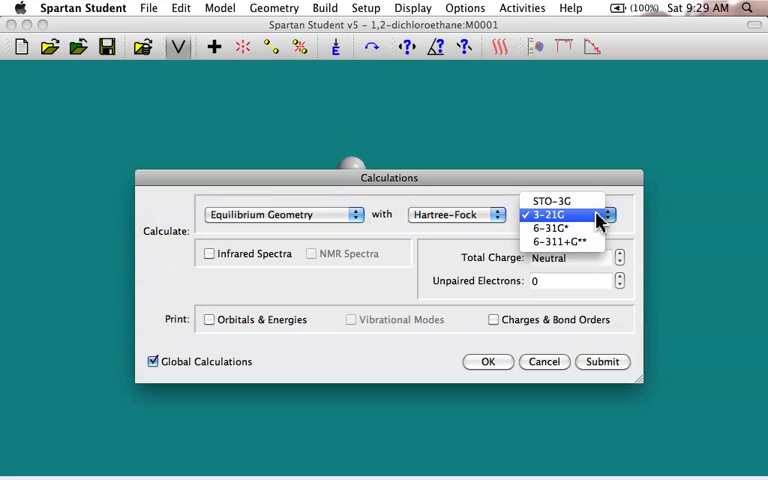
mouse_move(558, 228)
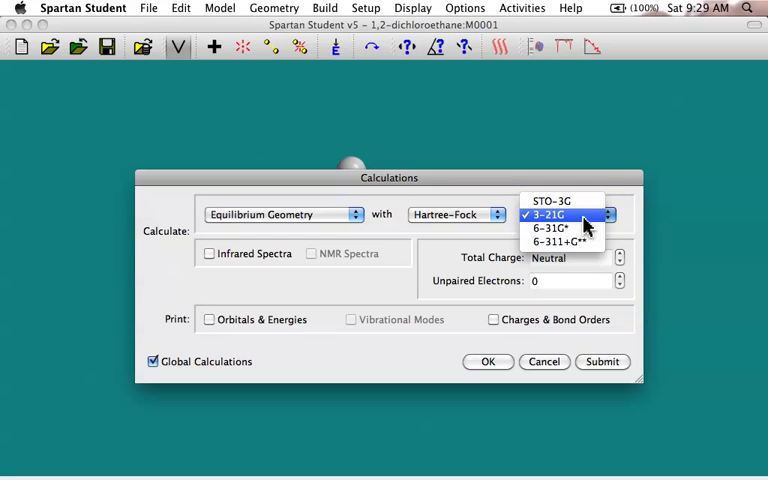
mouse_move(564, 242)
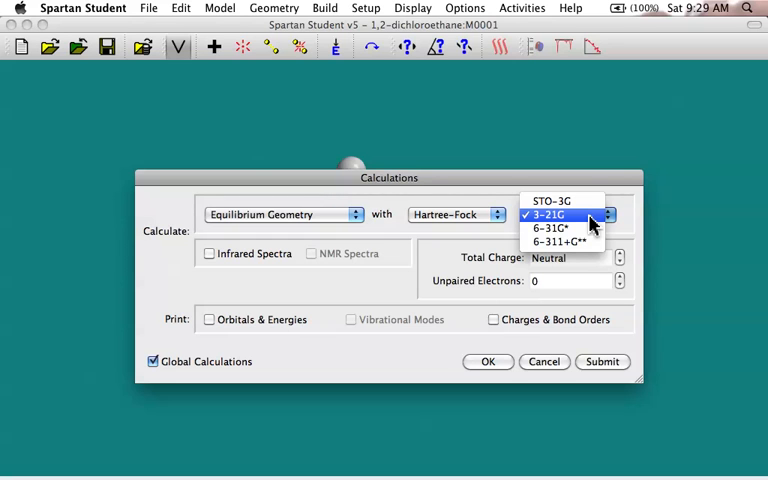
mouse_move(562, 242)
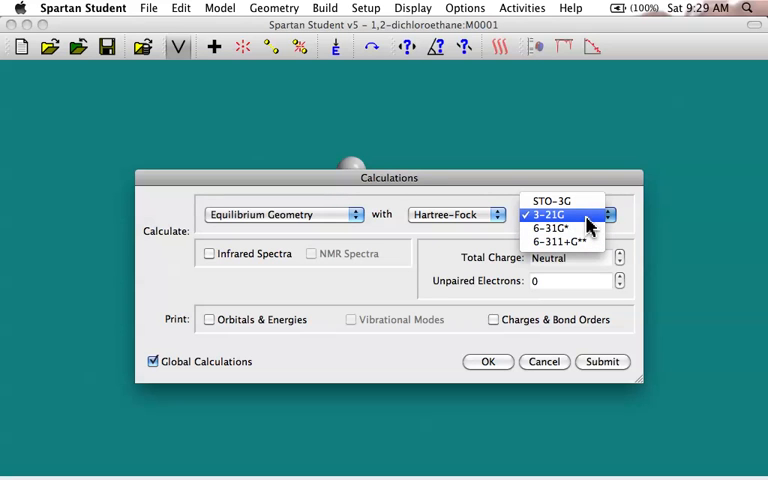
mouse_move(552, 228)
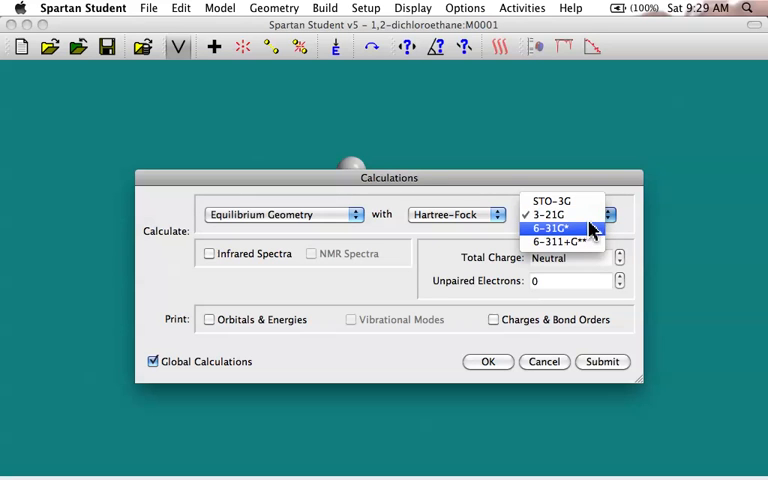
mouse_move(560, 240)
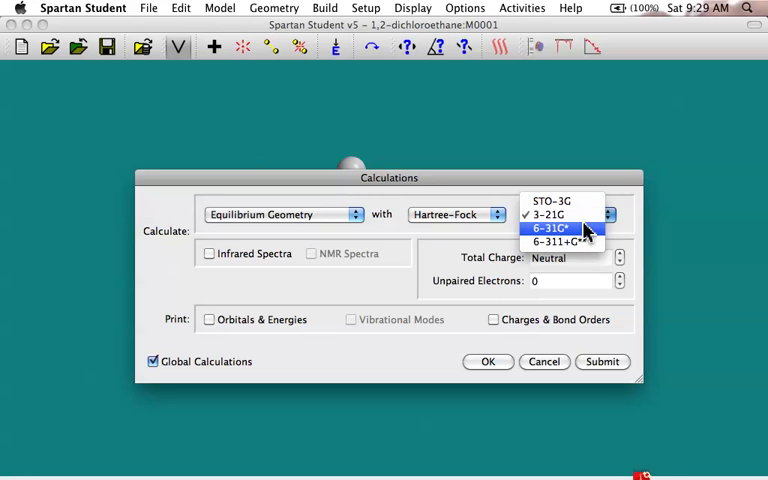
mouse_move(564, 242)
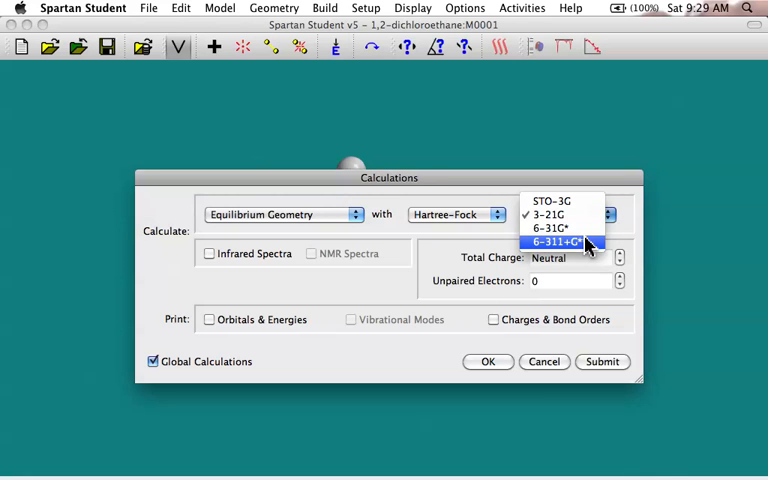
mouse_move(560, 228)
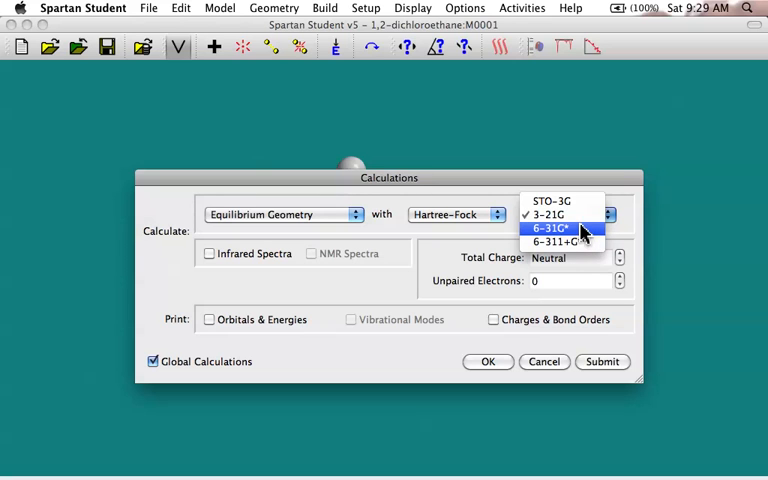
click(552, 228)
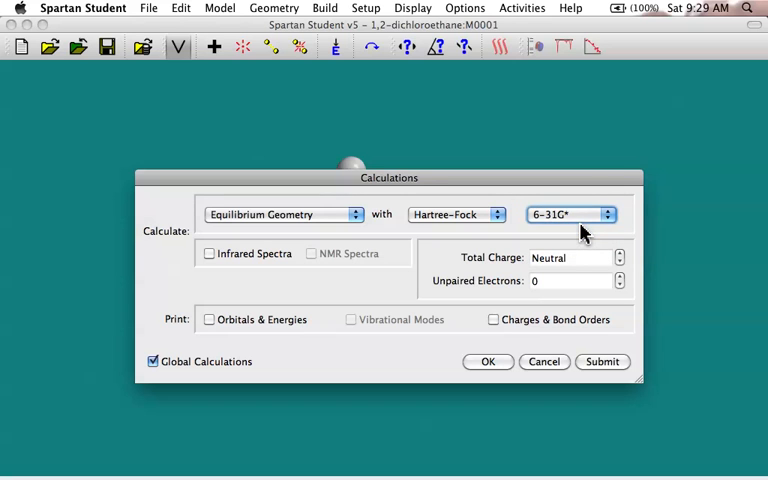
click(456, 214)
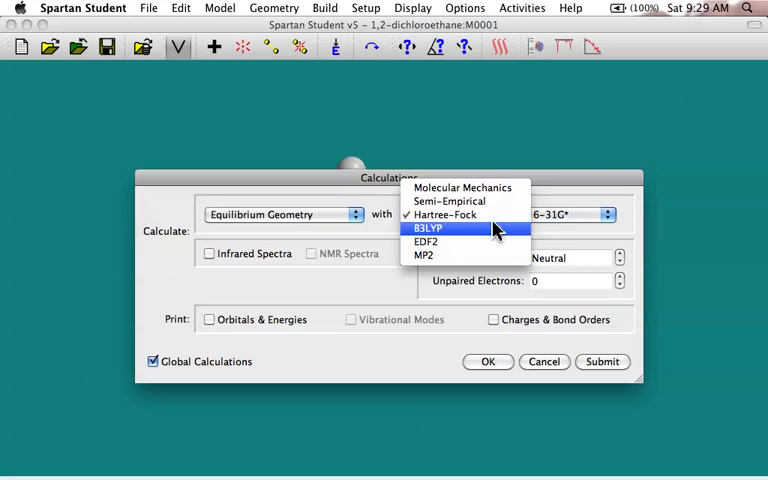
click(428, 228)
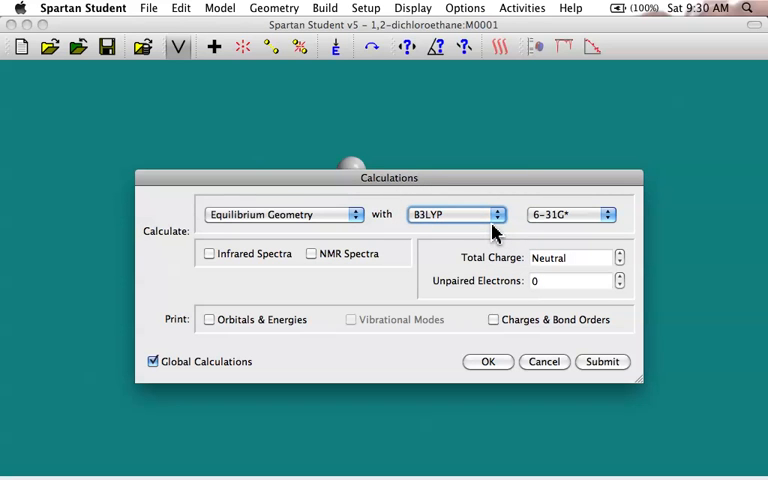
mouse_move(500, 228)
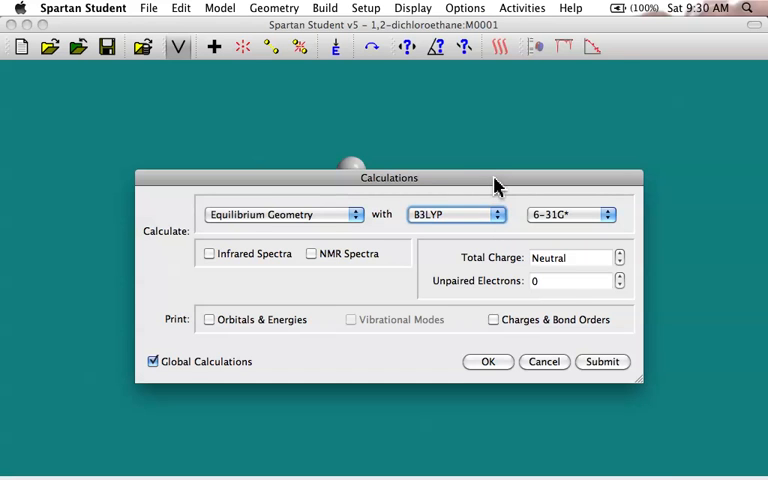
Select the 3-21G basis set and submit the Hartree-Fock equilibrium geometry job
click(456, 214)
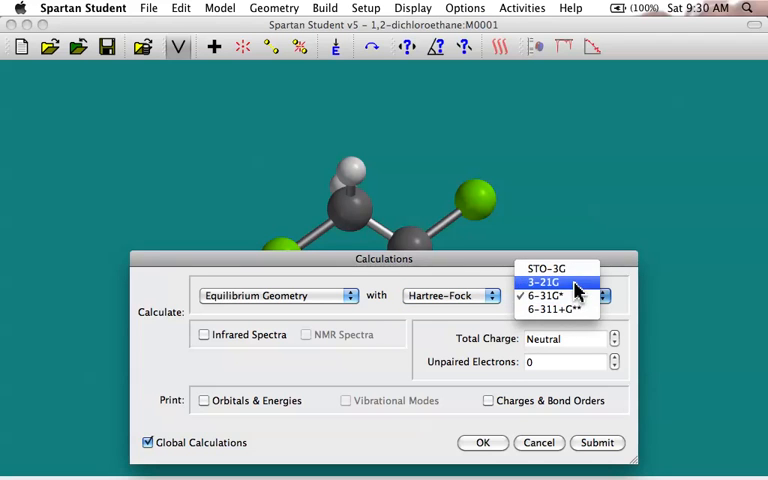
click(544, 284)
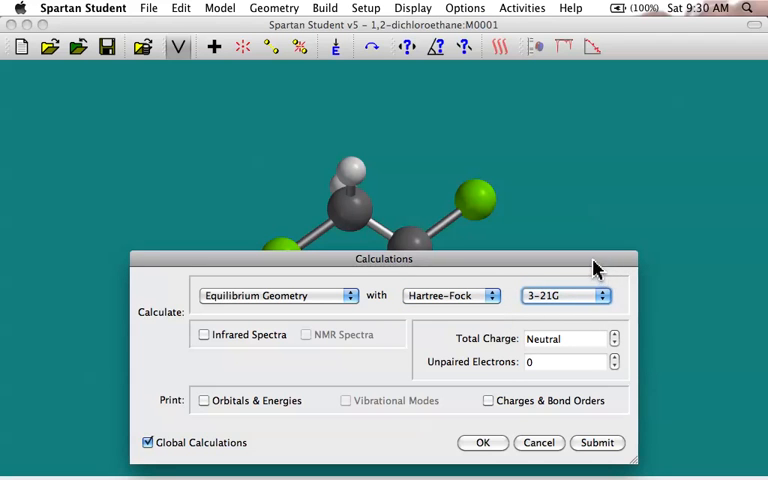
drag(384, 260, 392, 310)
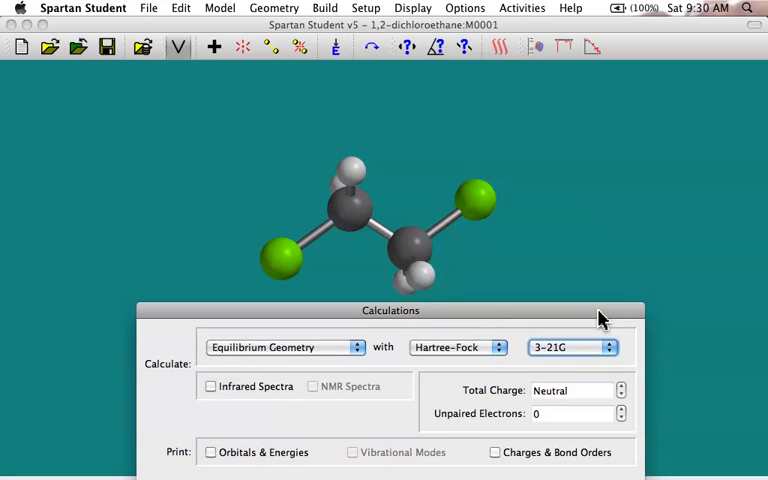
mouse_move(500, 356)
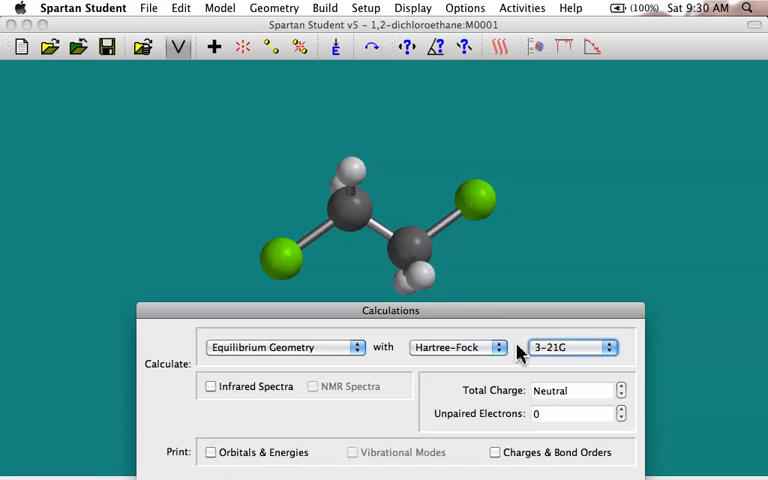
mouse_move(500, 356)
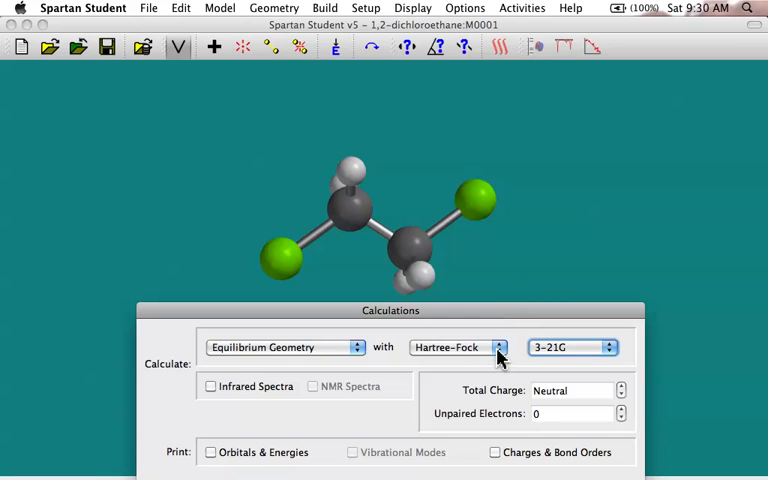
mouse_move(520, 316)
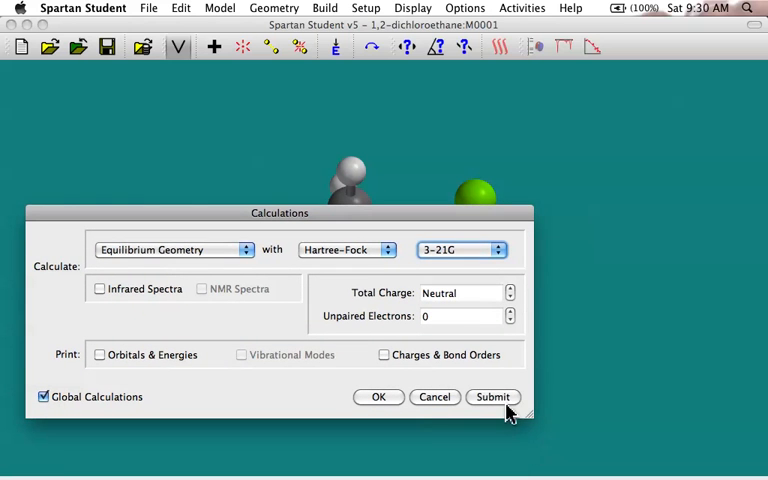
mouse_move(498, 404)
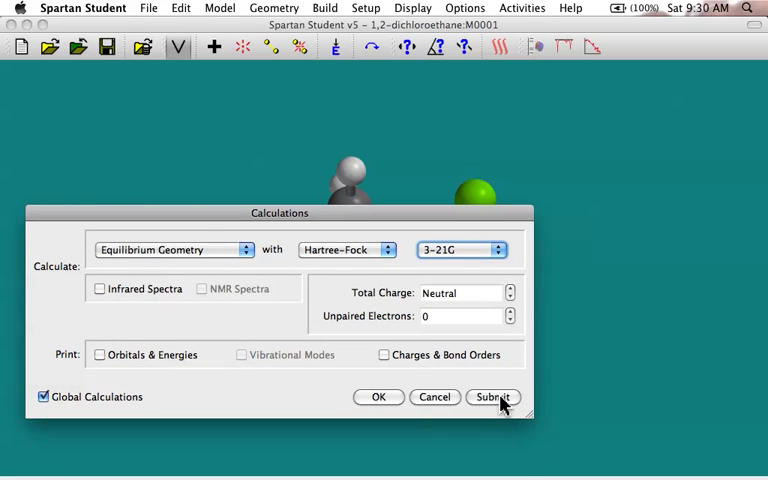
click(492, 396)
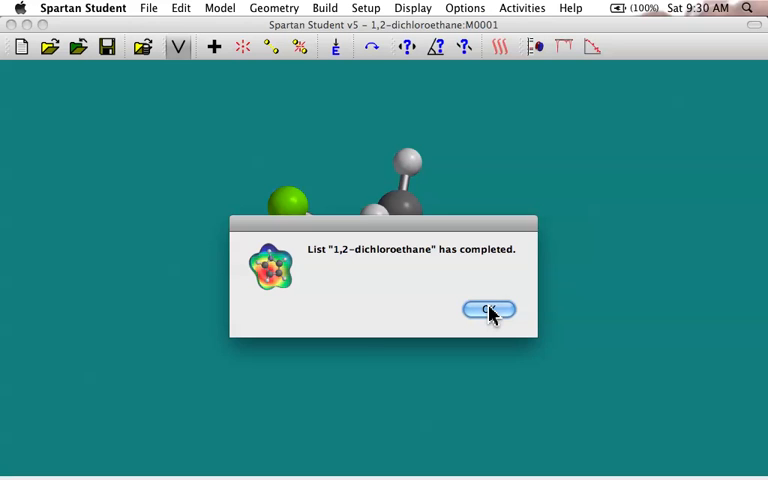
Acknowledge the completed job, view the Display > Output energy steps, and close the output
click(488, 310)
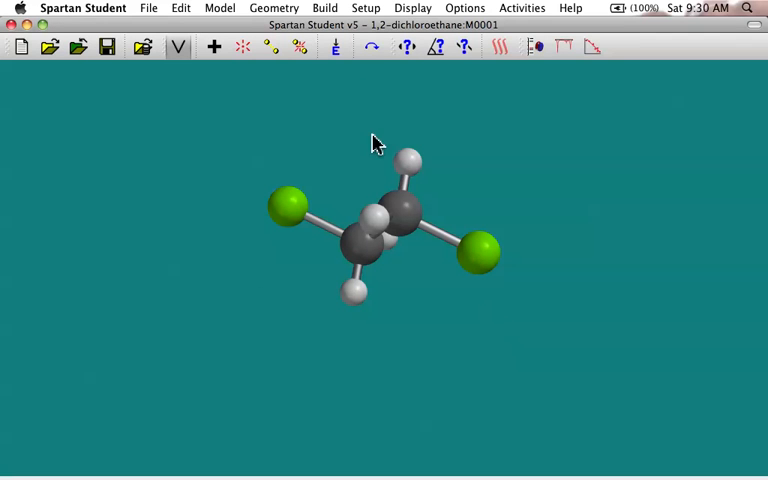
mouse_move(332, 28)
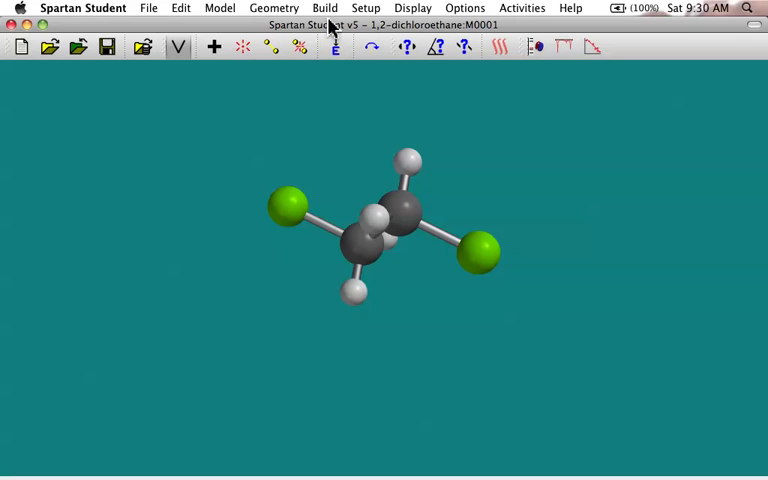
click(366, 8)
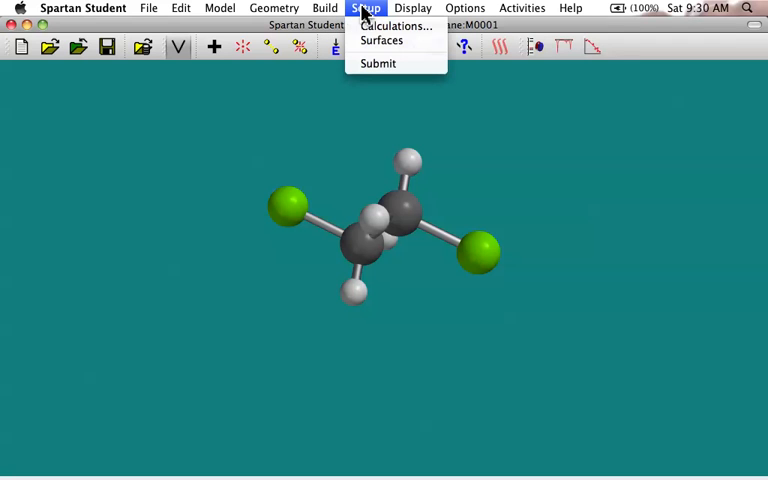
click(412, 8)
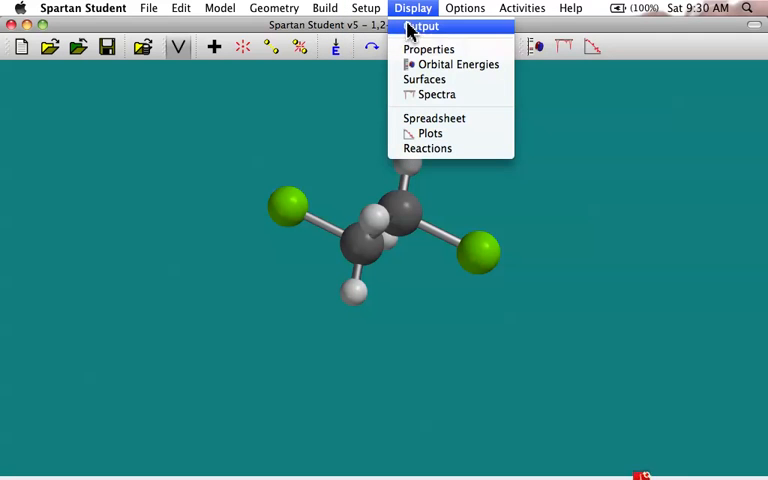
click(420, 26)
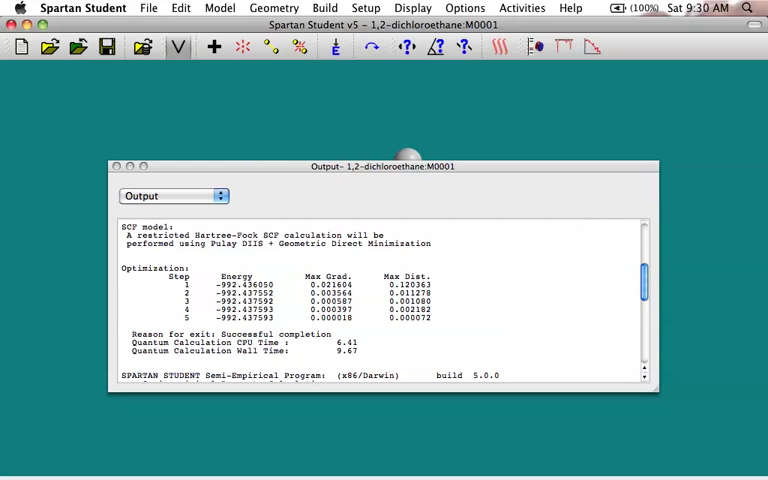
click(116, 166)
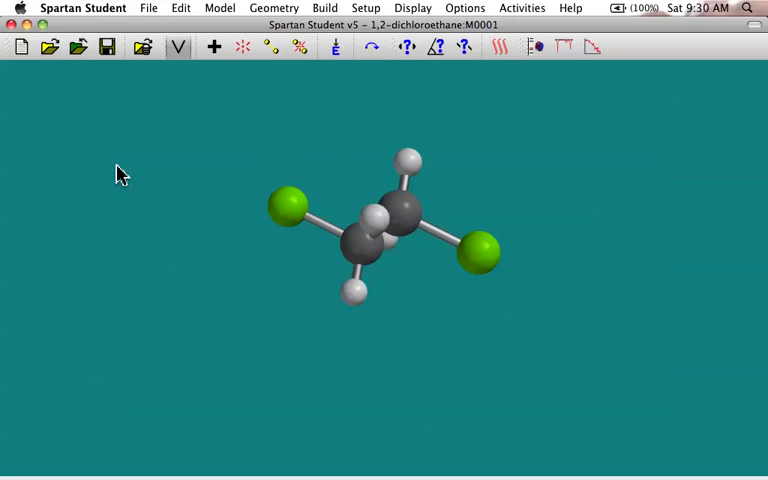
click(366, 8)
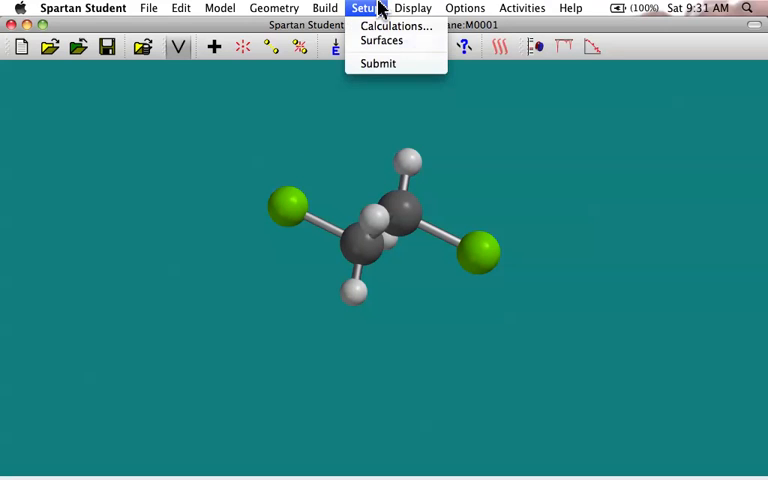
click(396, 26)
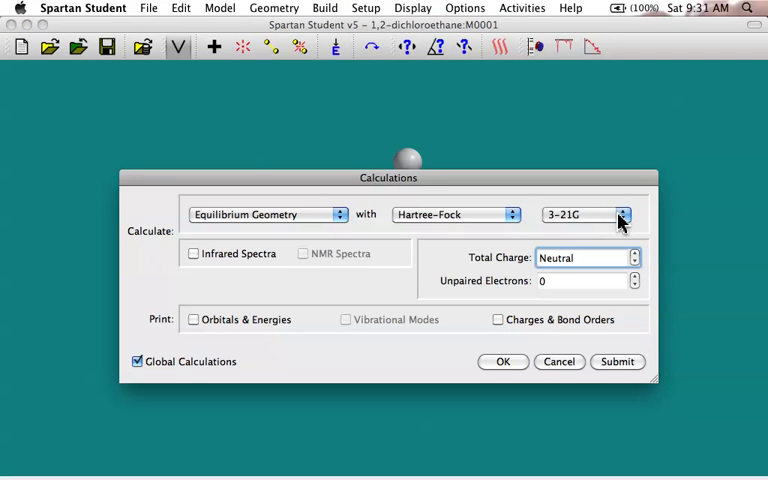
click(624, 214)
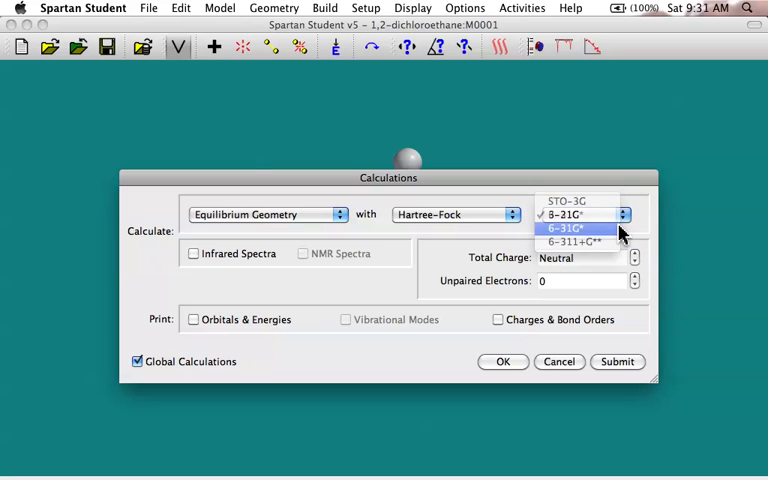
click(570, 228)
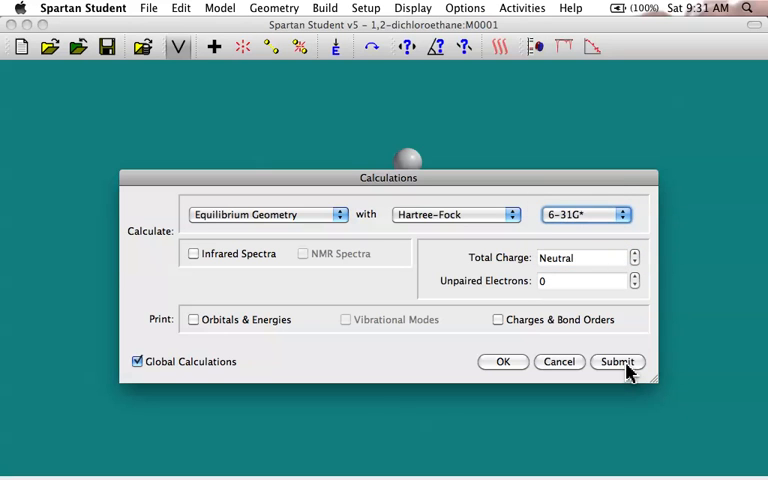
click(616, 360)
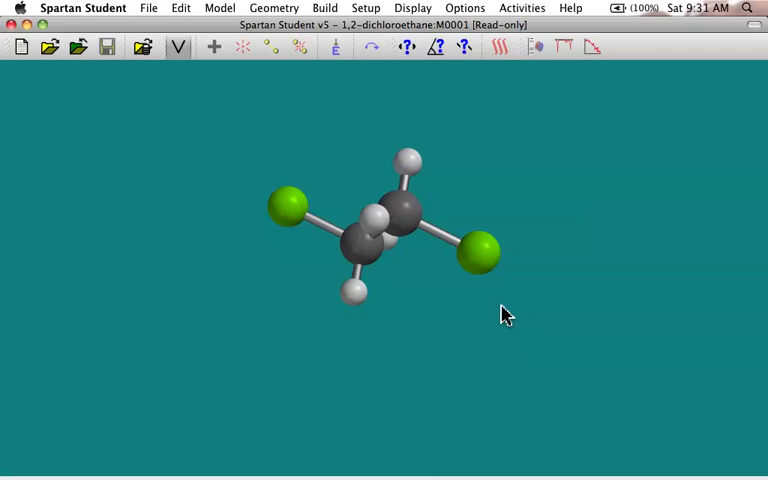
mouse_move(444, 292)
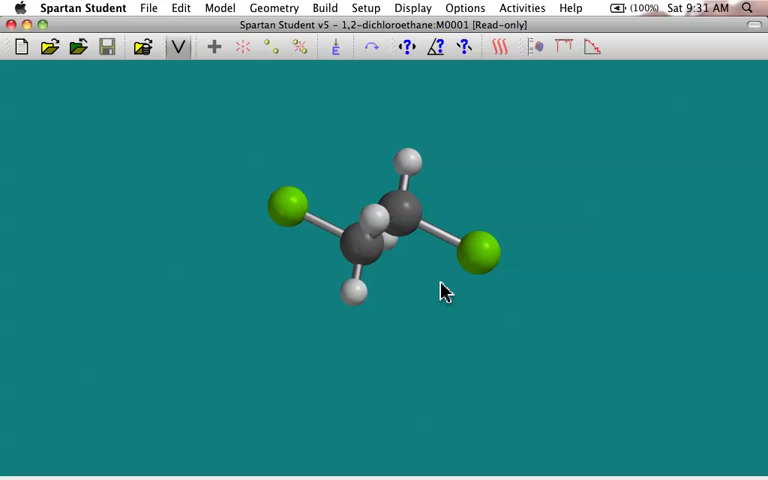
mouse_move(558, 288)
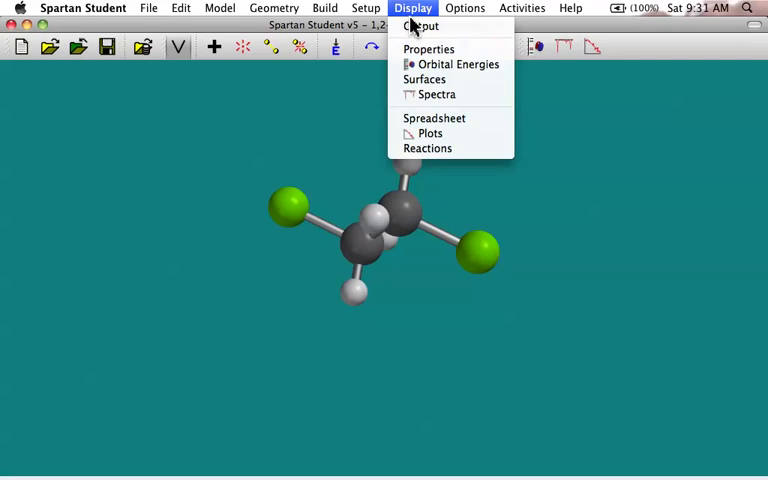
click(420, 26)
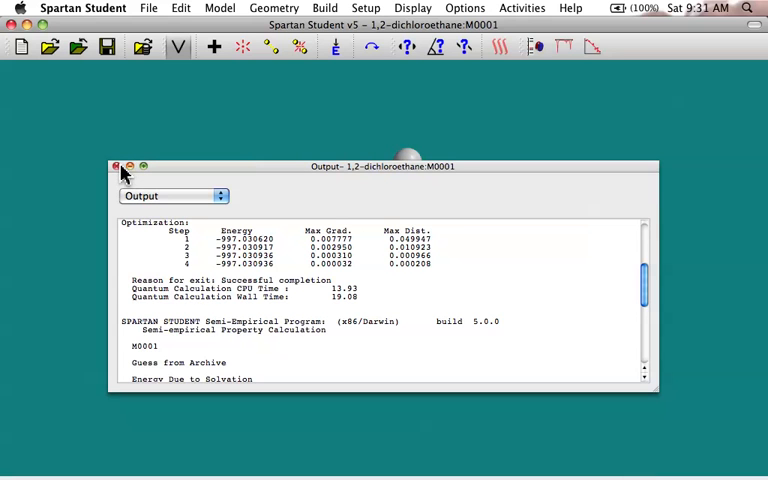
scroll(up, 3)
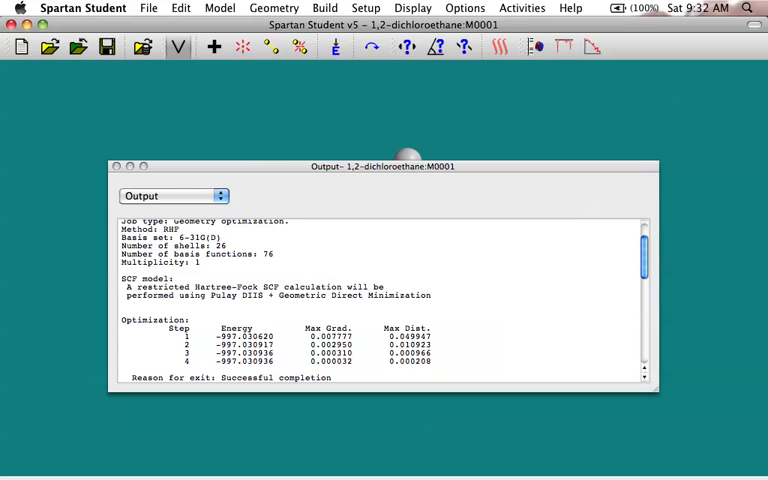
scroll(up, 3)
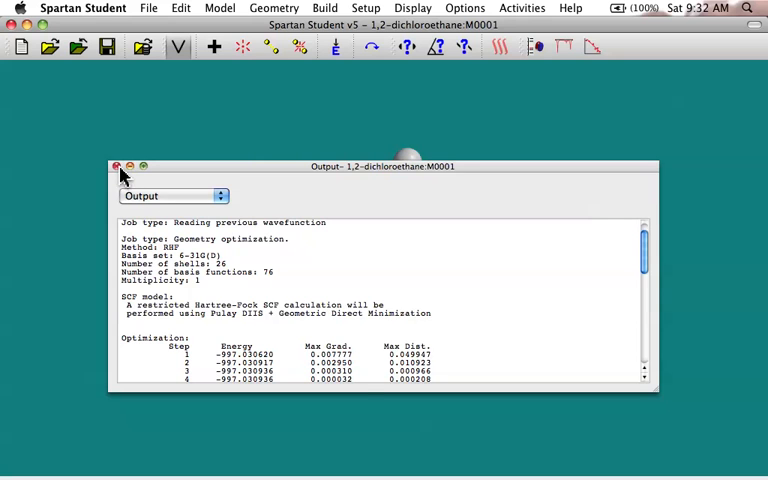
click(116, 166)
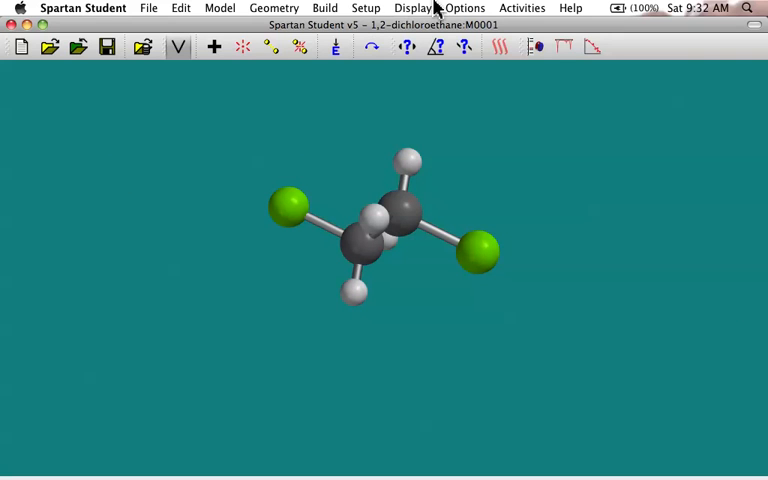
In Setup > Calculations, change the method to B3LYP, keeping Equilibrium Geometry and 6-31G*
click(366, 8)
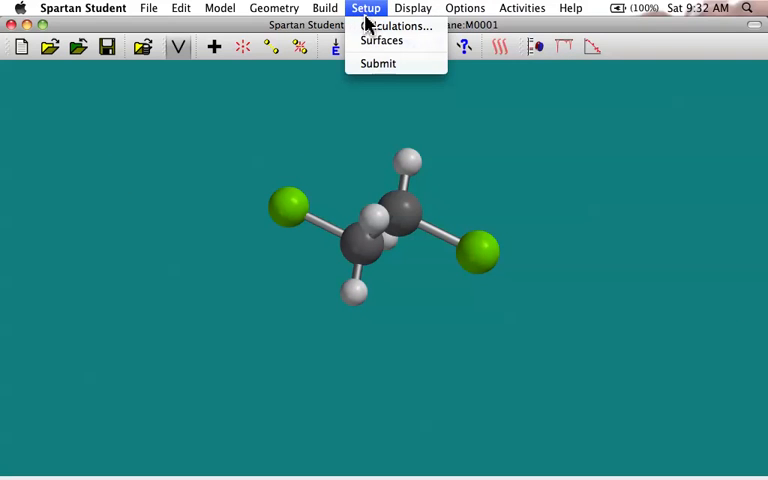
click(396, 26)
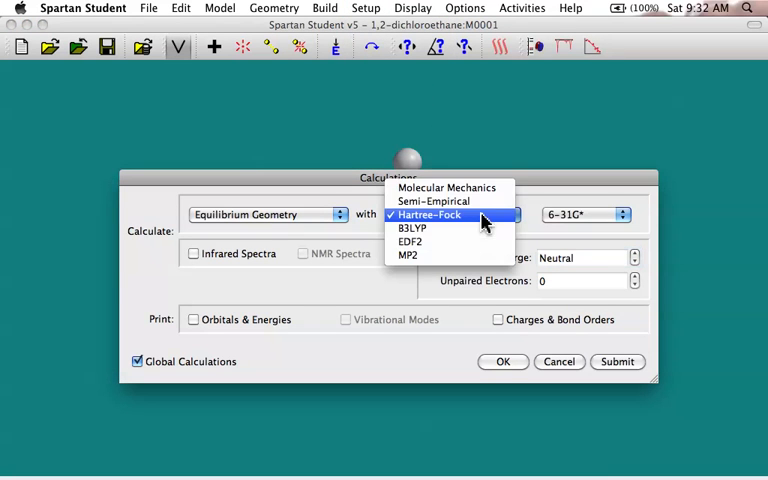
click(412, 228)
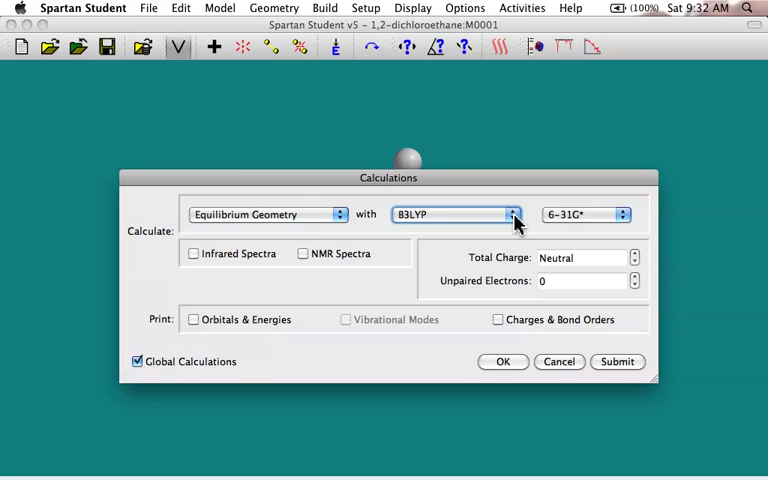
mouse_move(504, 200)
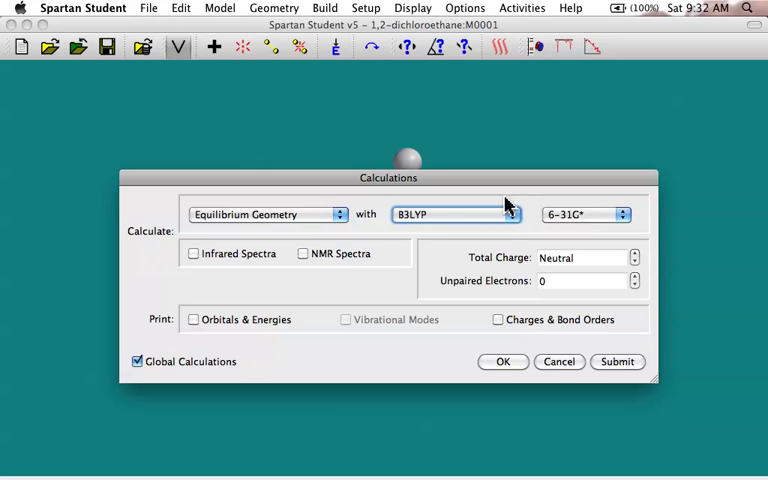
mouse_move(576, 218)
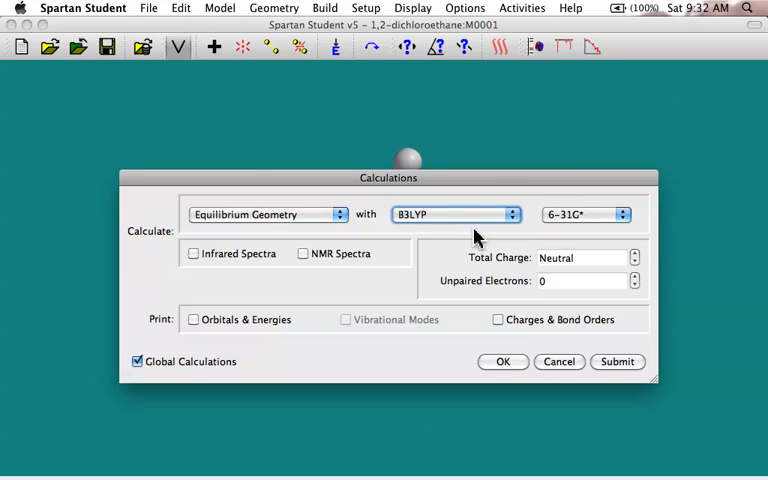
mouse_move(528, 224)
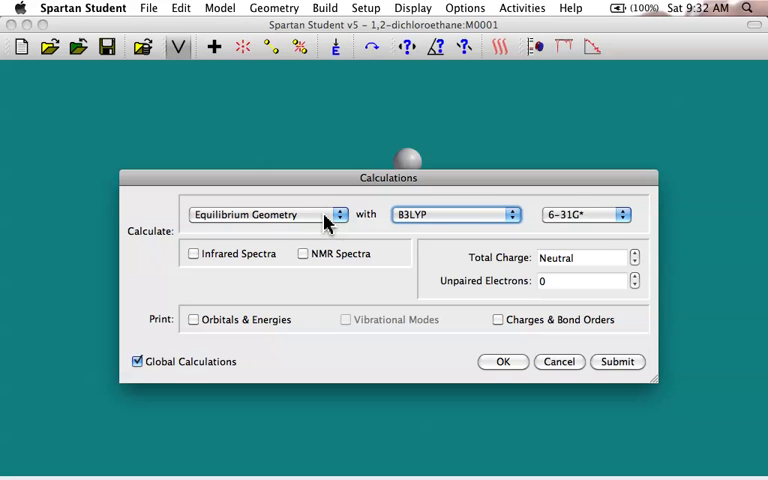
mouse_move(590, 216)
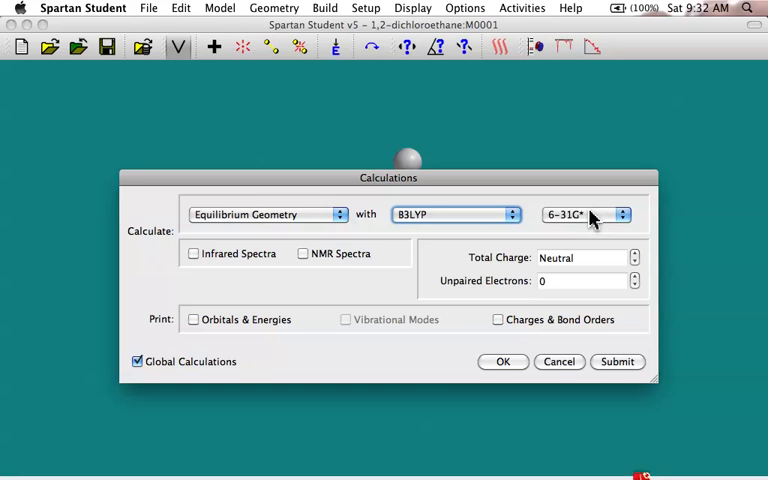
mouse_move(624, 222)
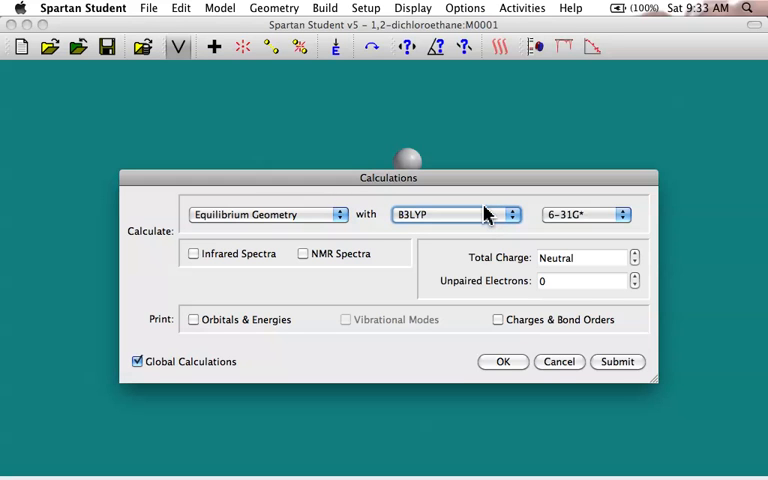
From Activities > Tutorials, choose the Theoretical Models topic to open its PDF
click(522, 8)
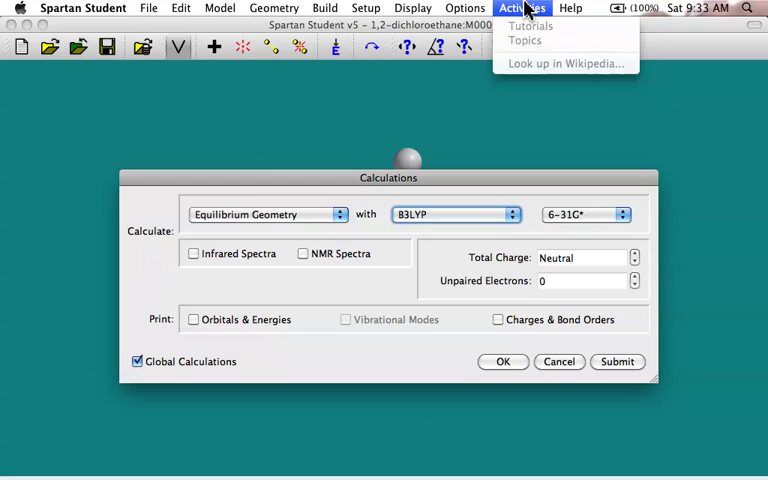
mouse_move(530, 322)
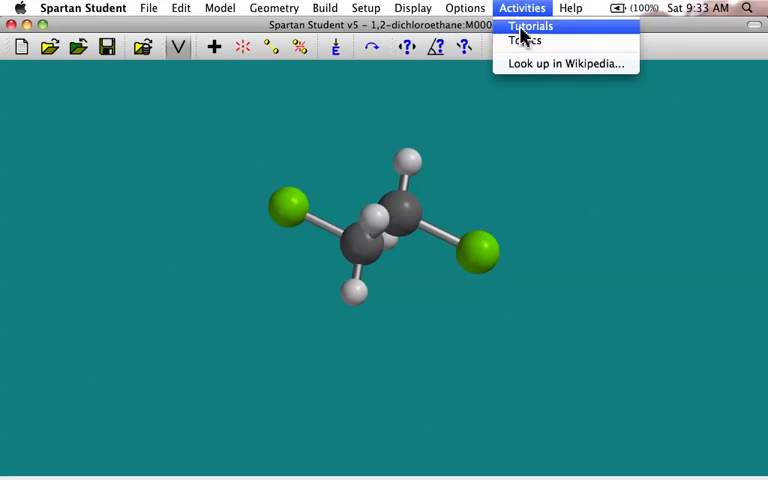
click(524, 40)
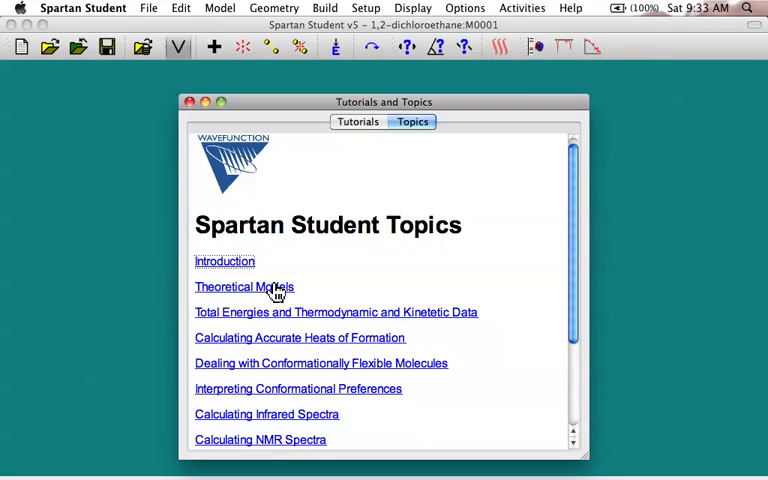
click(244, 288)
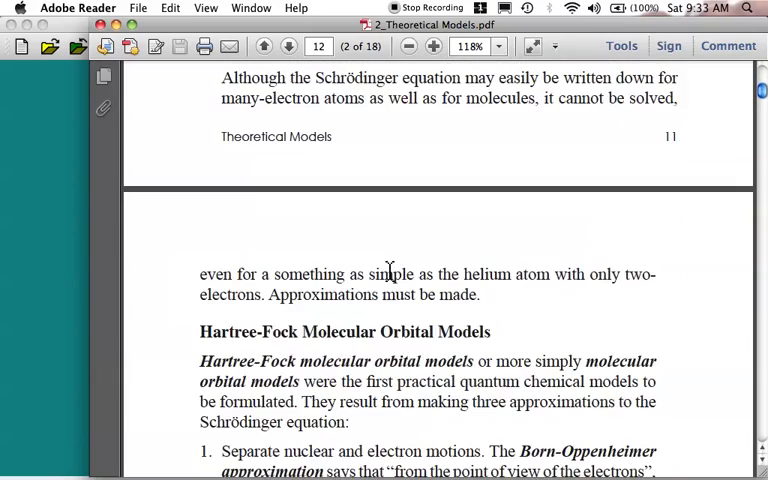
Page forward through Theoretical Models.pdf from page 12 to the Molecular Mechanics Models section on page 17
scroll(down, 3)
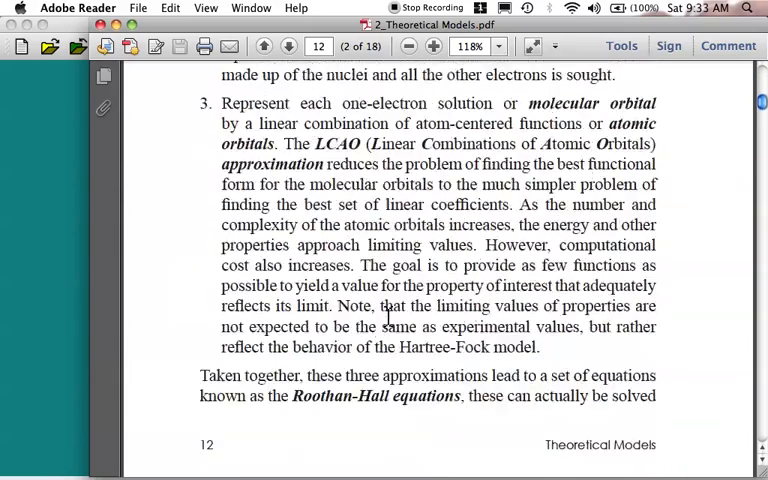
click(288, 46)
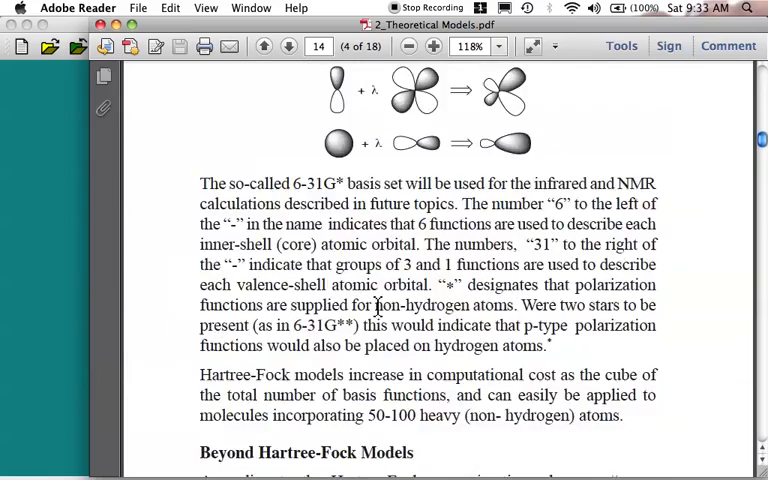
click(288, 46)
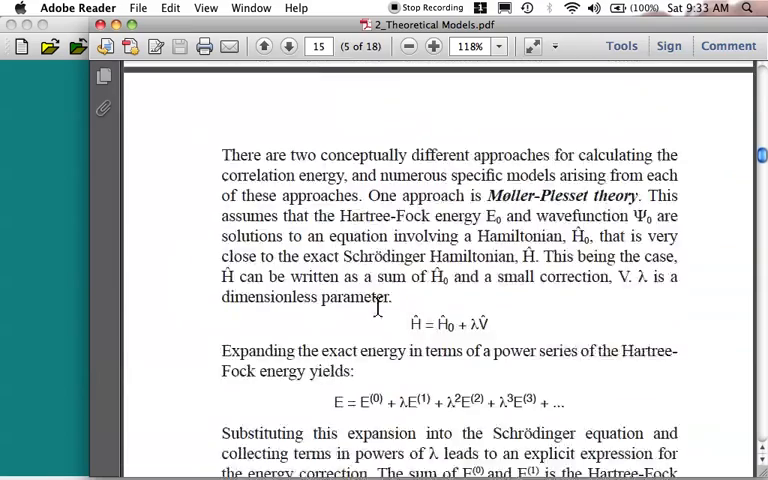
click(288, 46)
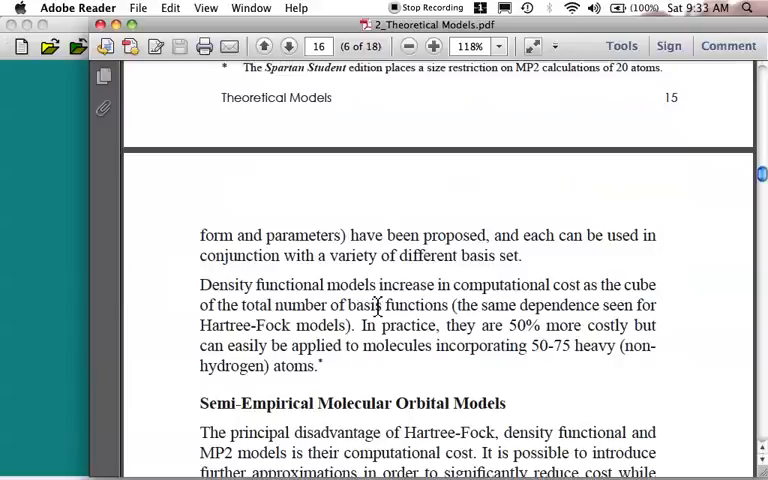
scroll(down, 3)
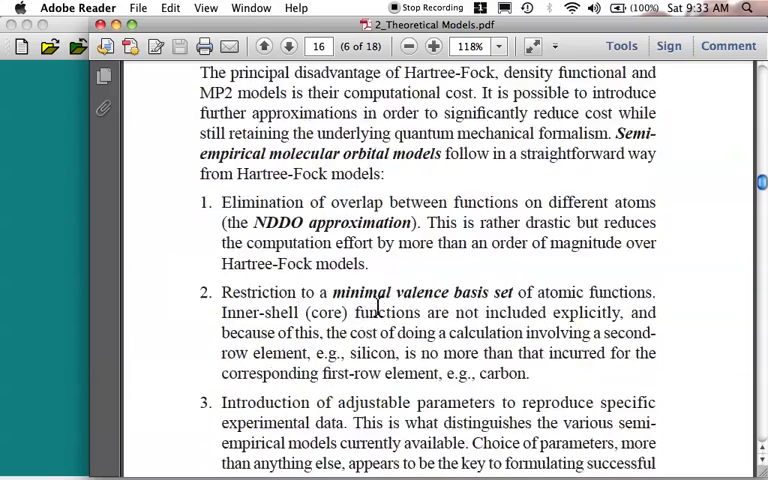
click(288, 46)
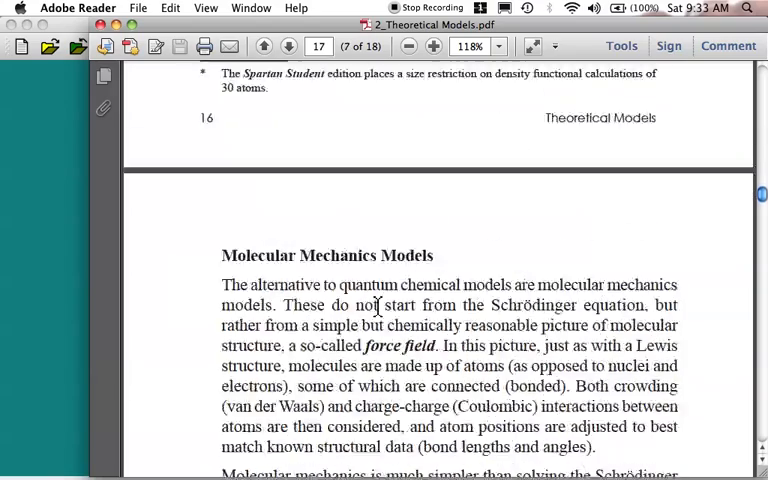
Page back through the Hartree-Fock discussion to the Schrödinger-equation basics on page 11
click(264, 46)
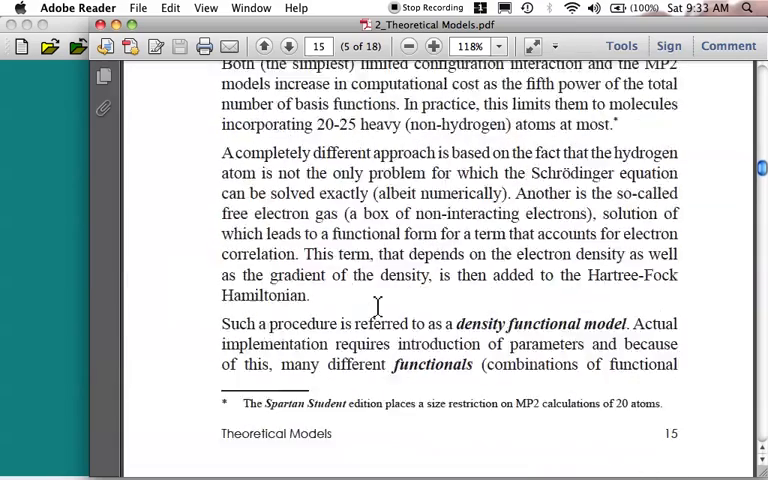
scroll(up, 3)
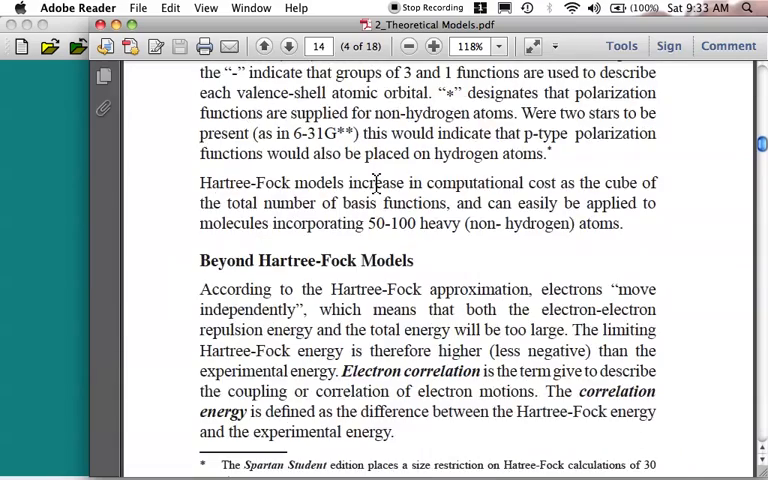
click(264, 46)
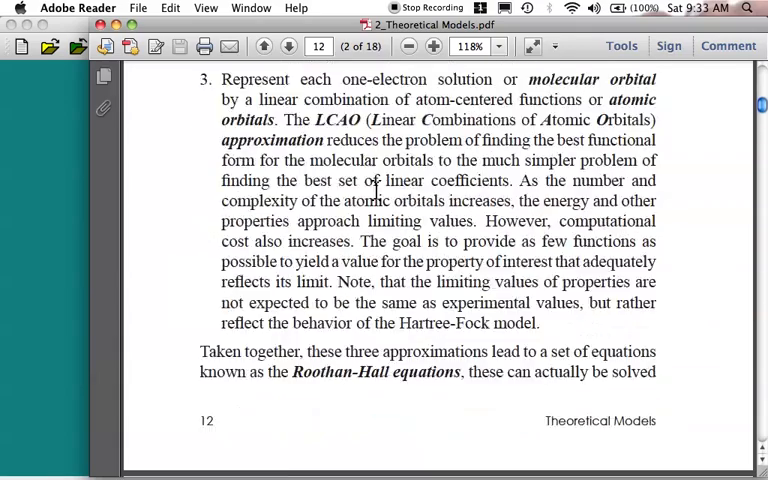
click(264, 46)
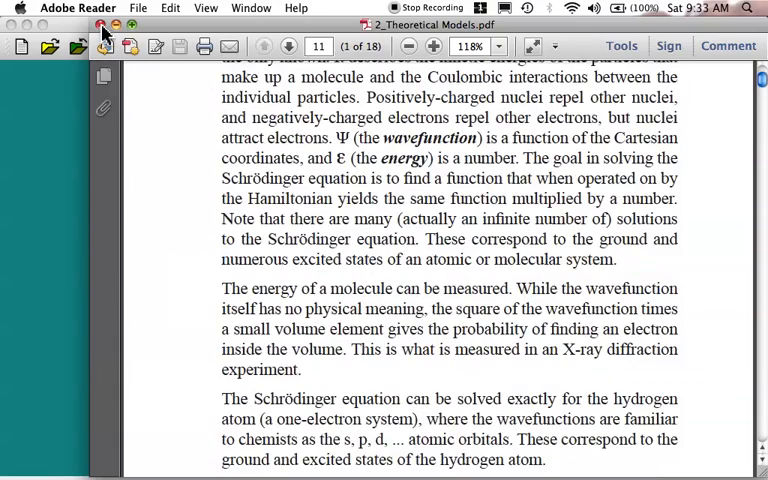